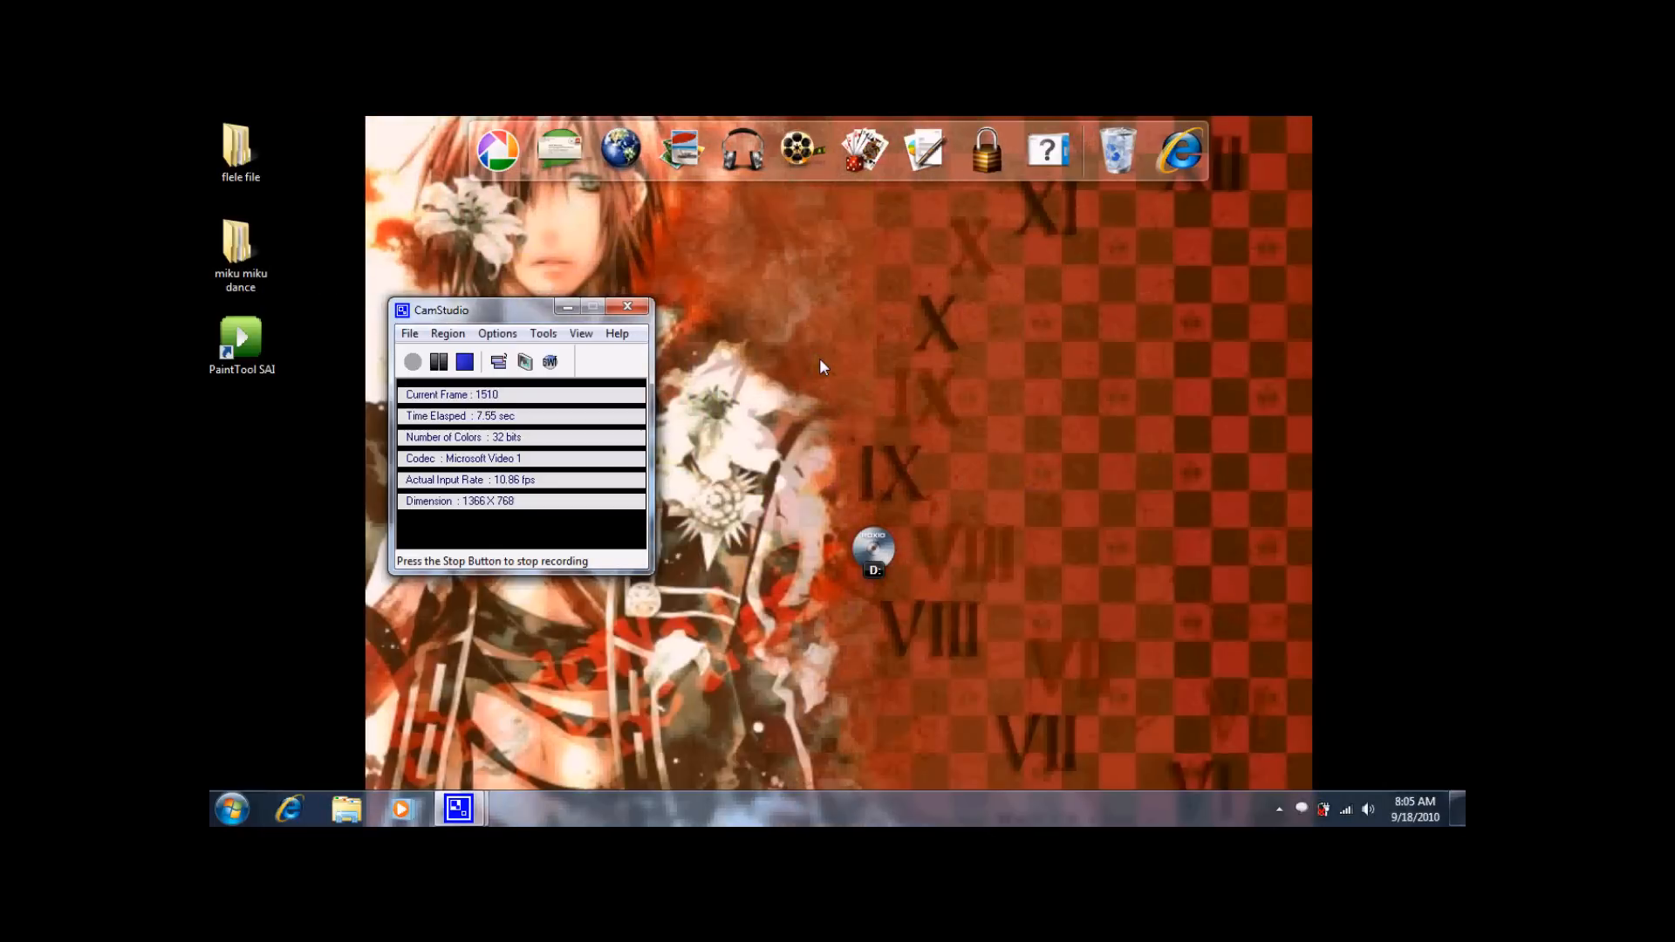
mouse_move(478, 321)
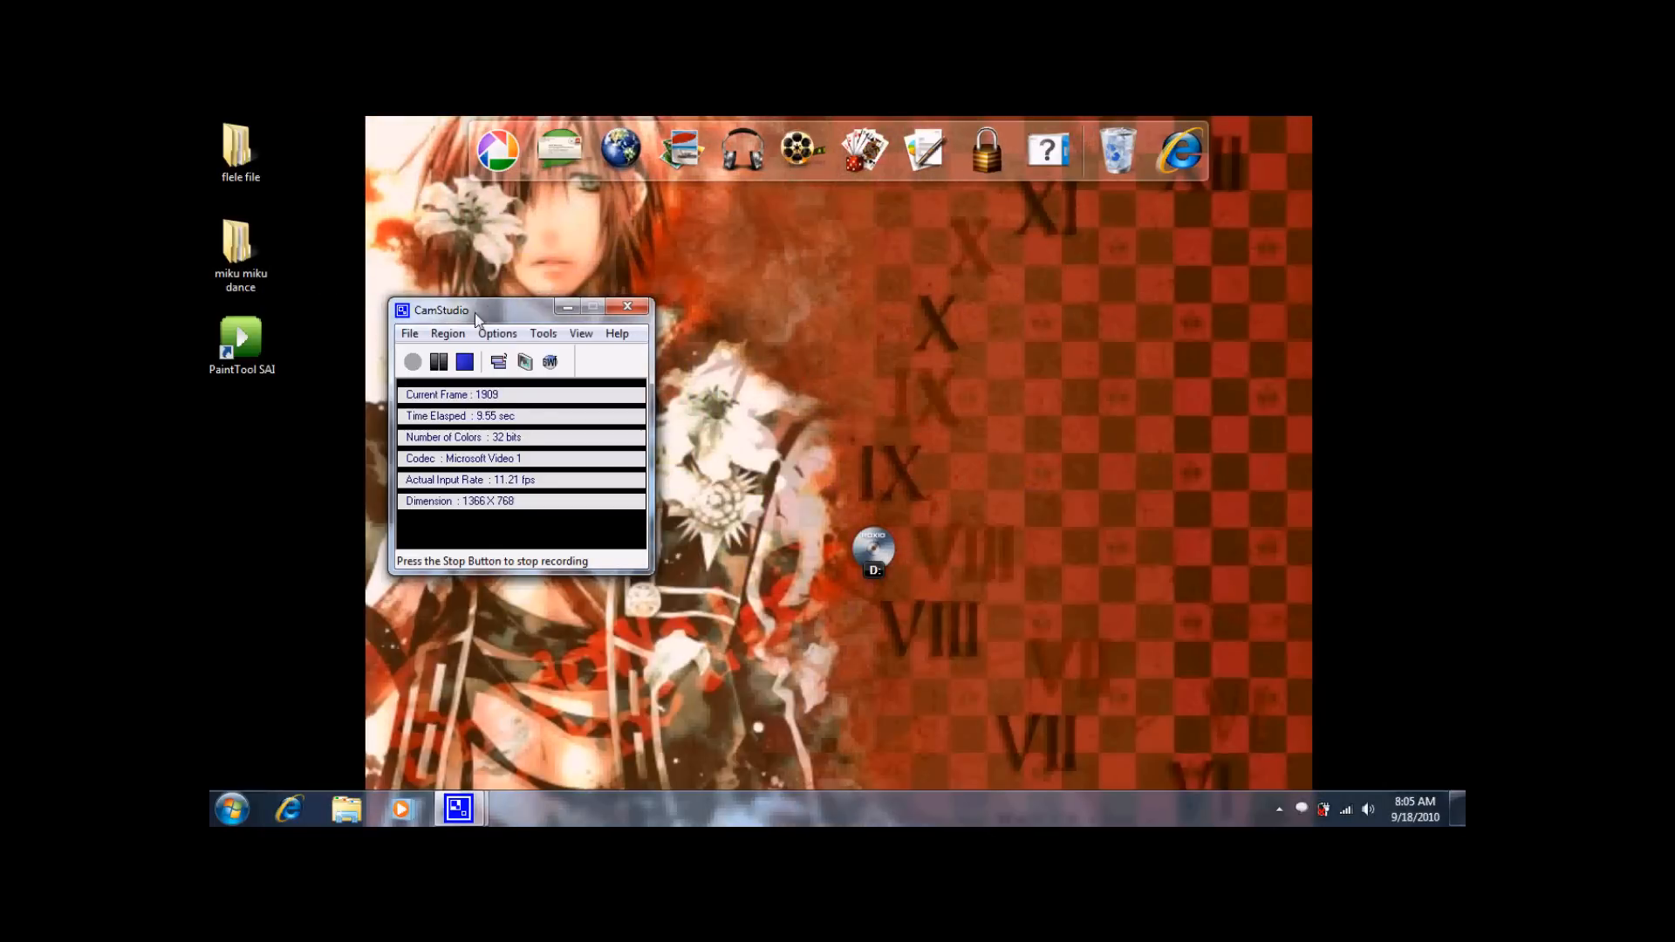
Step: Move the CamStudio recorder window toward the top right of the desktop
drag(439, 310, 1012, 211)
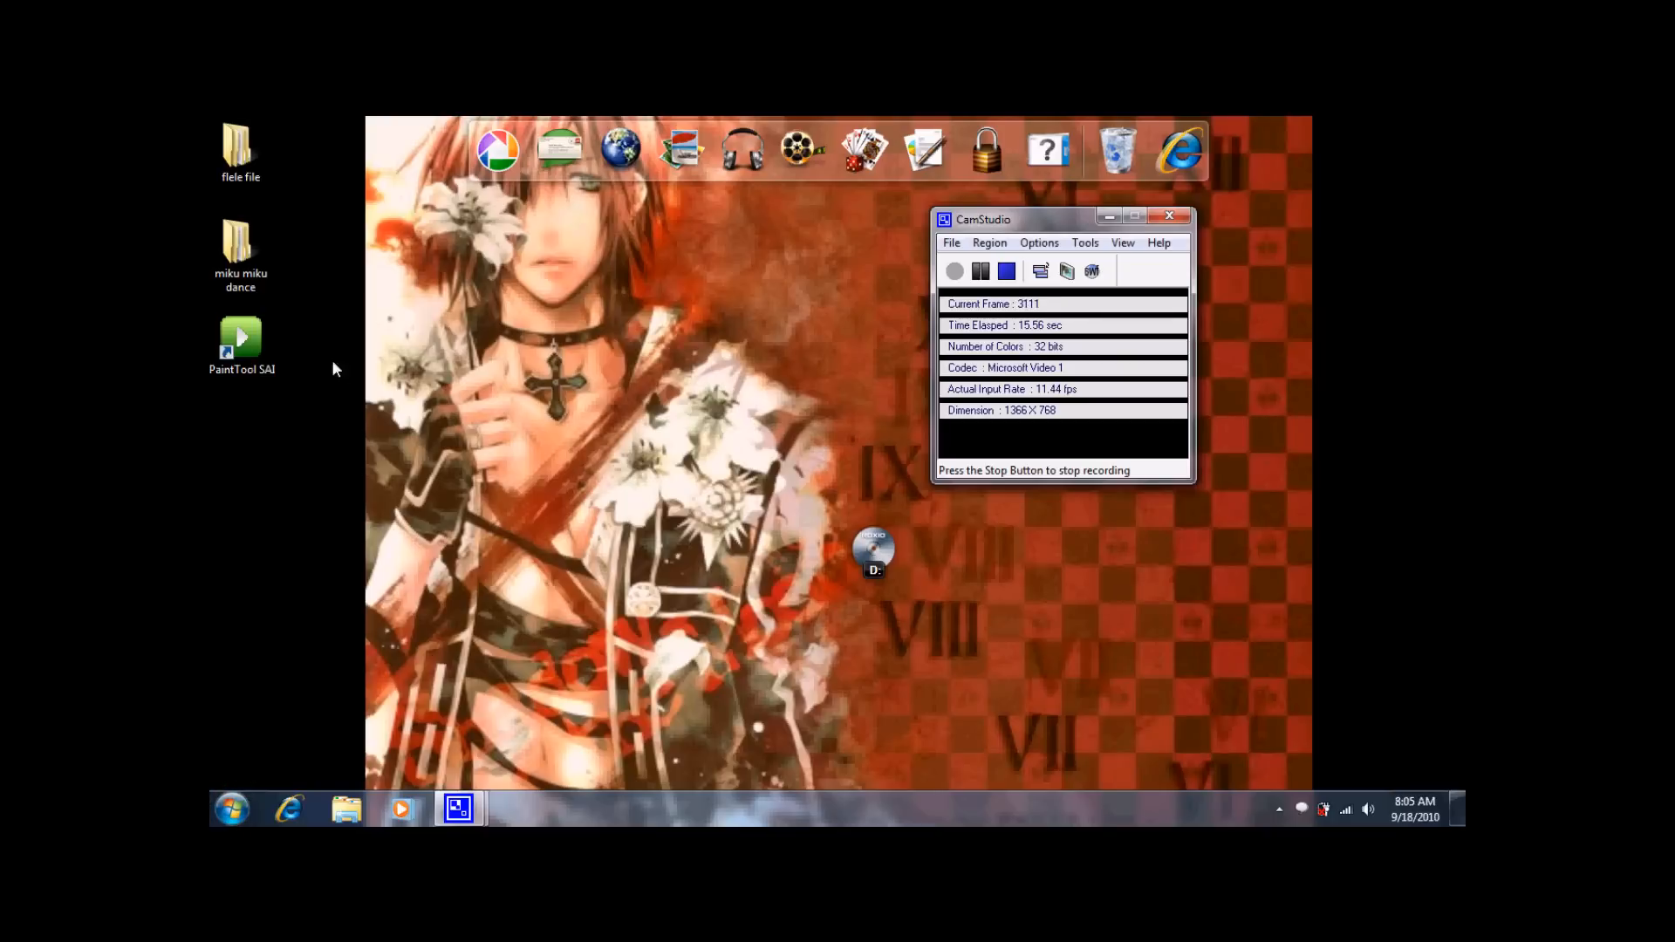
double_click(241, 337)
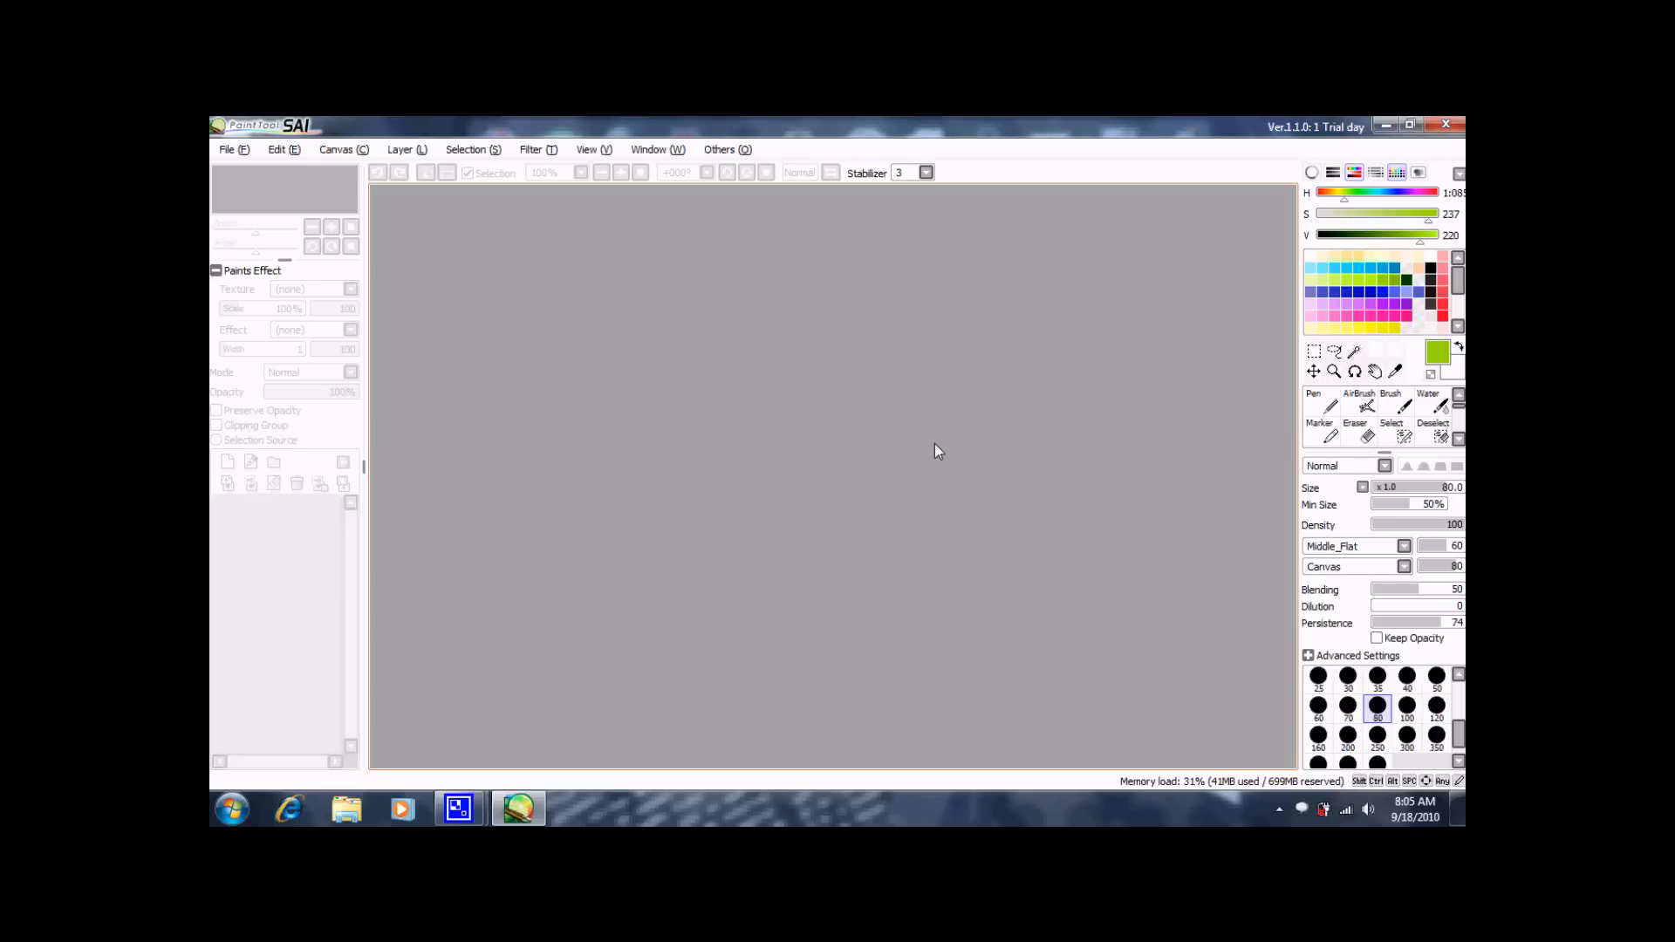
mouse_move(1042, 194)
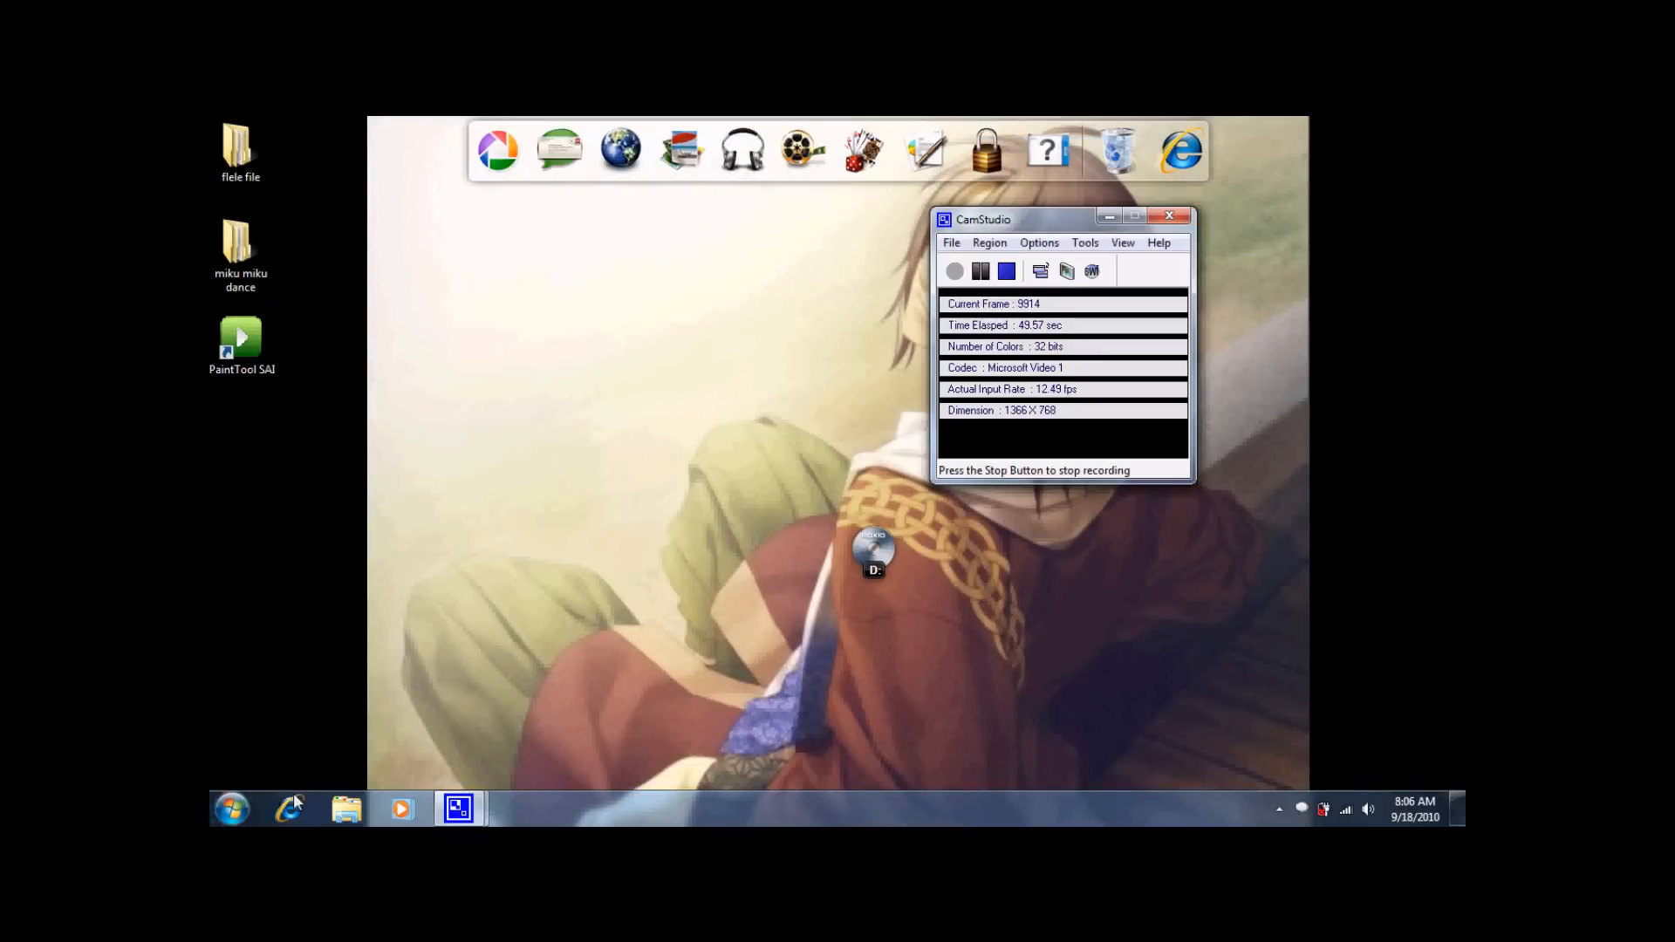
click(231, 808)
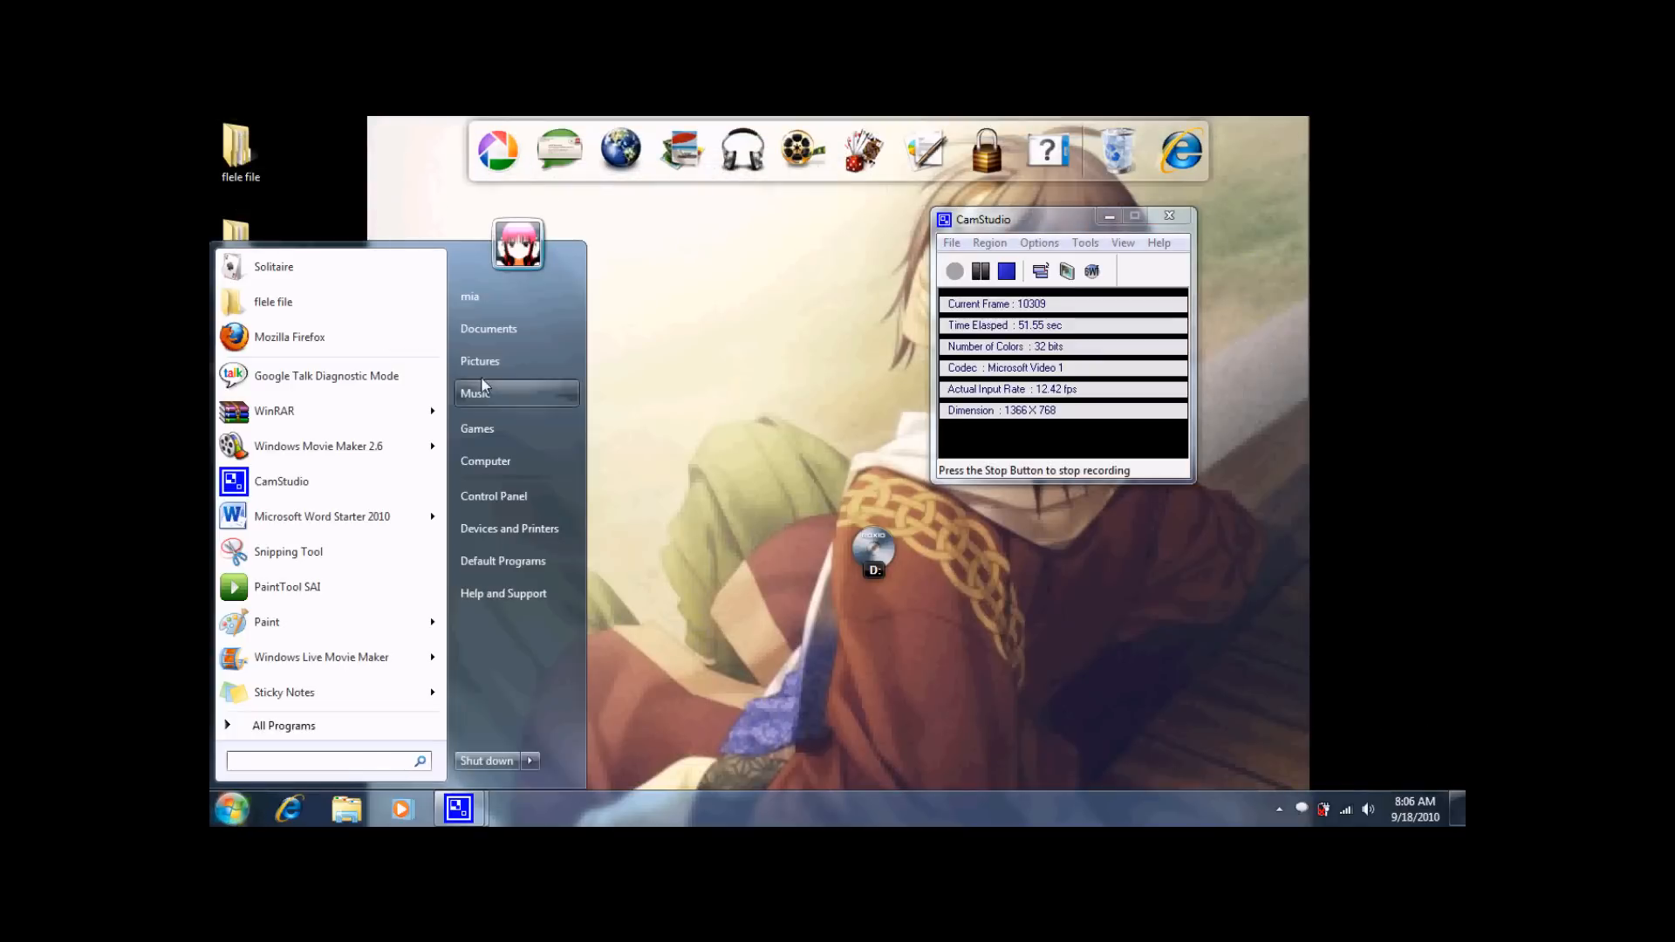
mouse_move(286, 311)
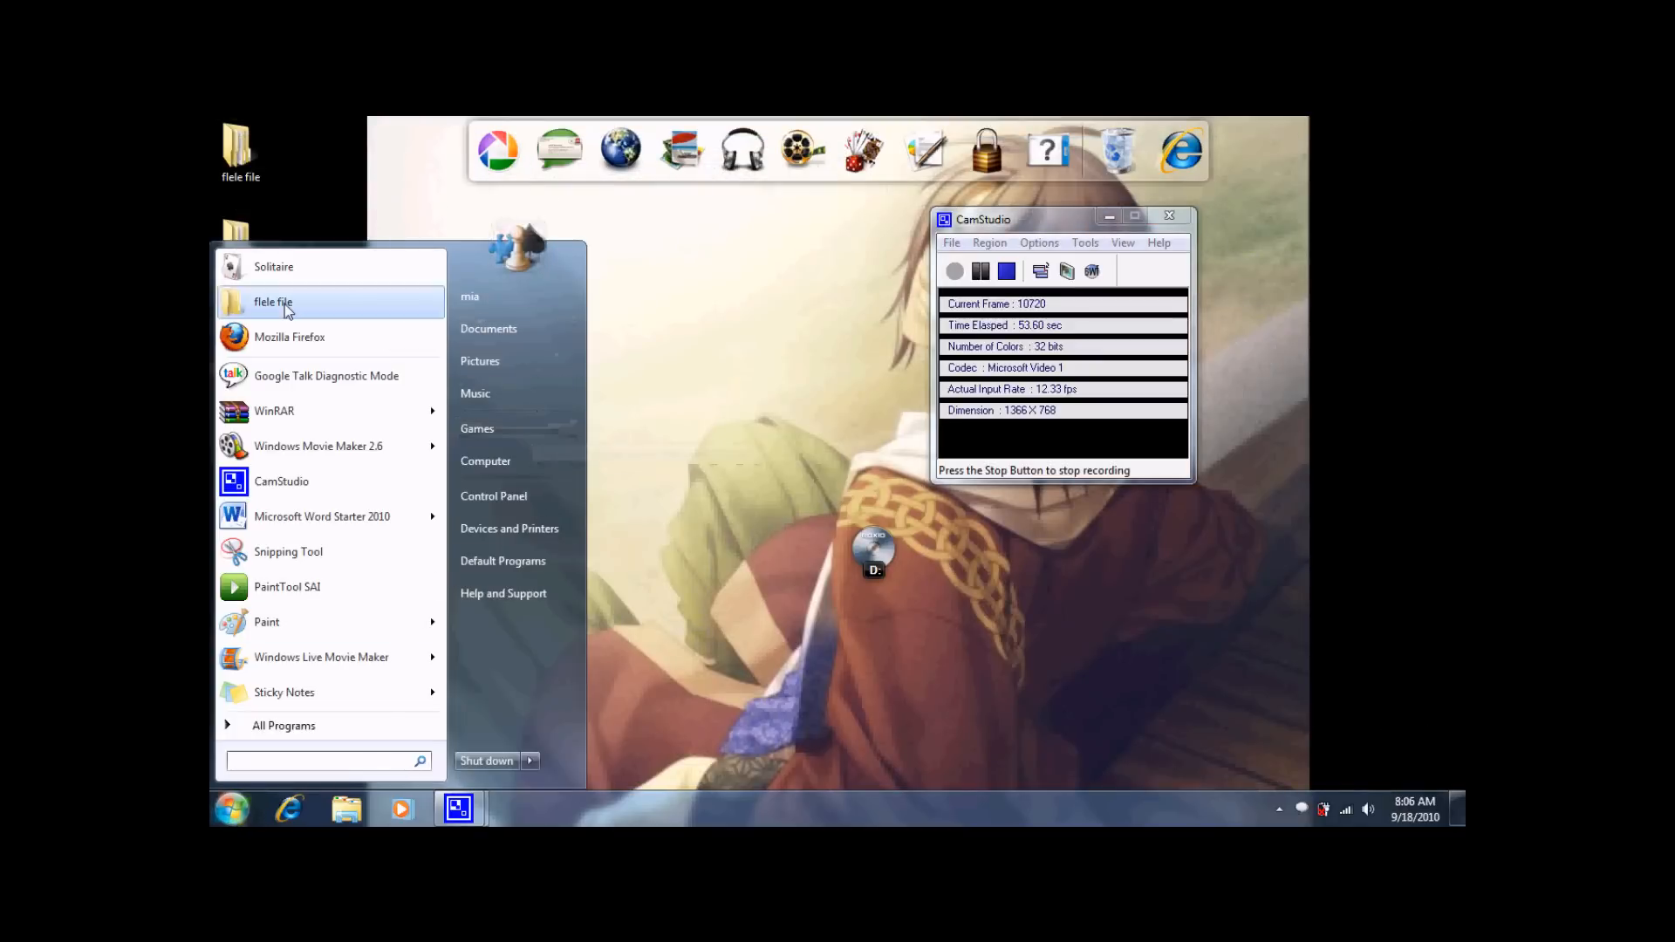
mouse_move(517, 430)
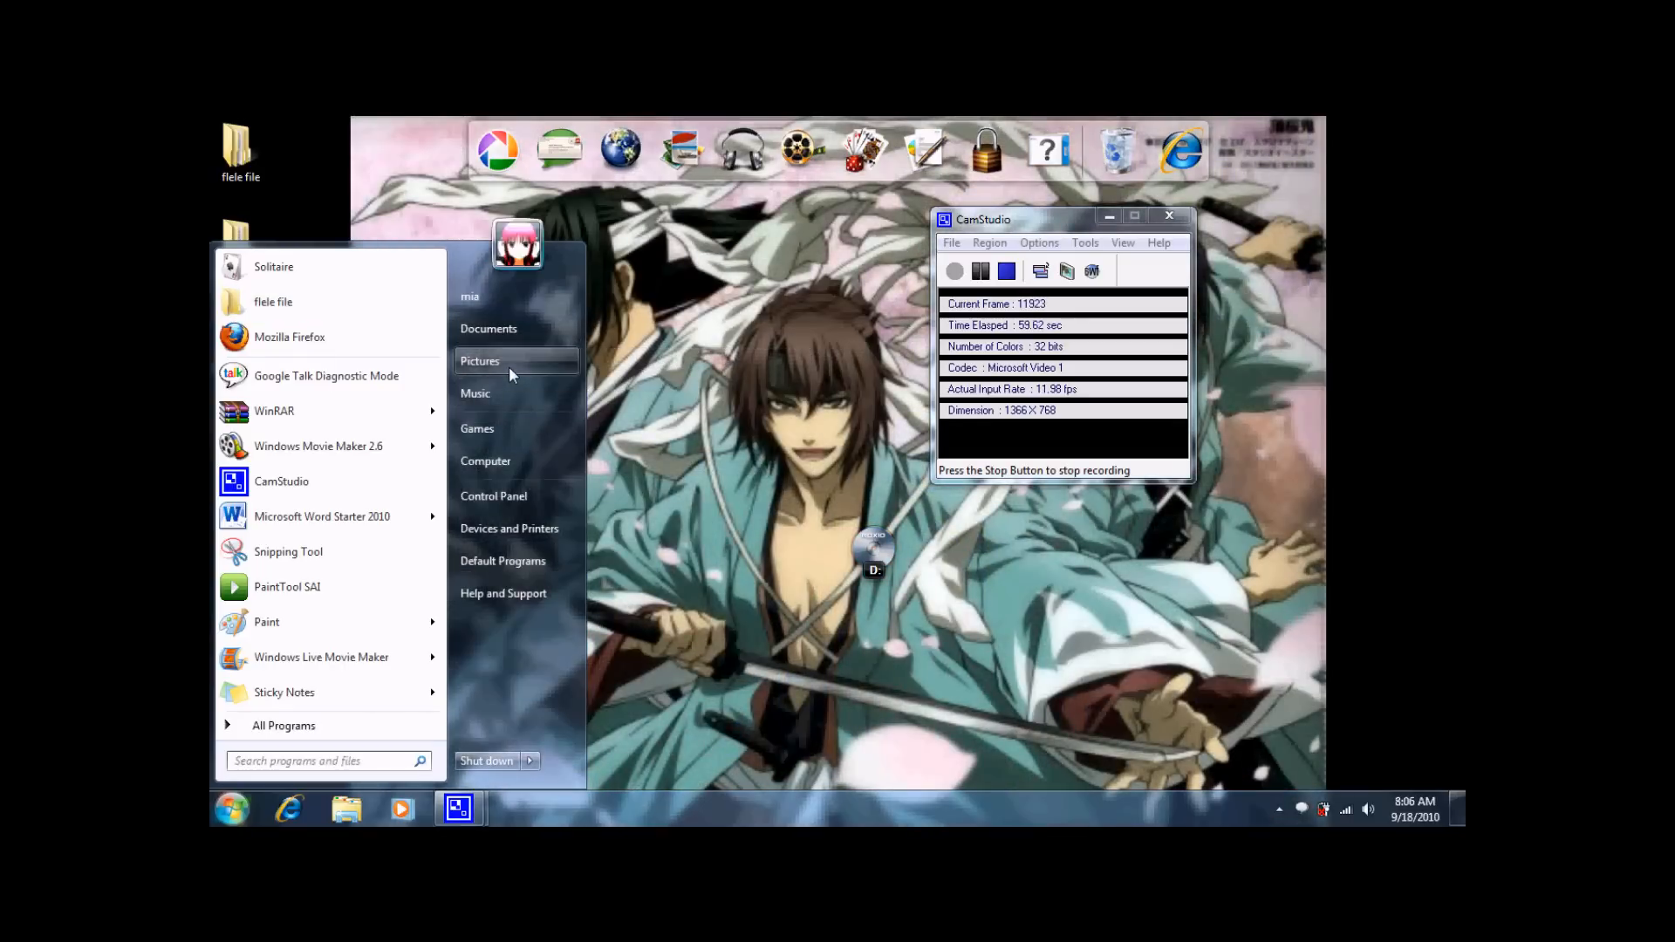
click(480, 360)
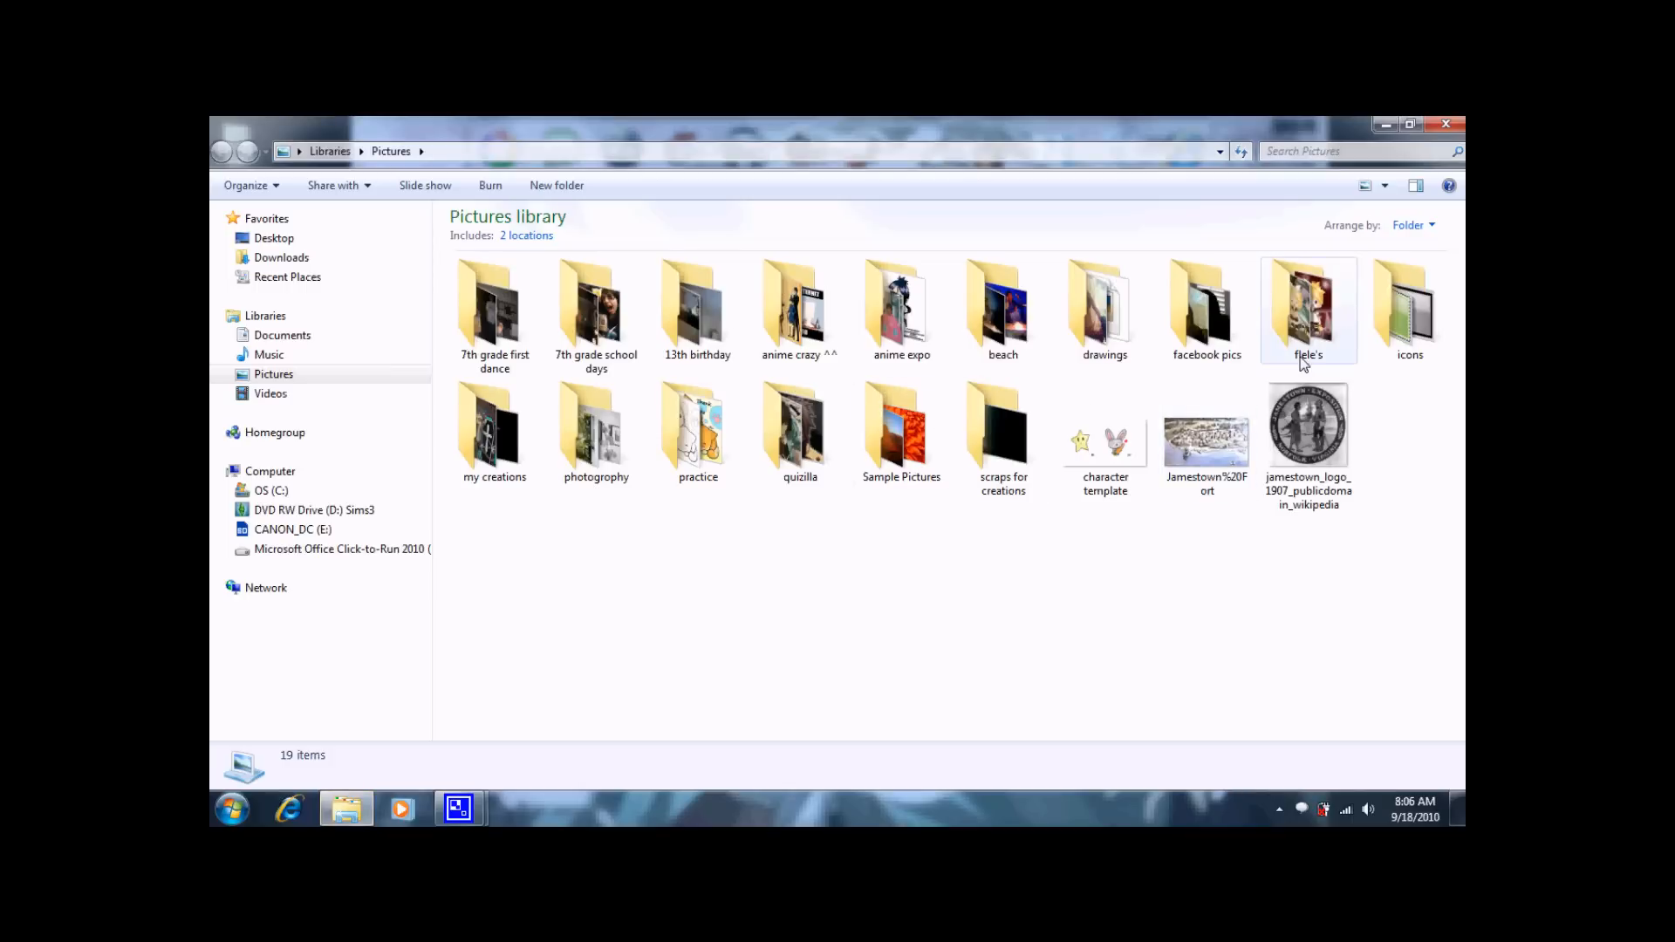
double_click(1103, 302)
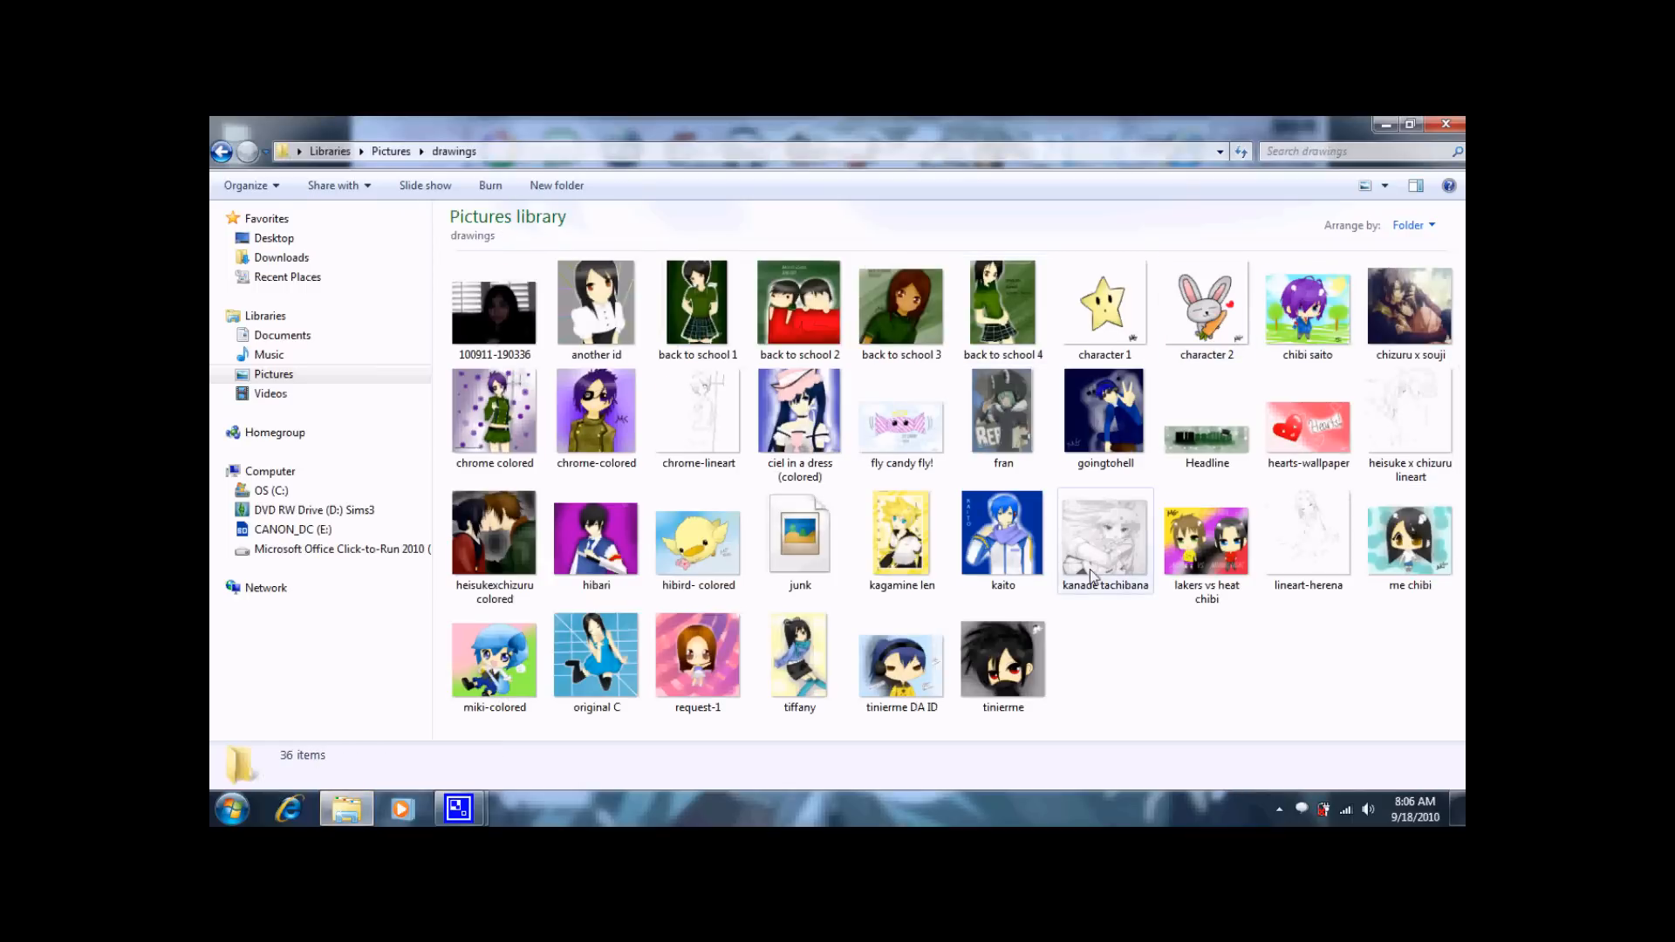
click(799, 534)
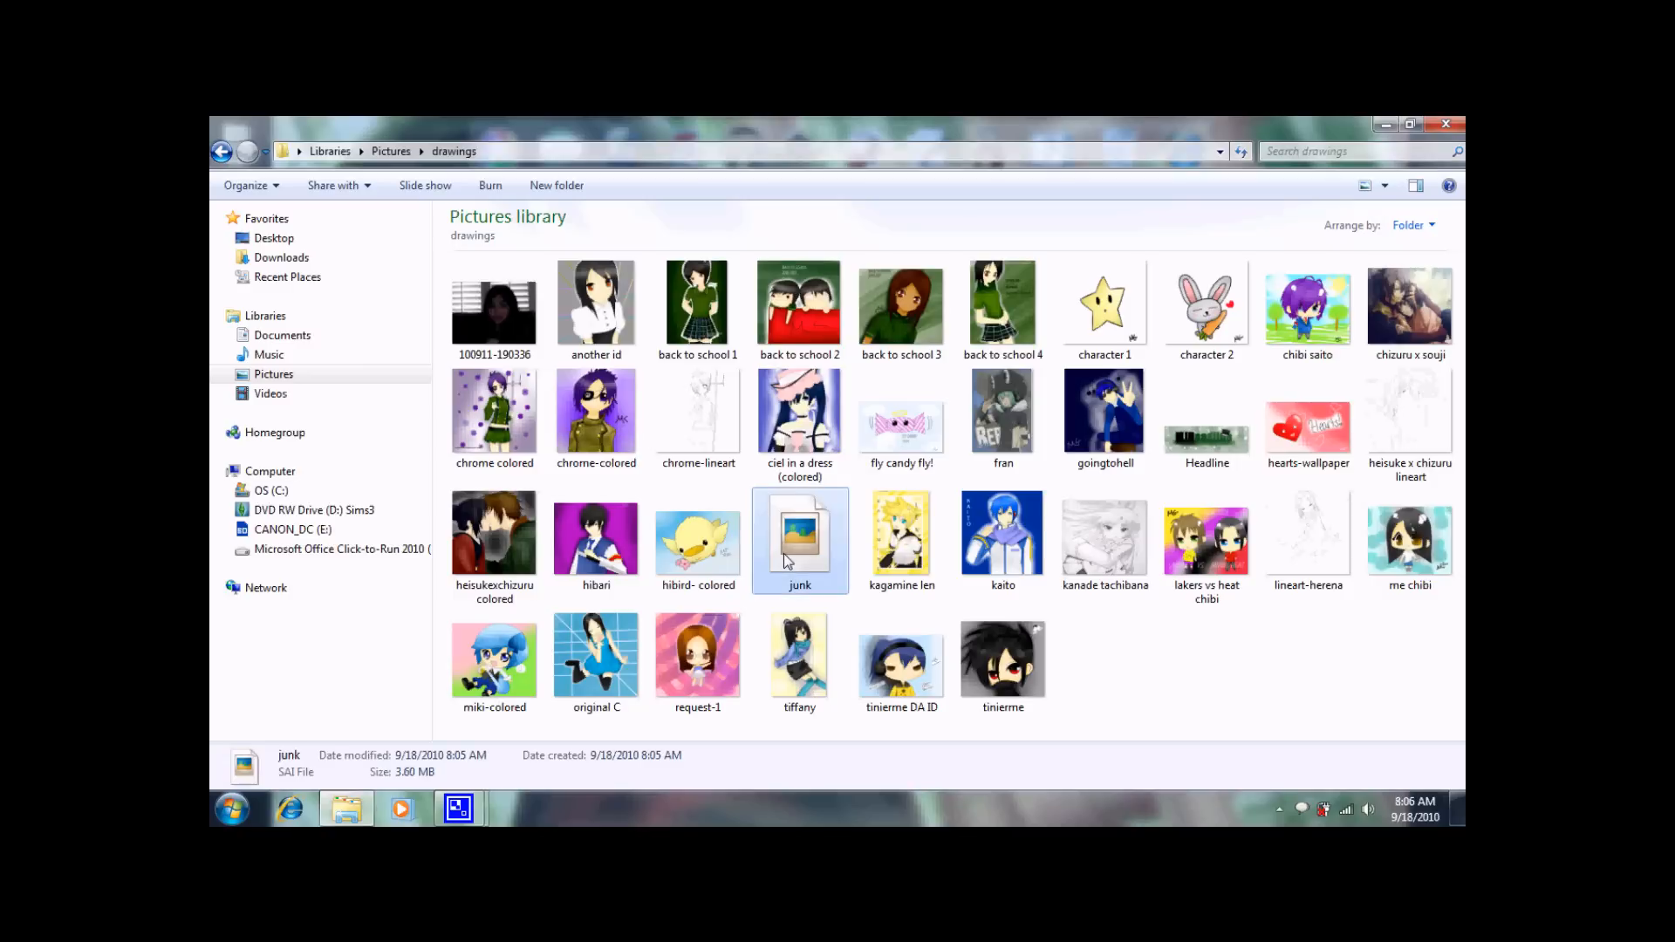
right_click(799, 539)
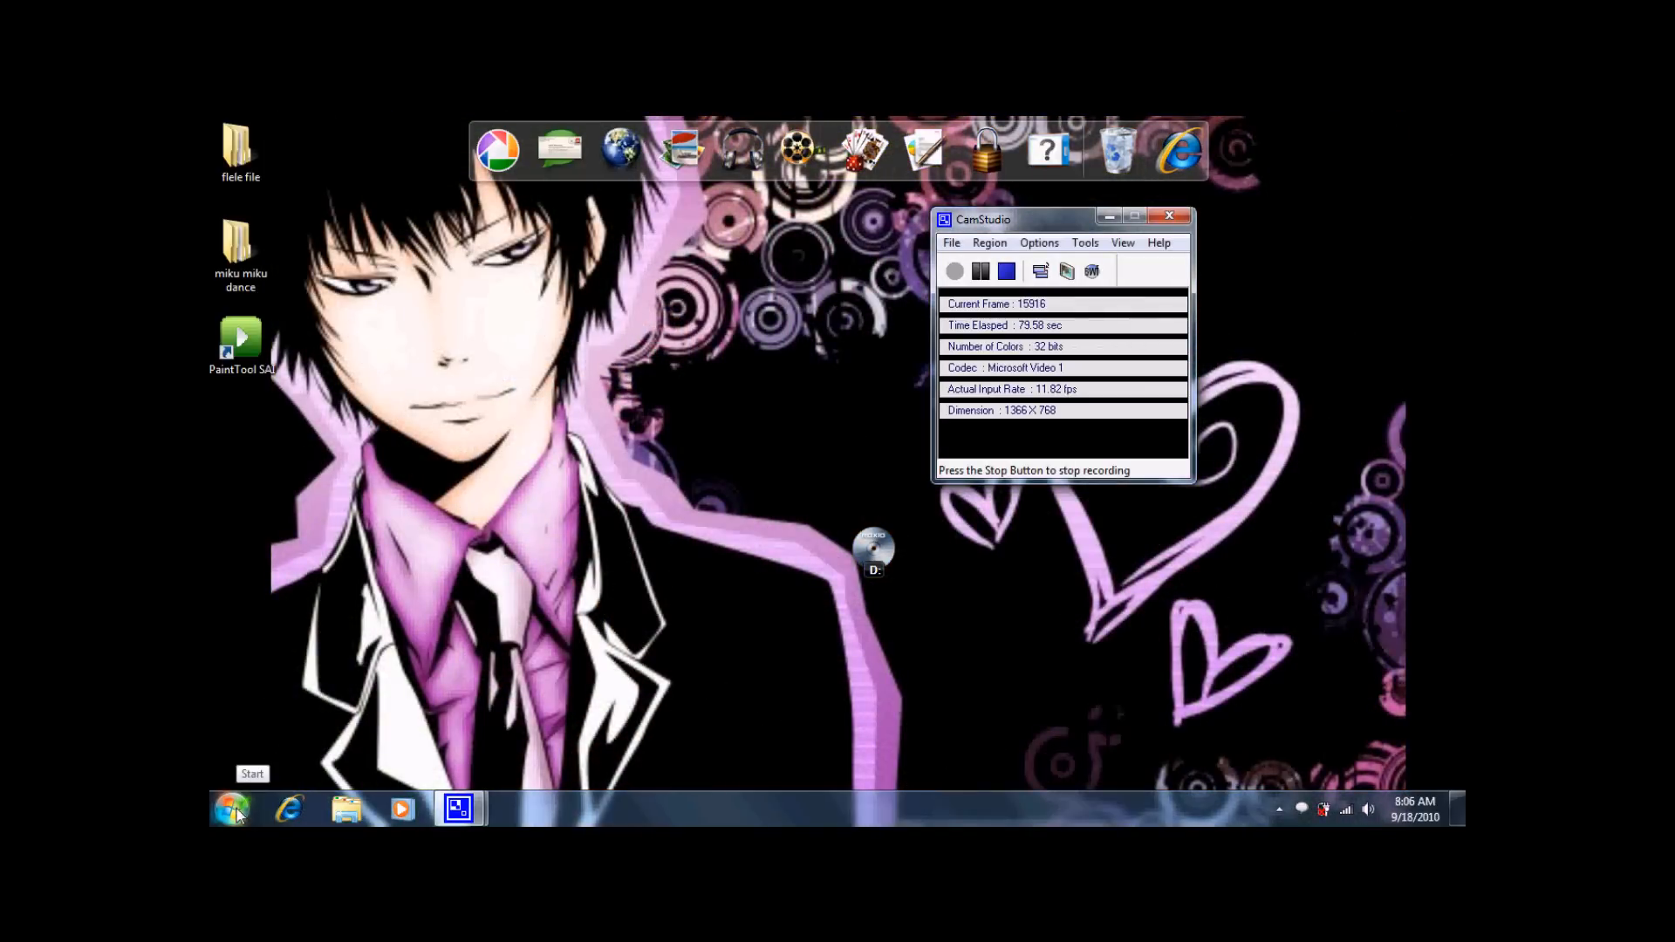
Step: Find Folder Options via Start search 'folder op' and show its View settings
click(231, 808)
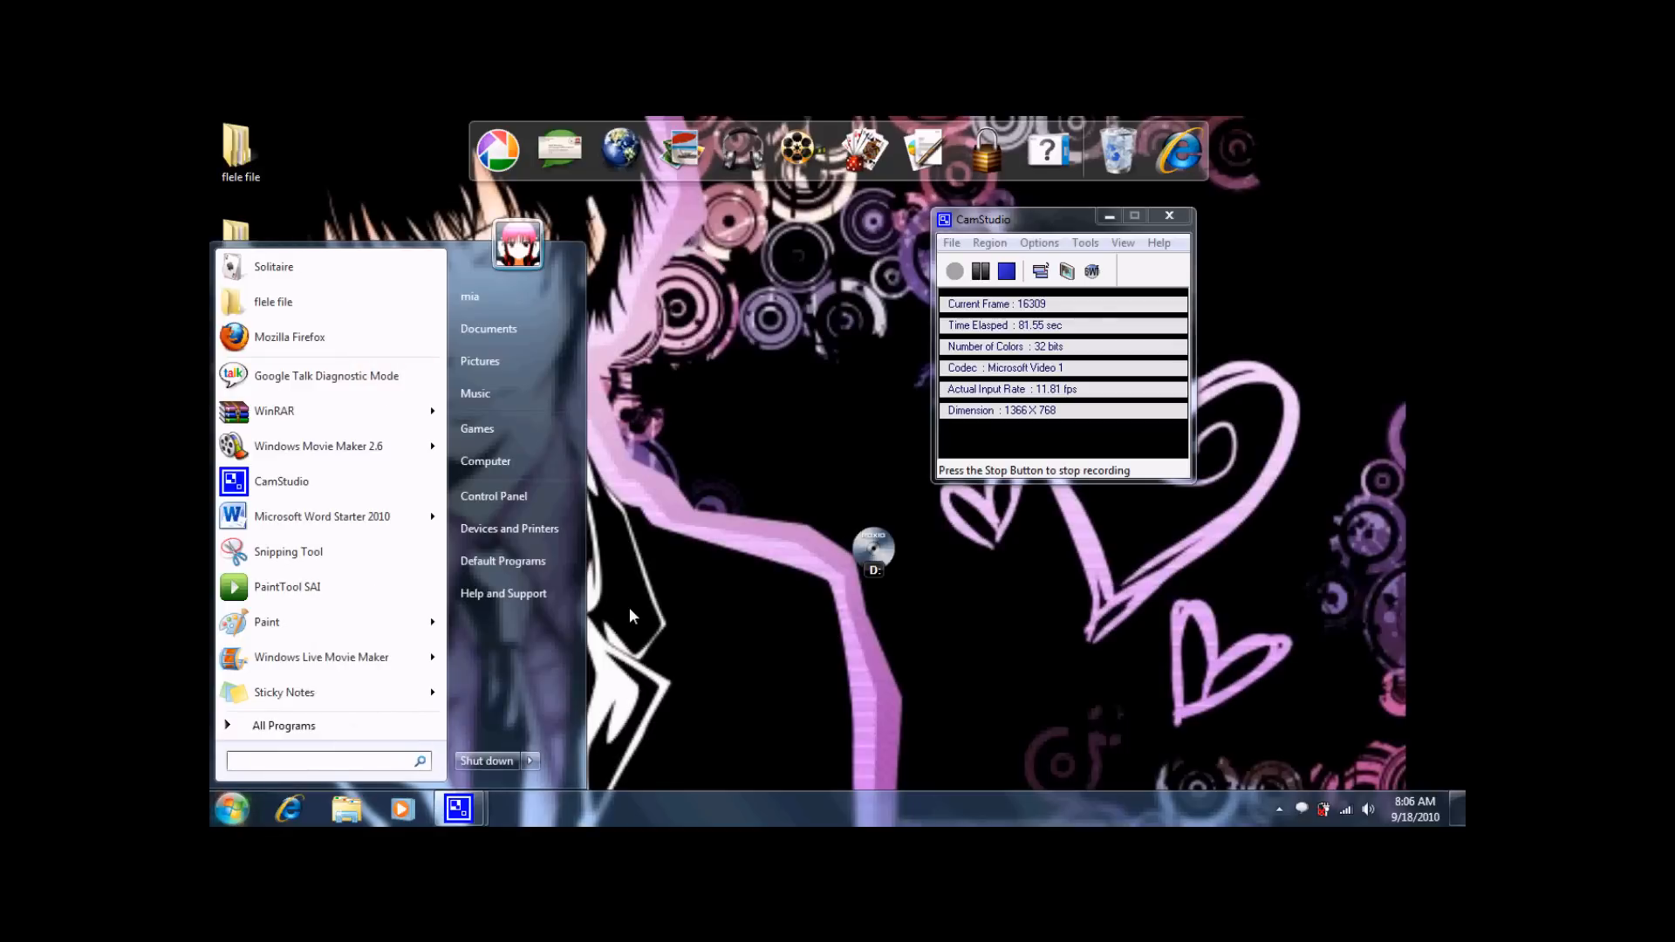
text(folder op)
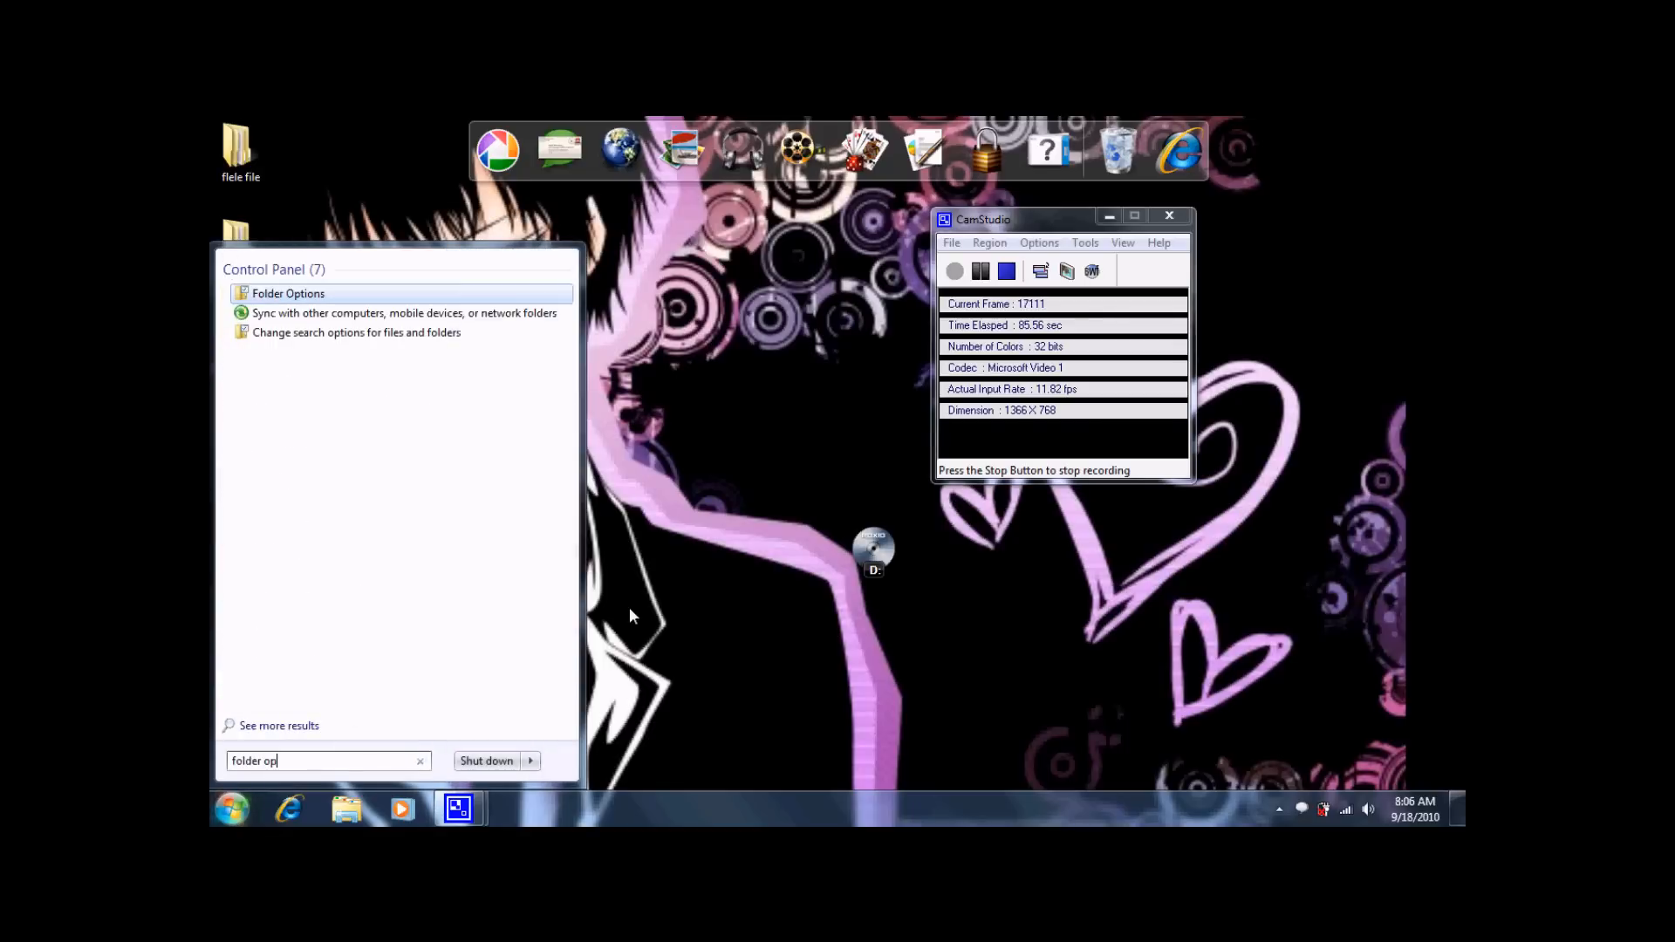
click(288, 293)
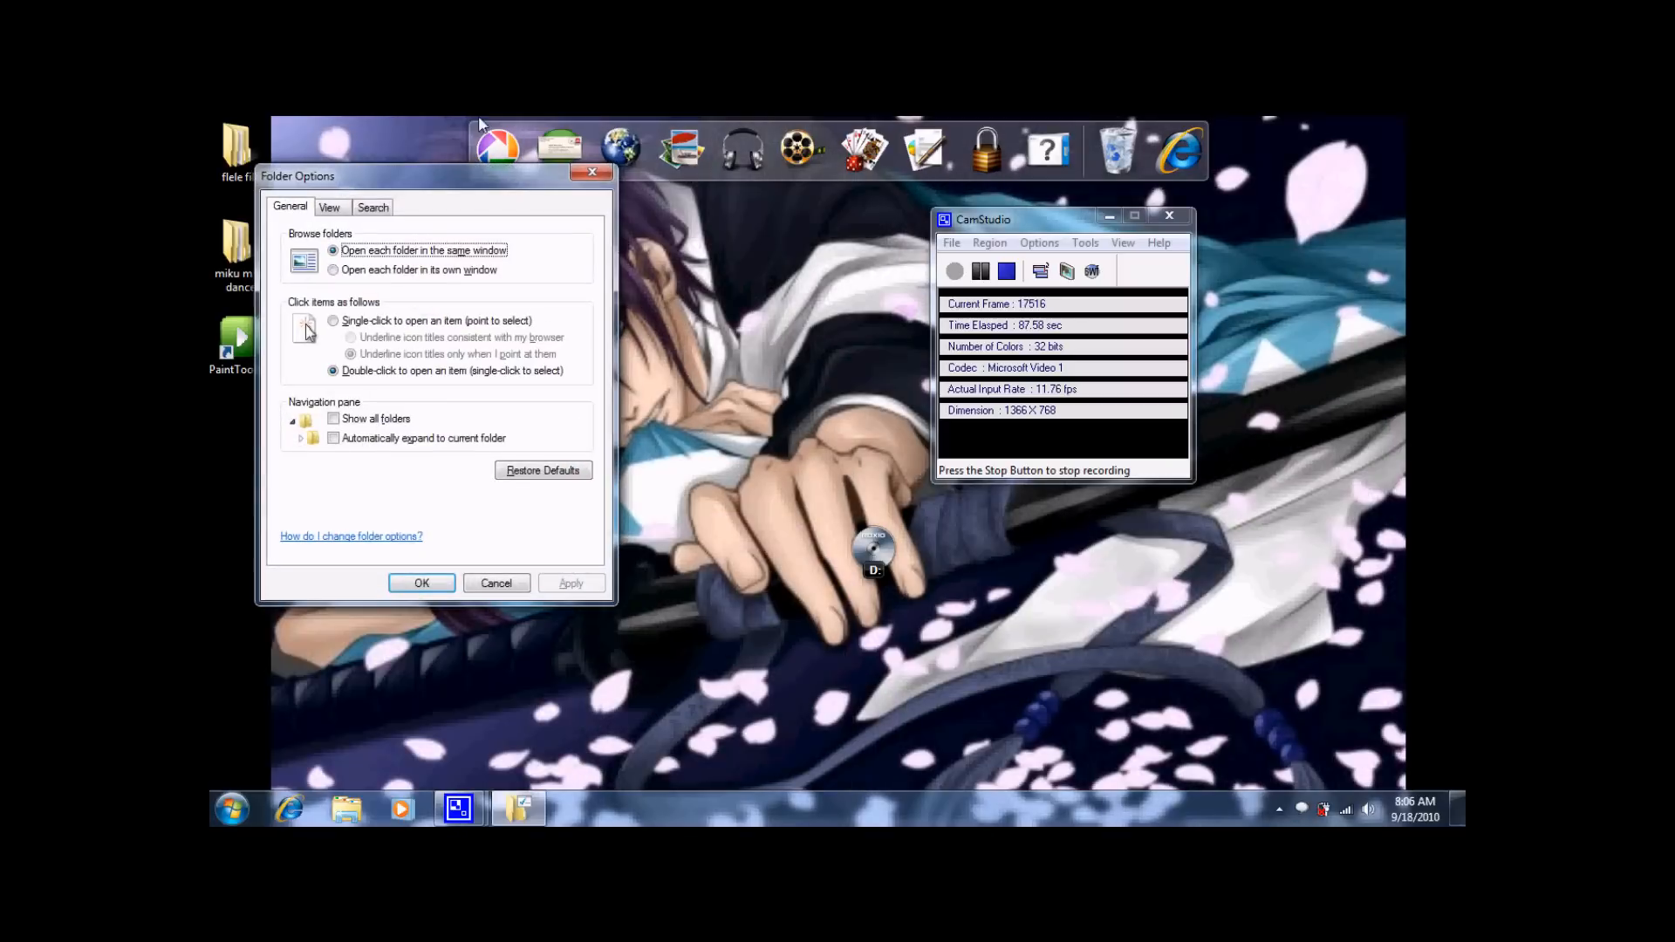
click(329, 207)
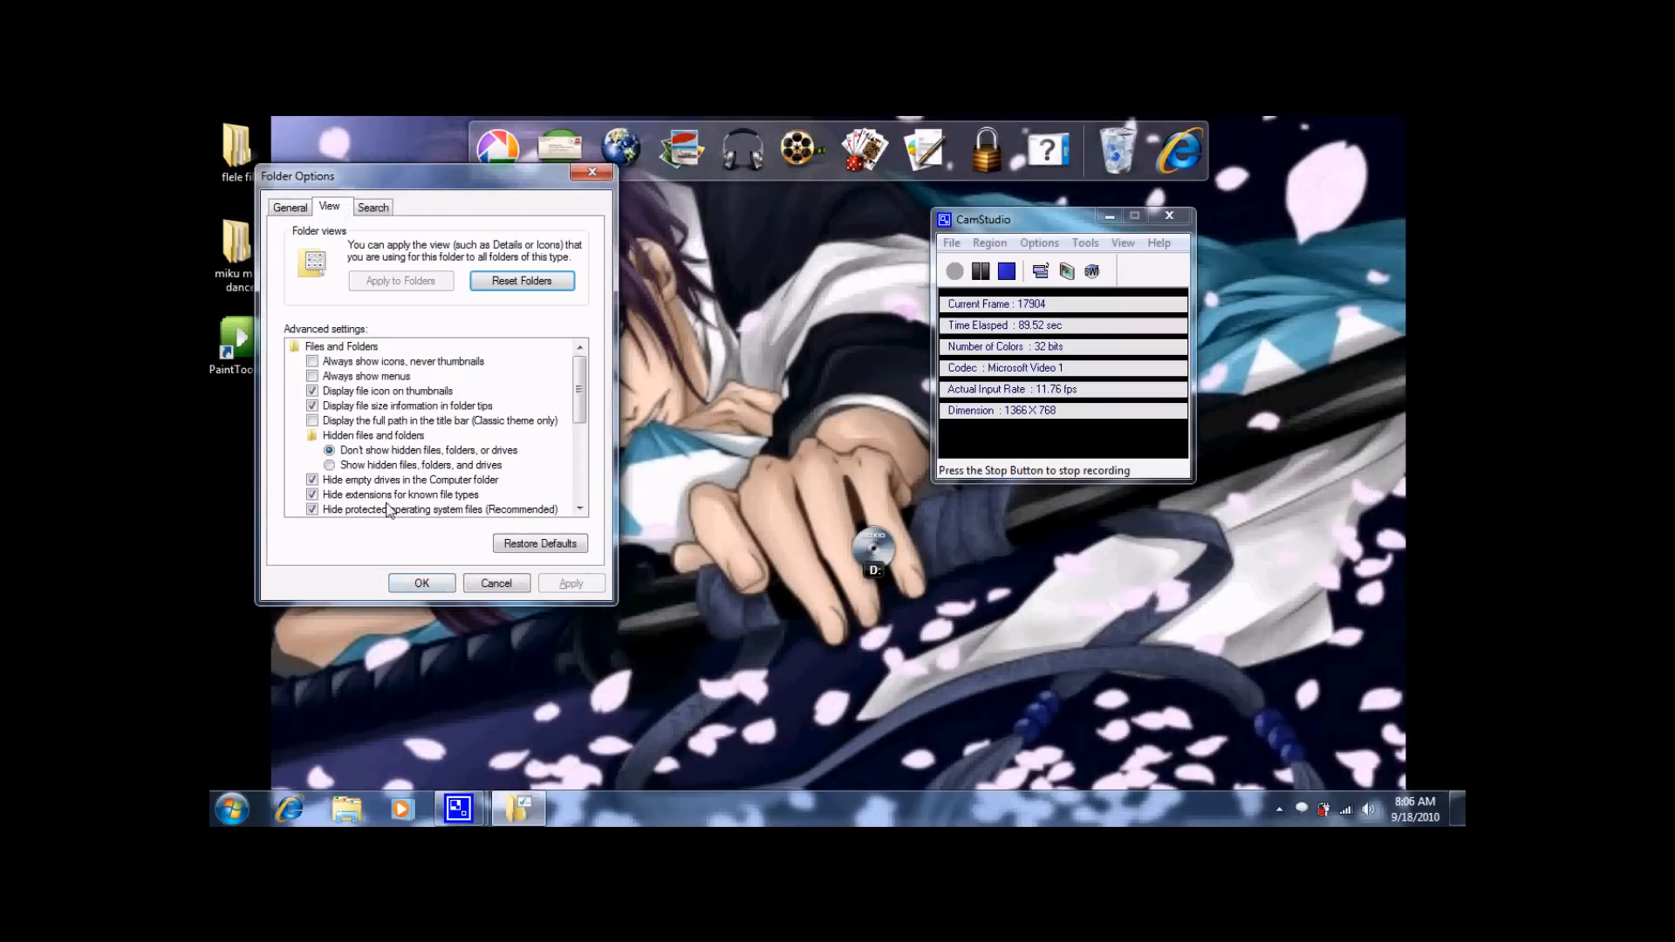
Step: Show hidden files, folders and drives and unhide protected system files, confirming the warning
scroll(down, 3)
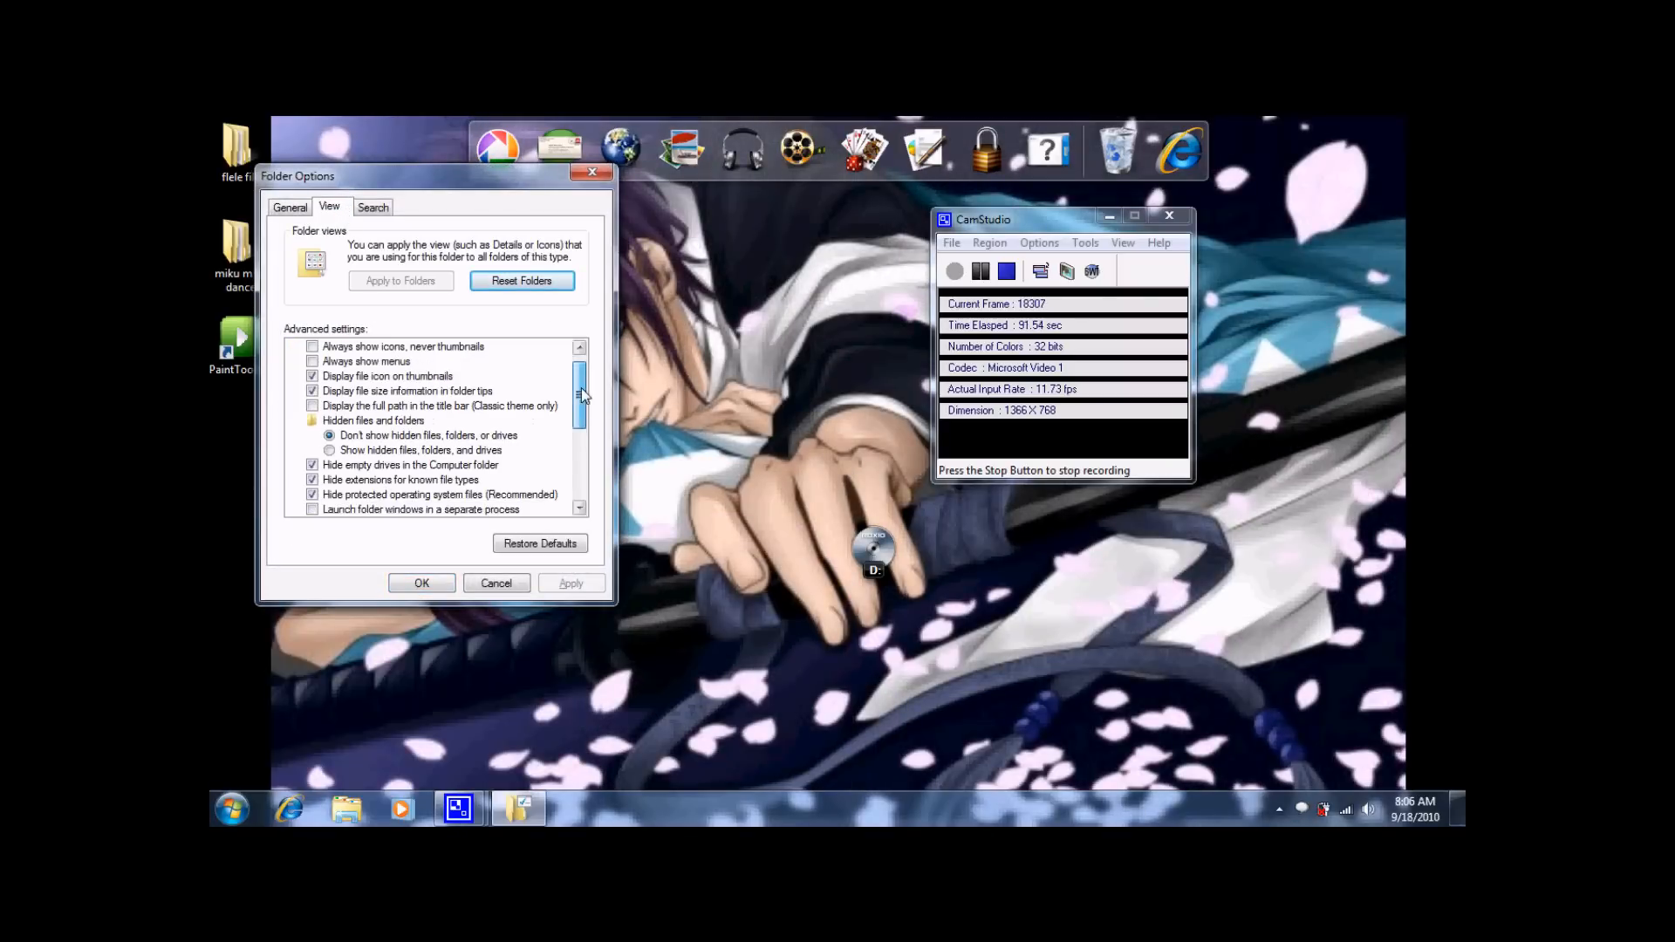
scroll(down, 3)
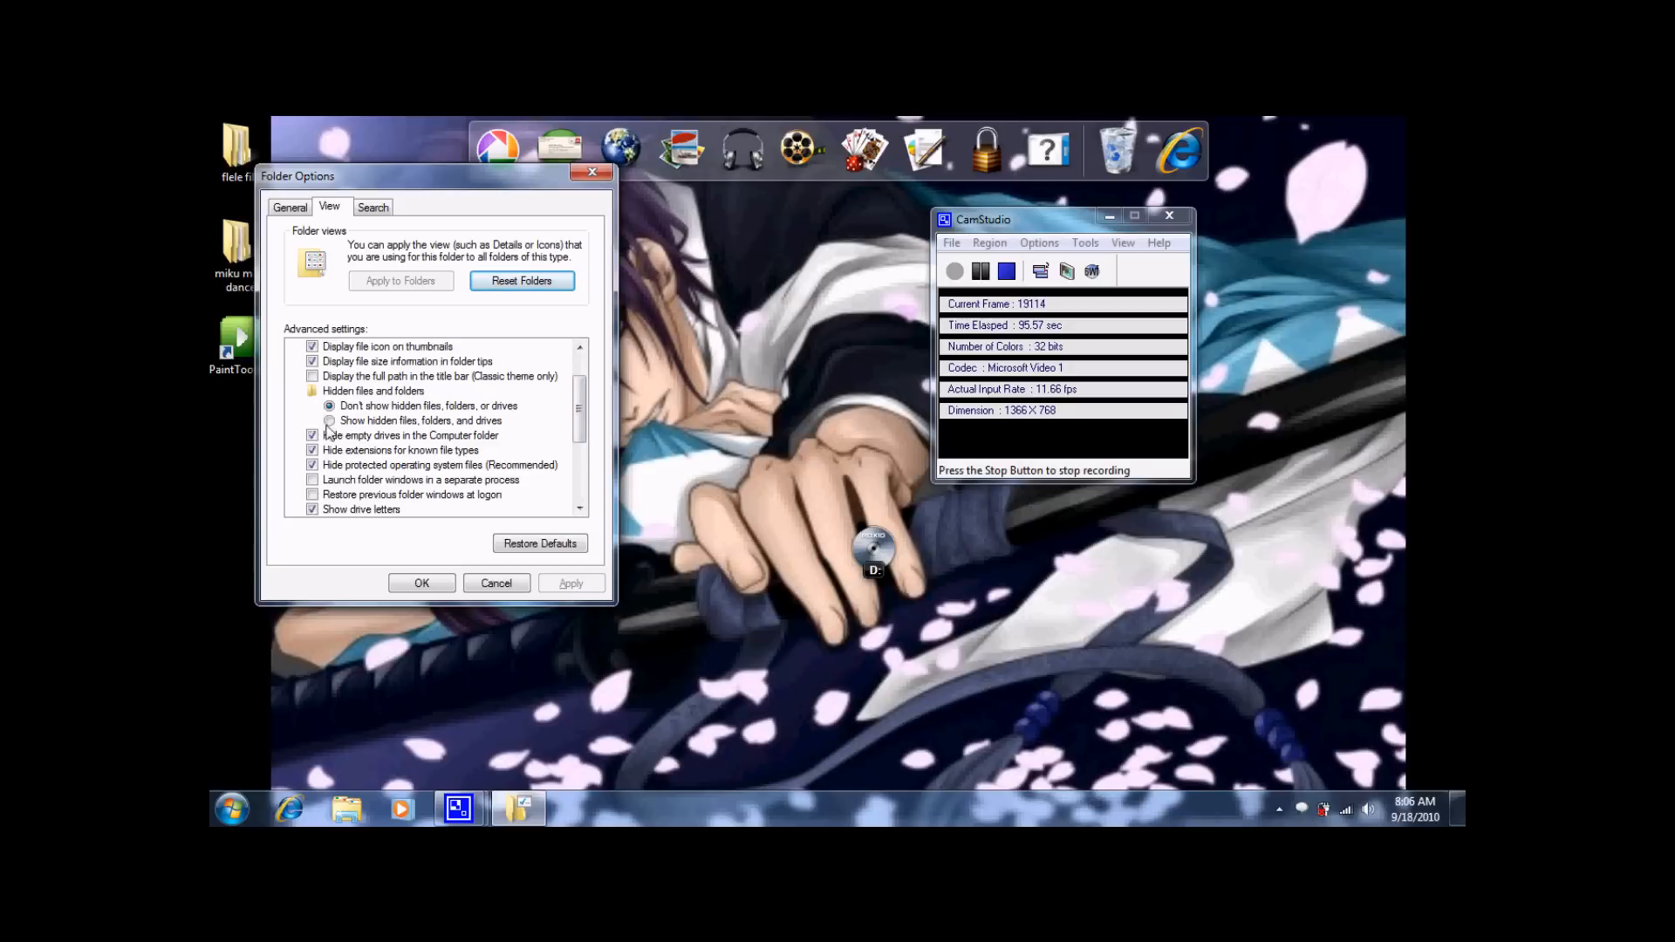
click(330, 420)
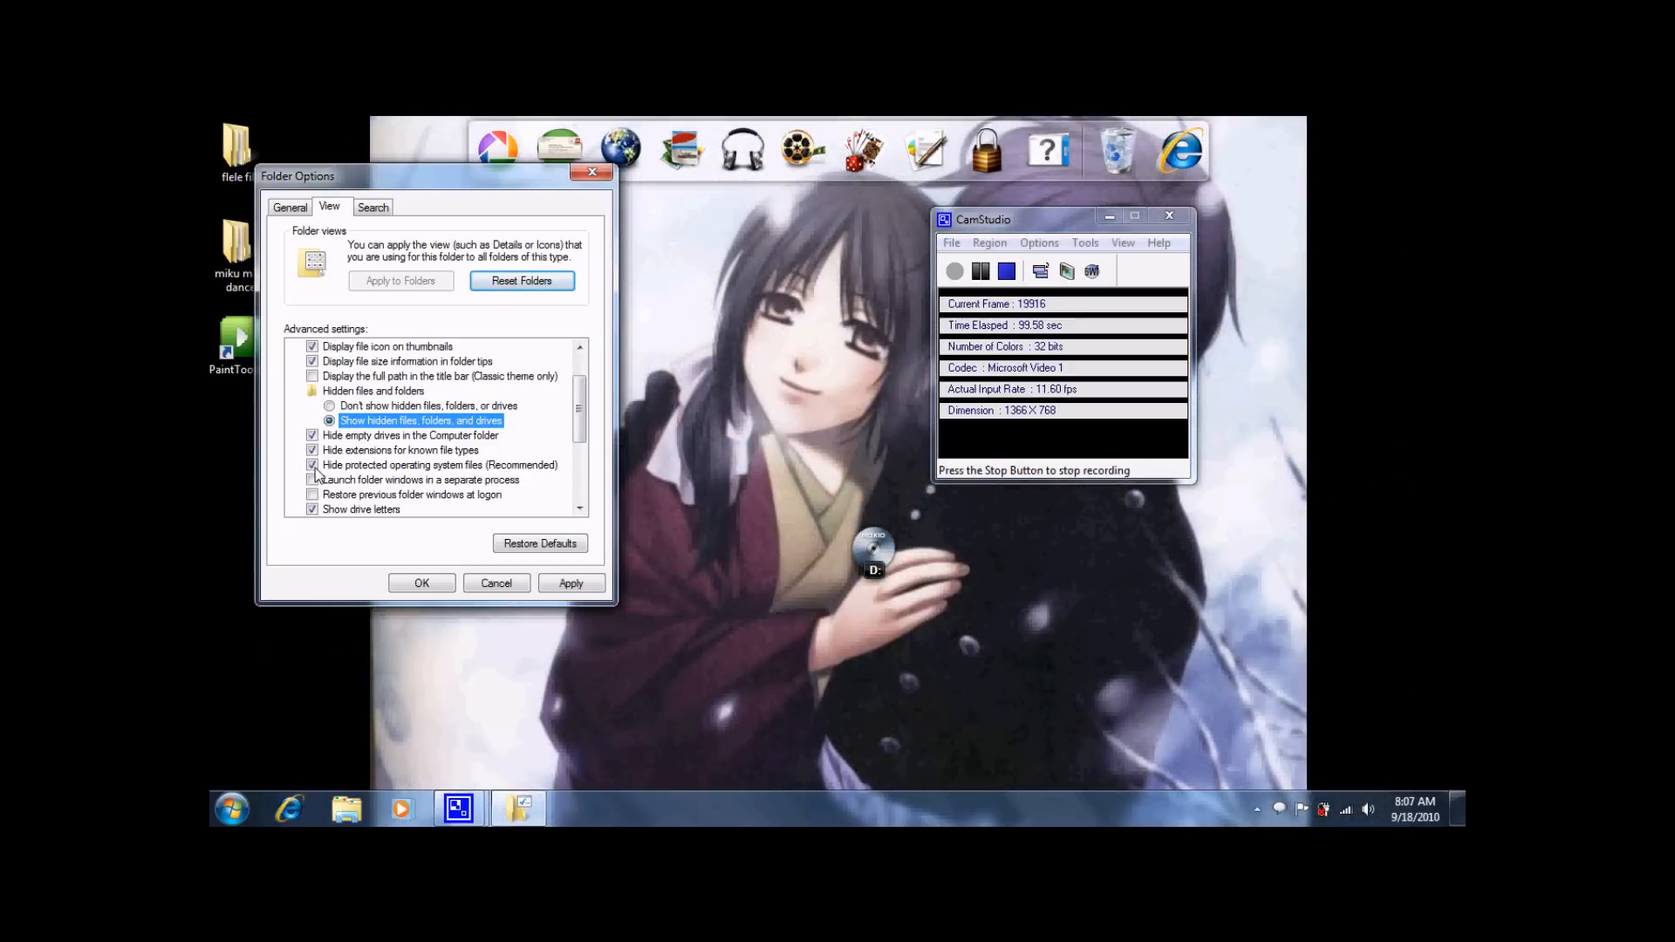
click(312, 465)
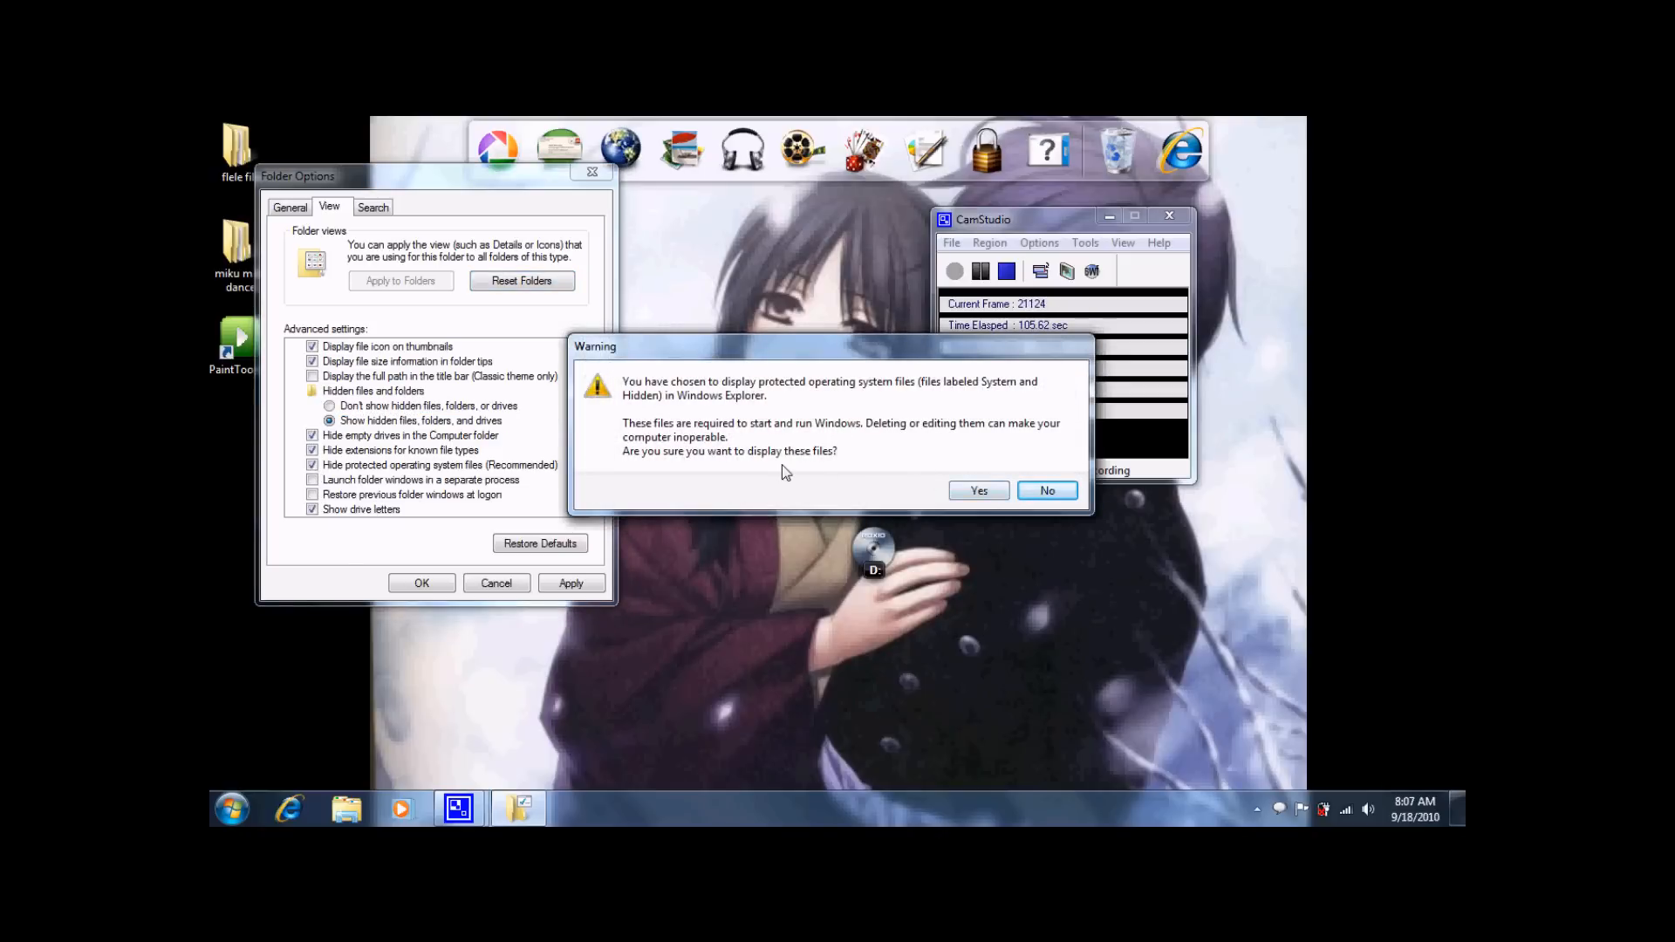
click(978, 490)
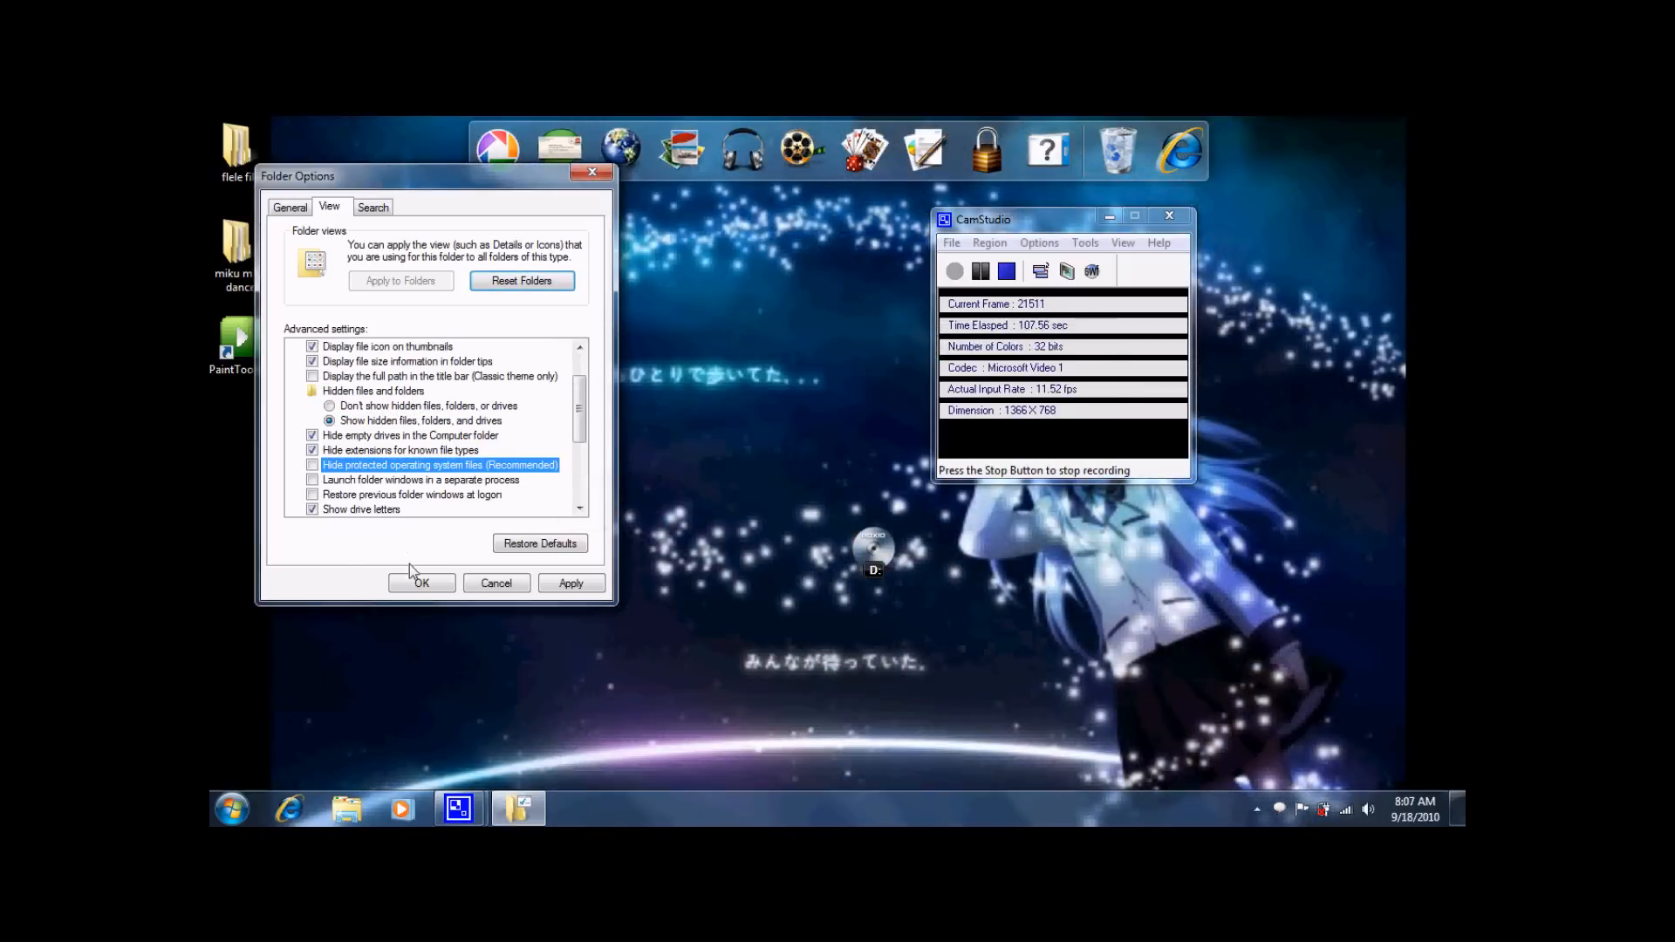
Step: Apply the Folder Options changes and launch Microsoft Word Starter 2010 from Start
click(421, 583)
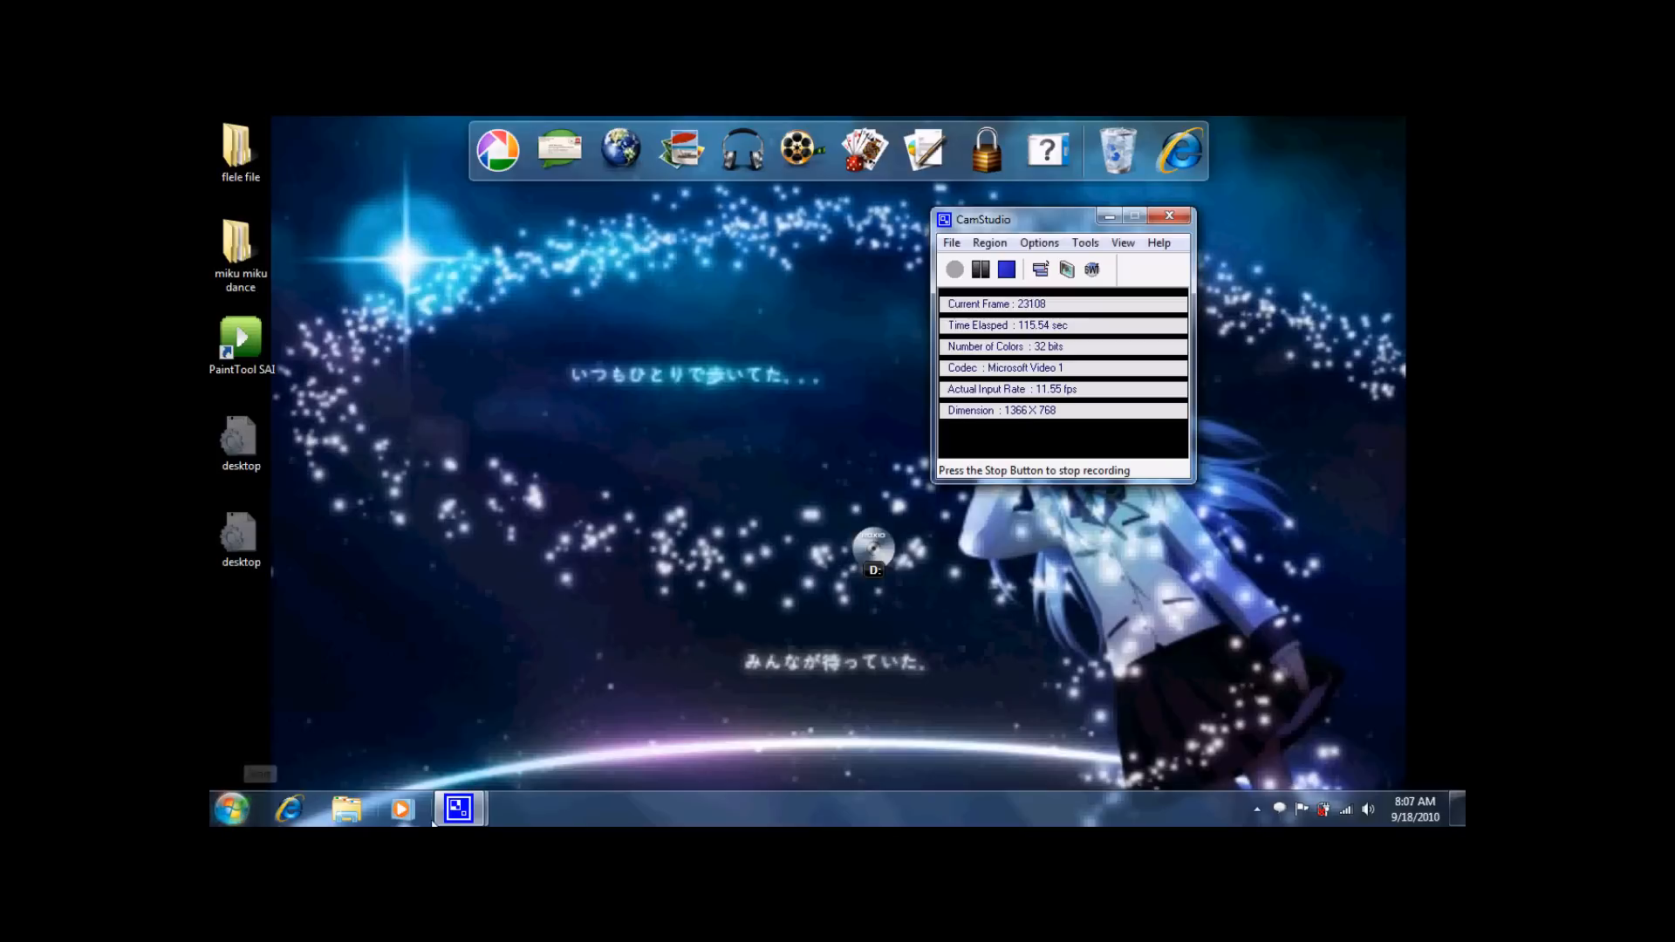
click(230, 808)
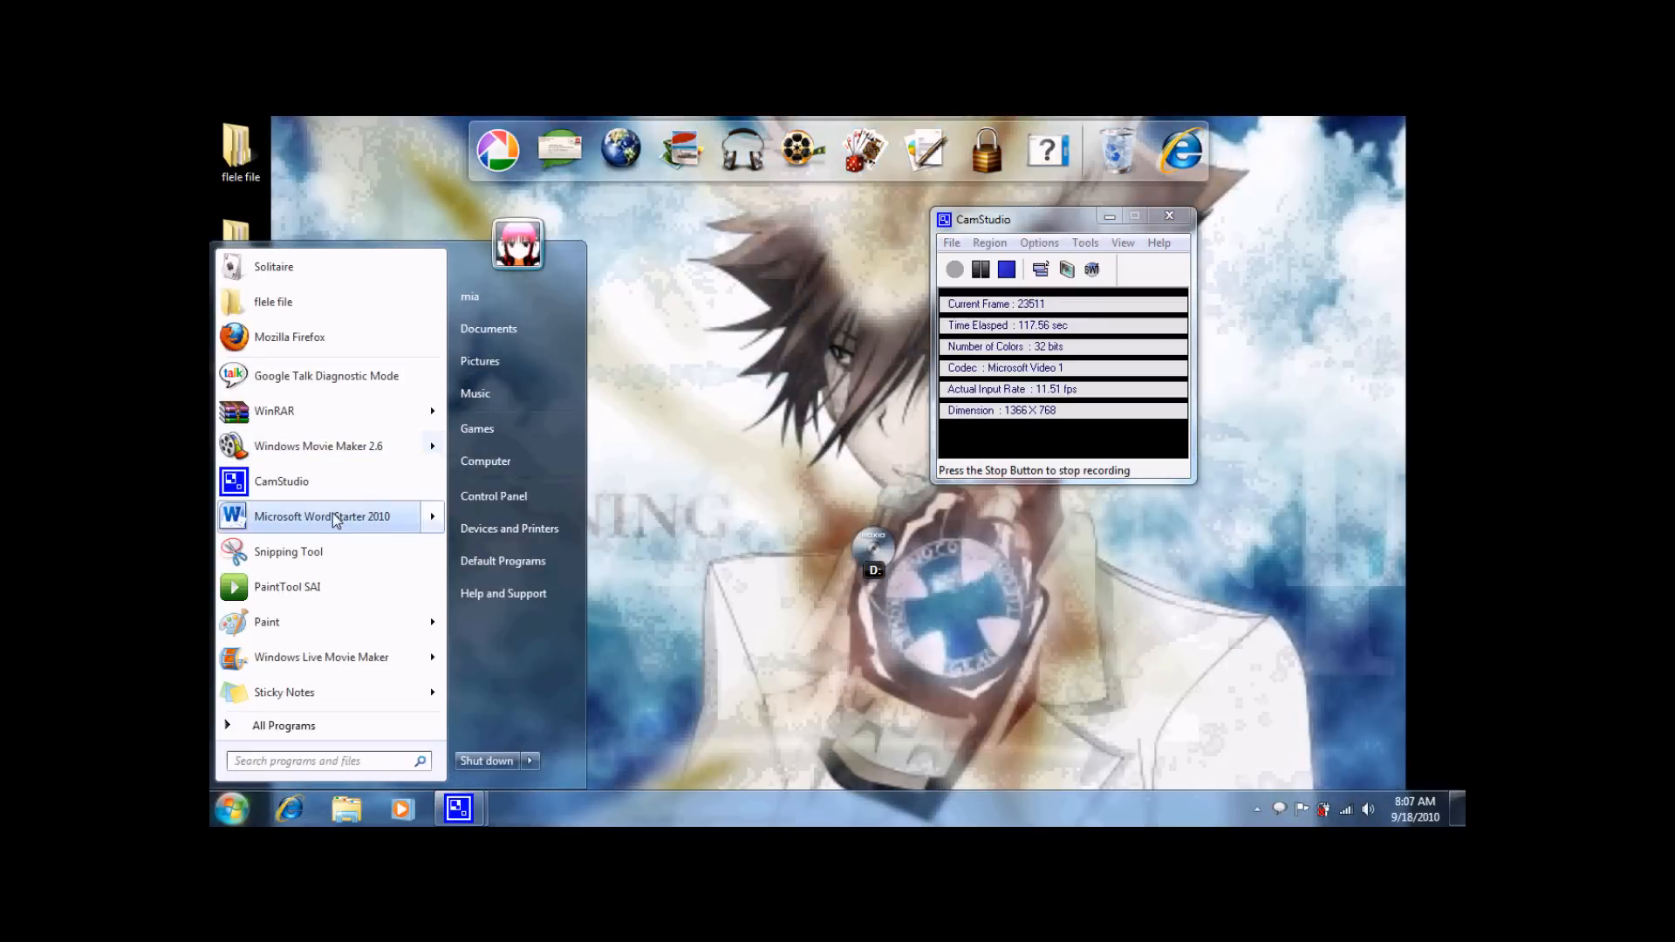
click(321, 516)
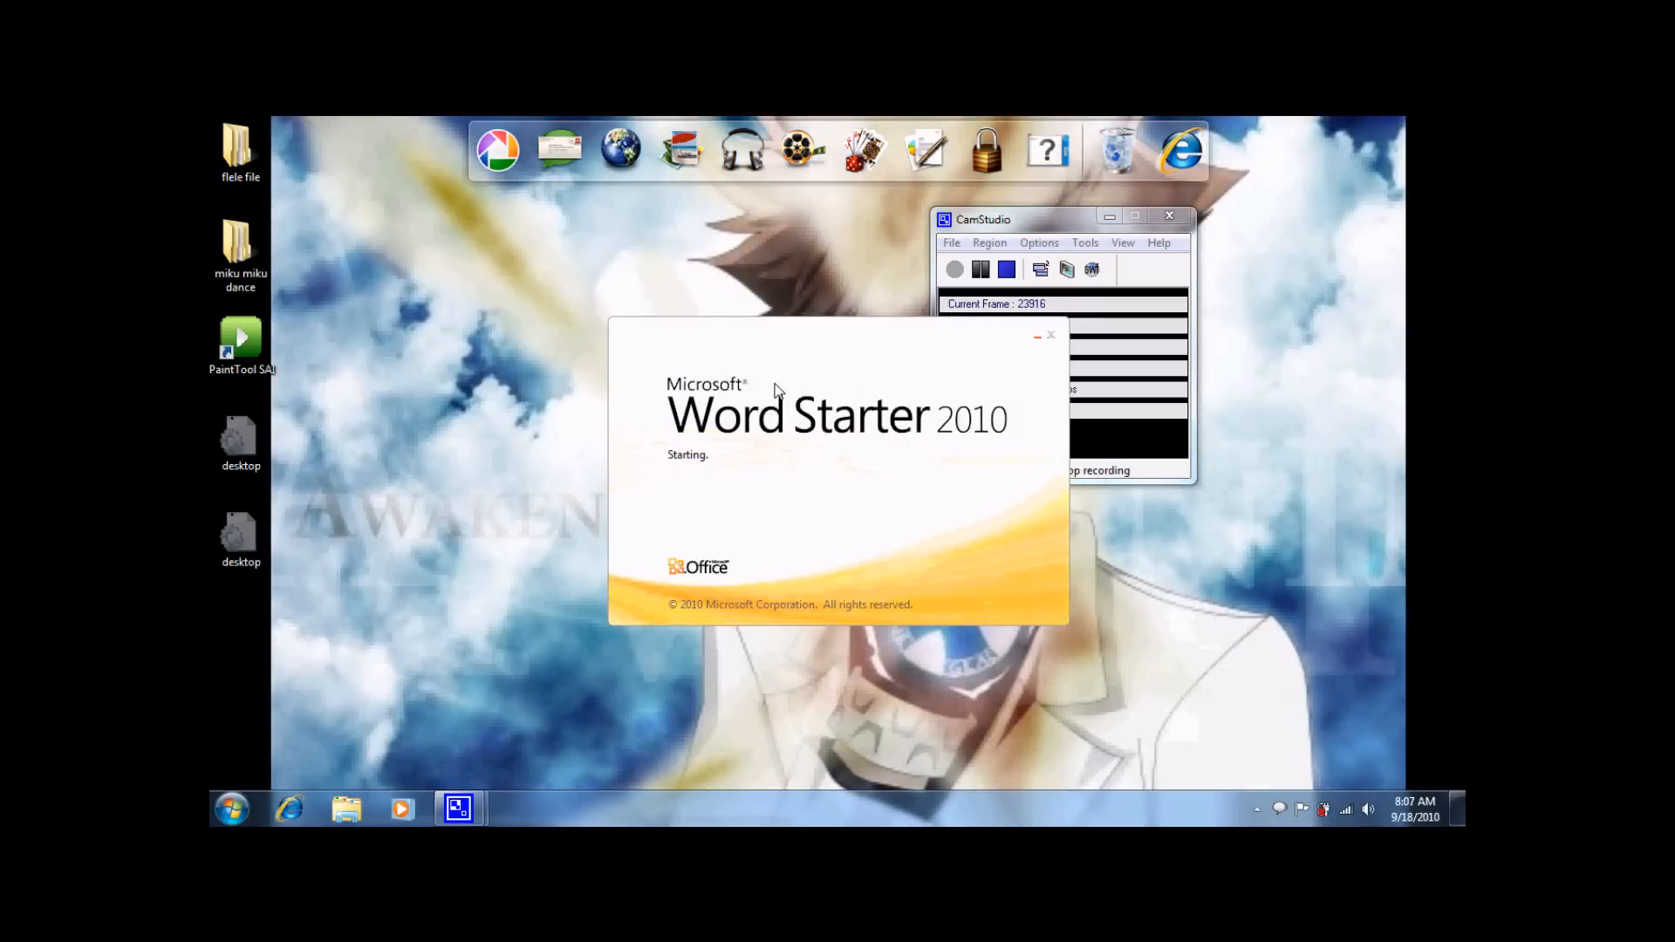
mouse_move(230, 808)
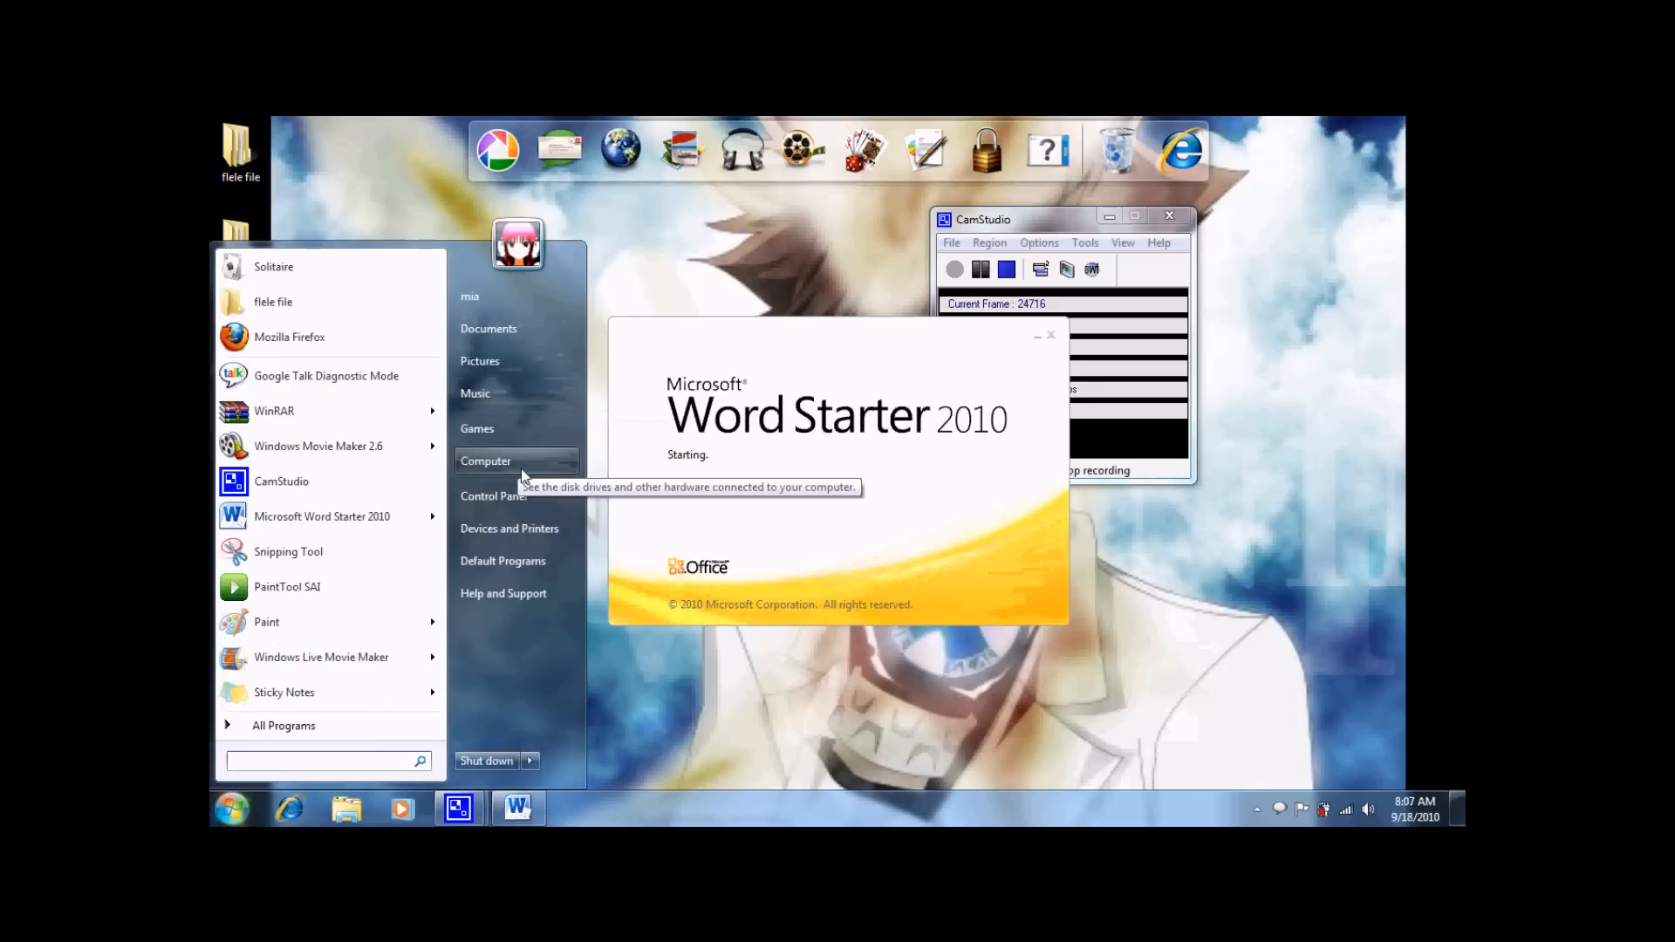
Step: Browse Computer to OS (C:), try Documents and Settings and dismiss the access-denied error
click(485, 461)
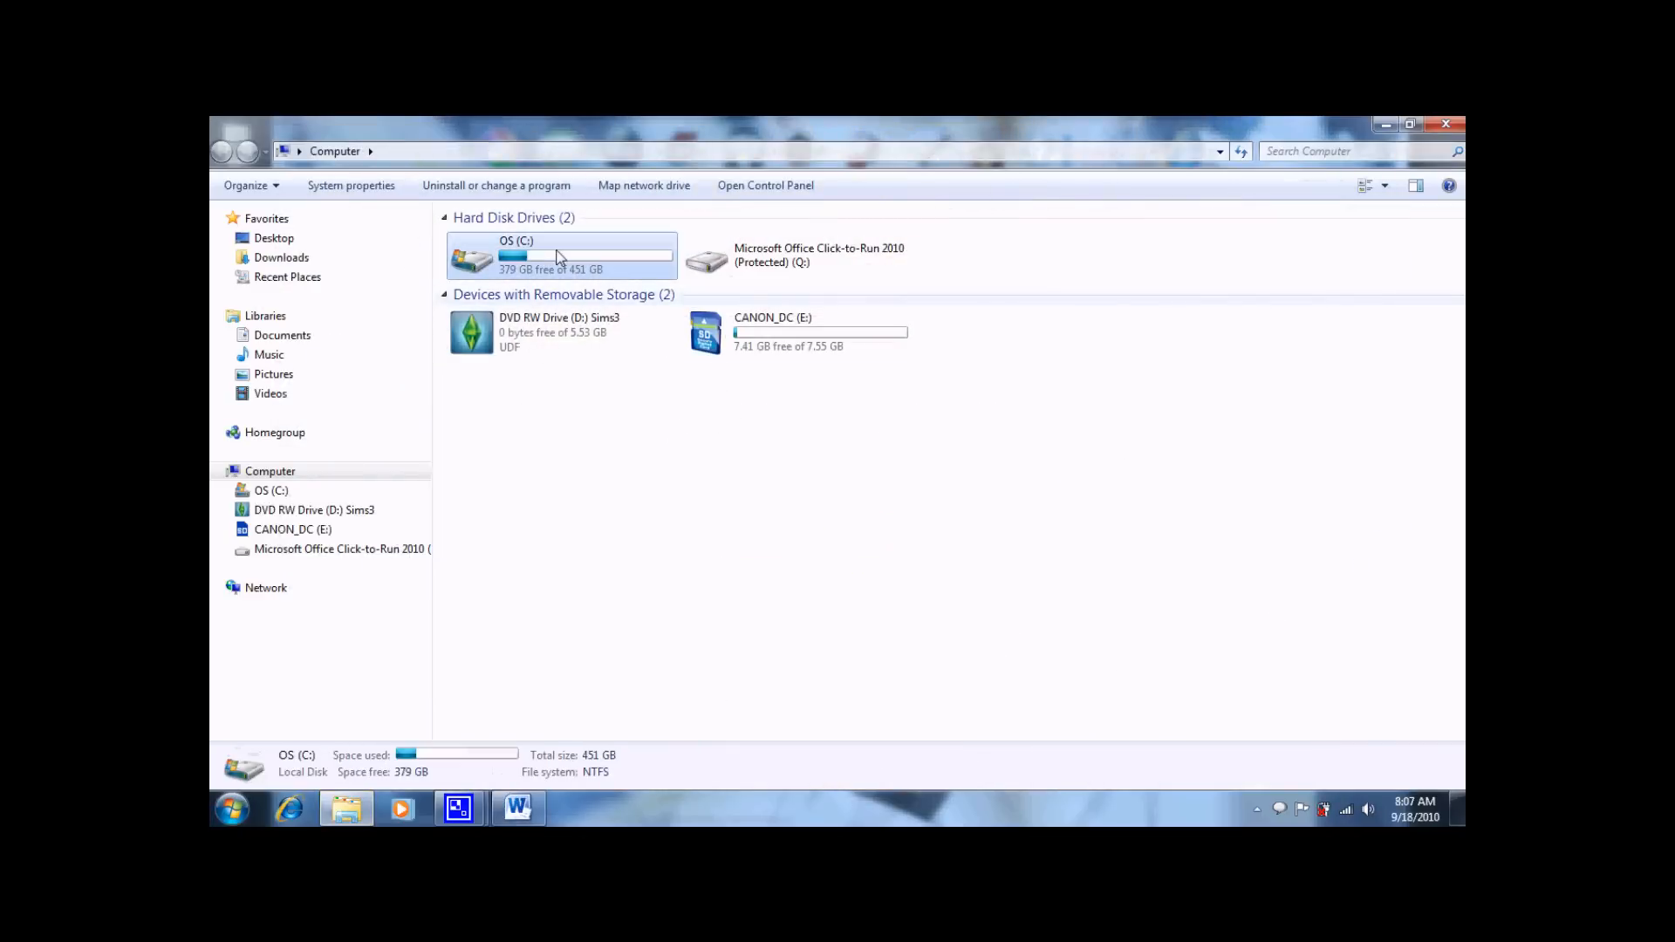
double_click(513, 254)
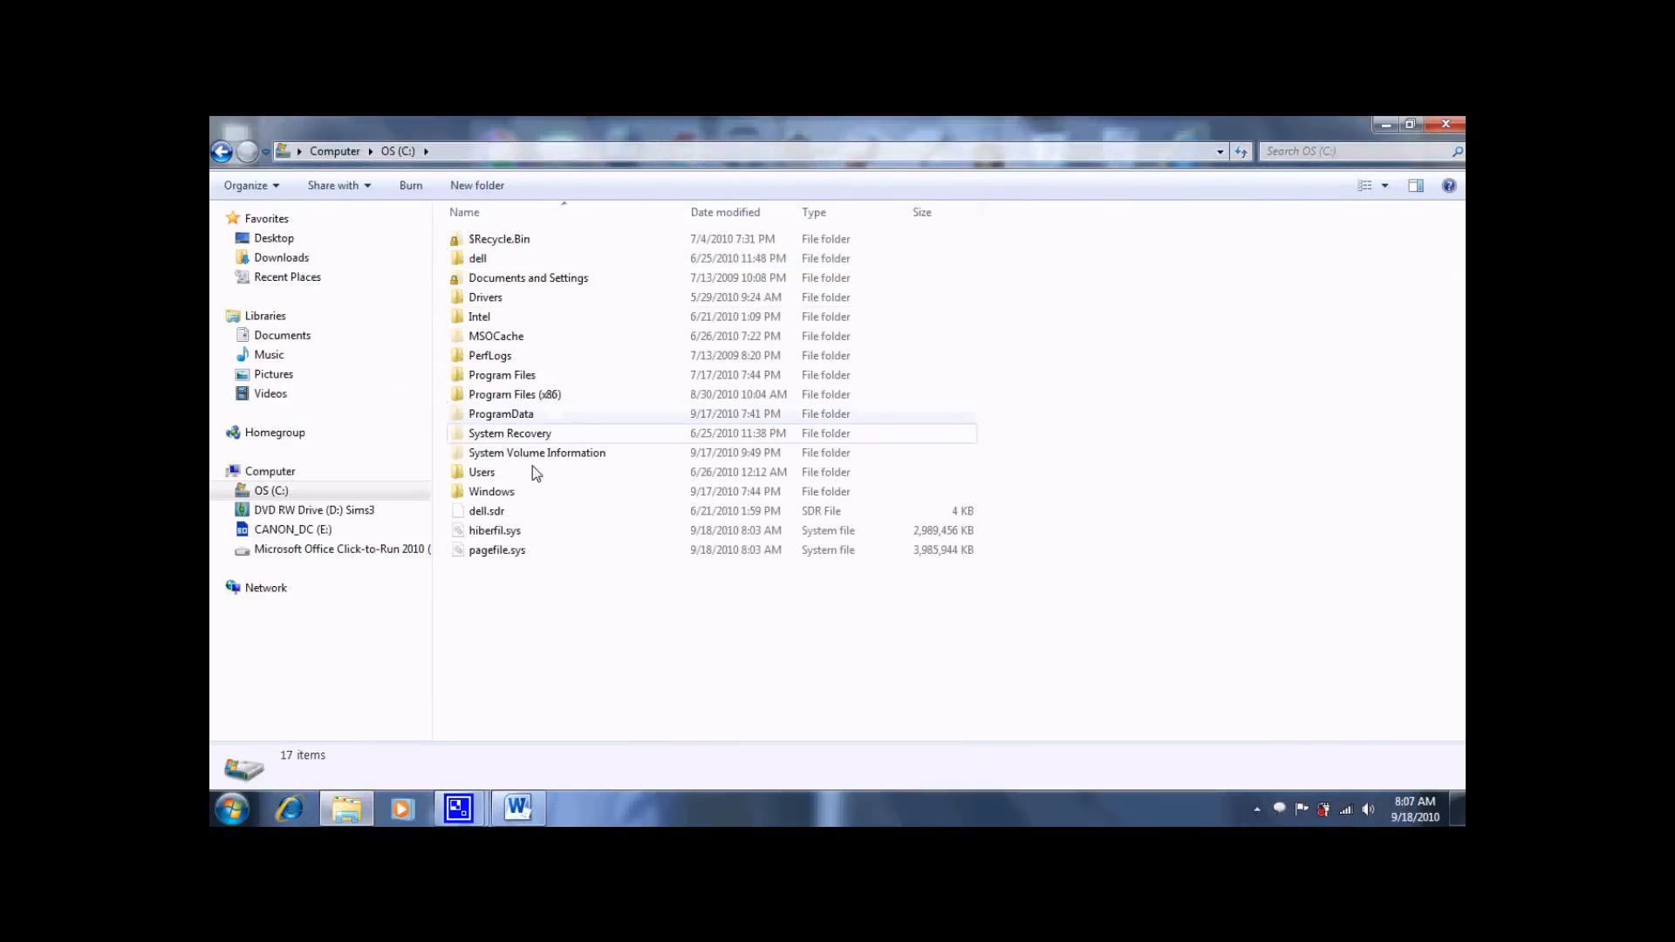
double_click(527, 277)
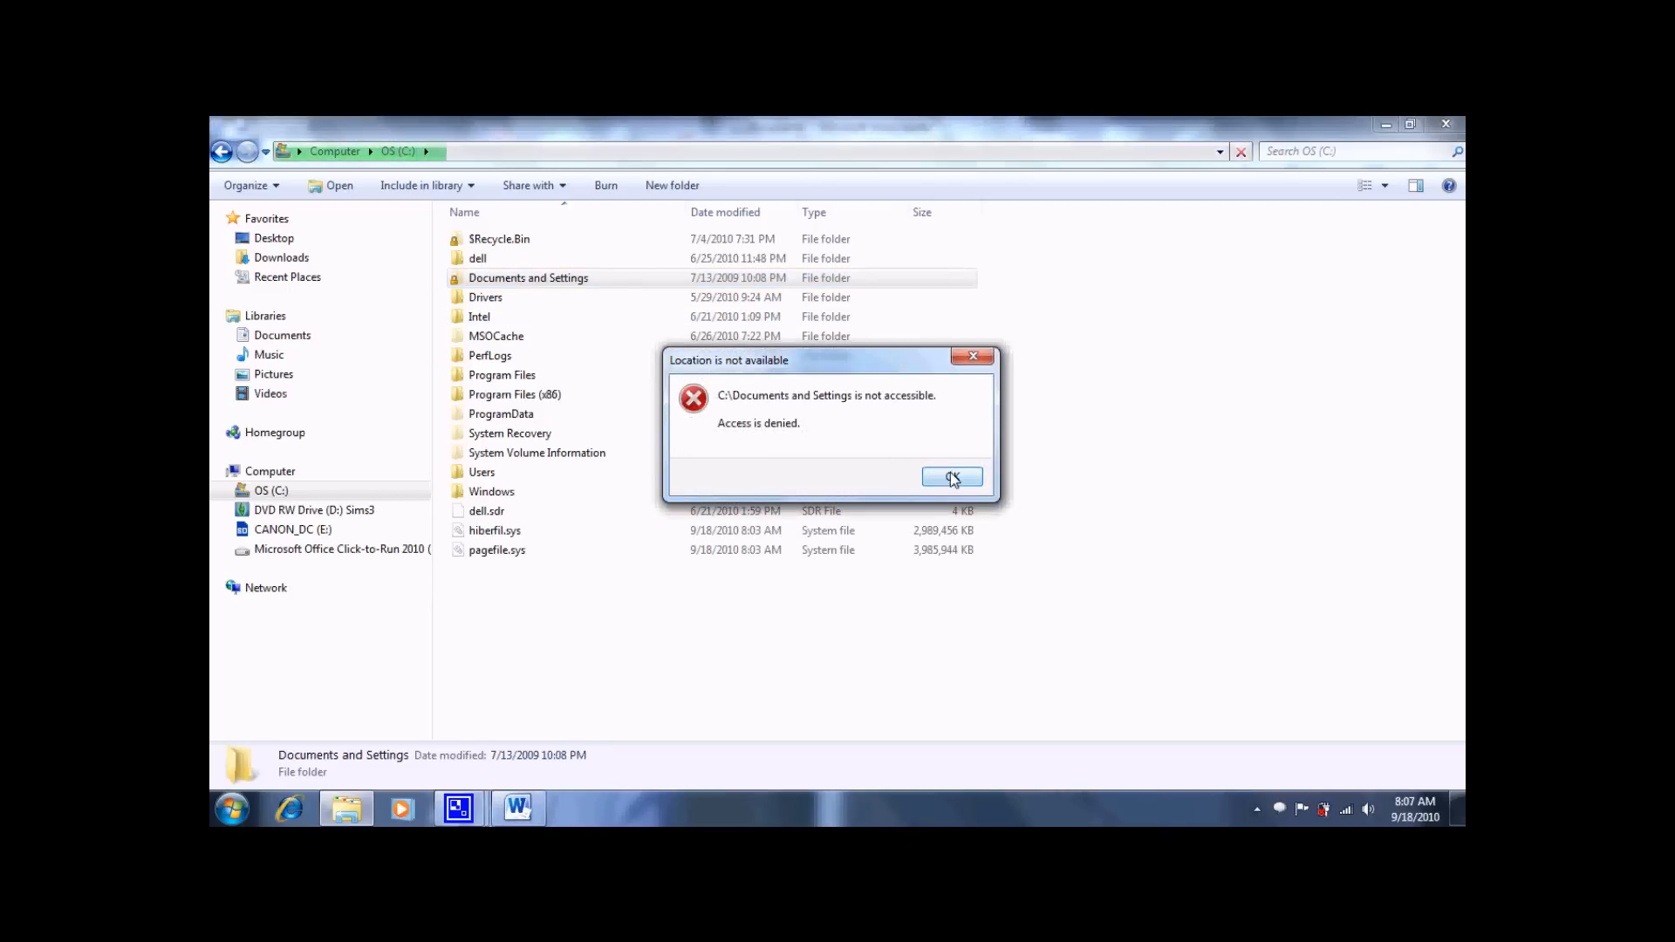
click(949, 475)
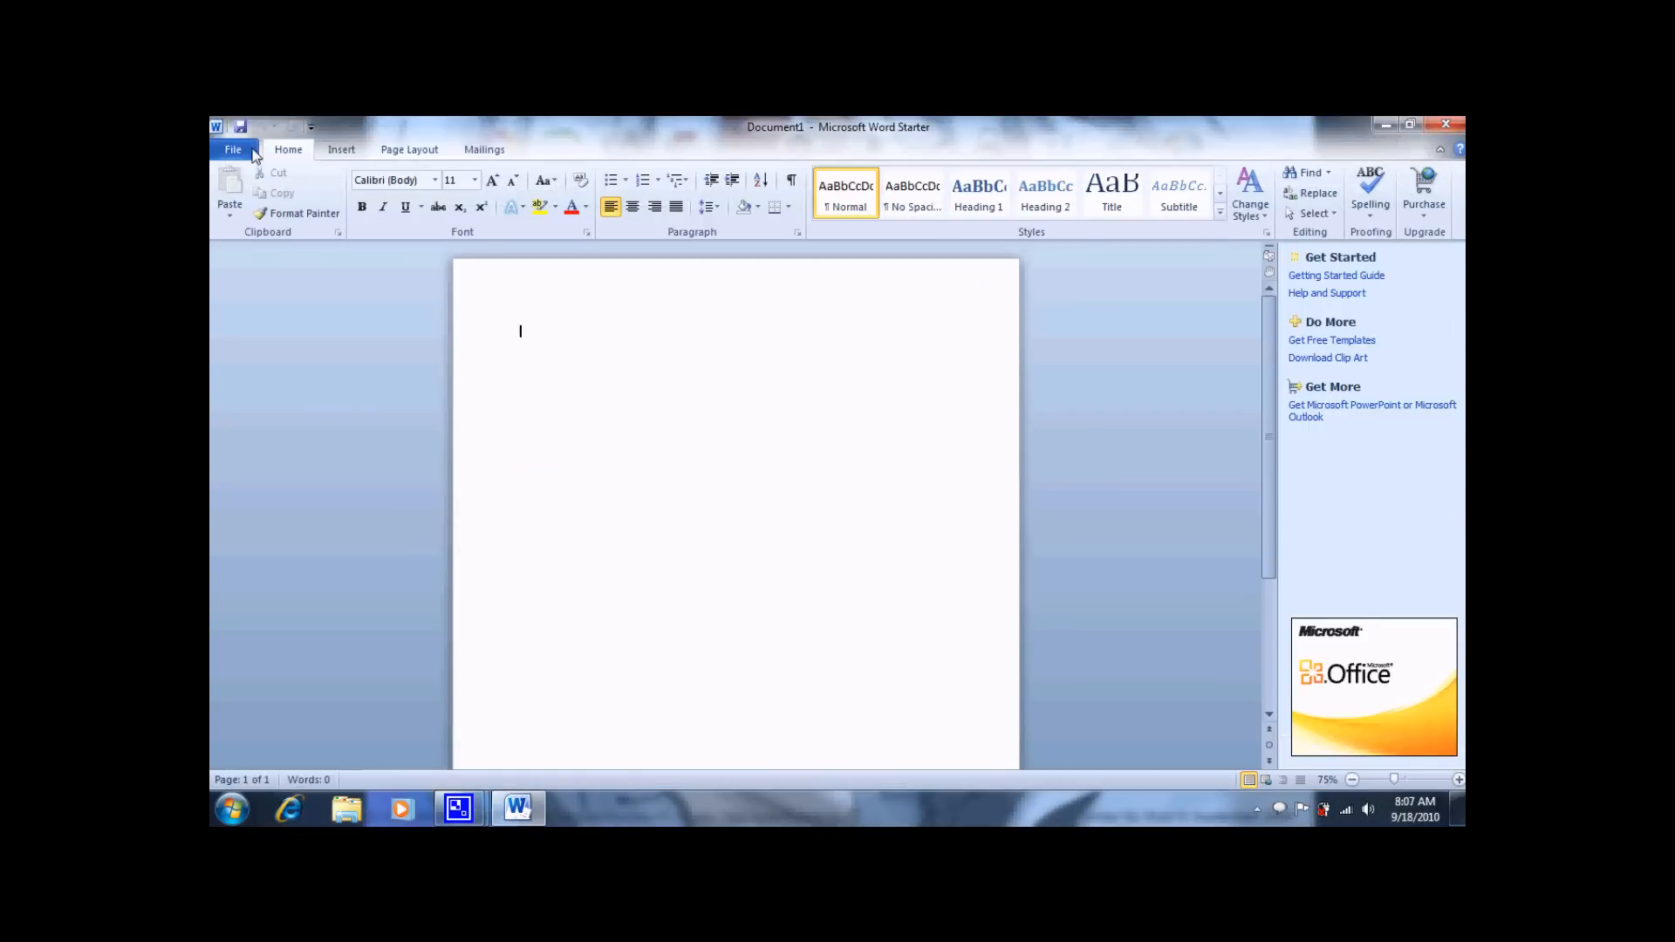
Step: Browse File > Open into the Notes folder and open the khr b-days document
click(232, 149)
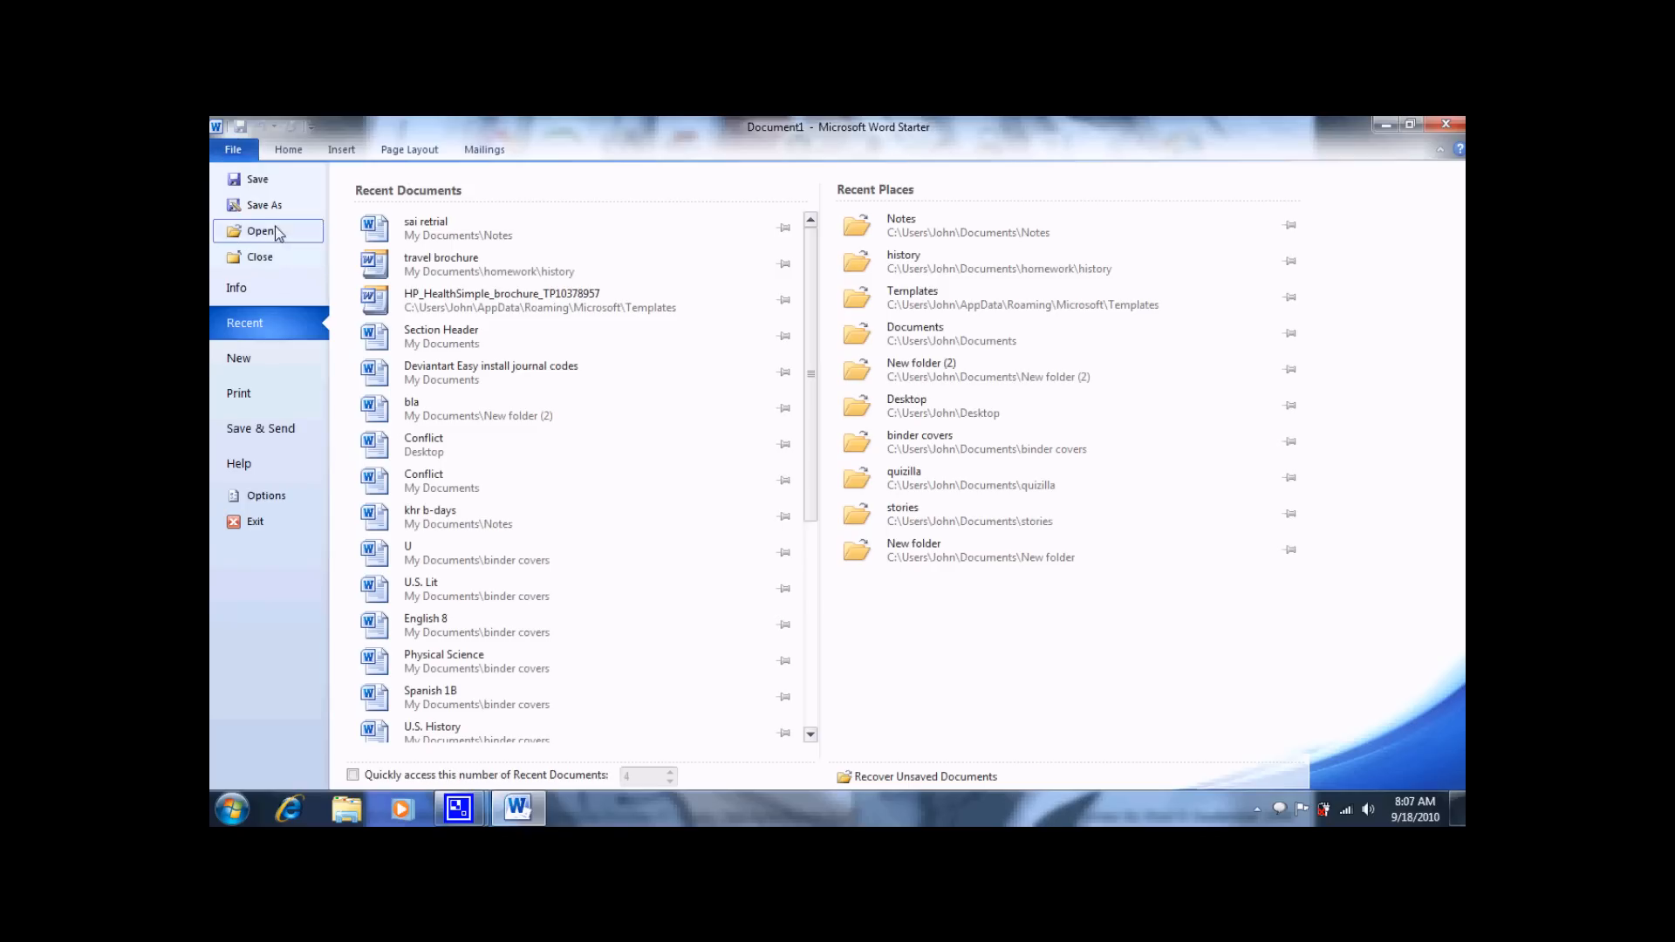
click(260, 230)
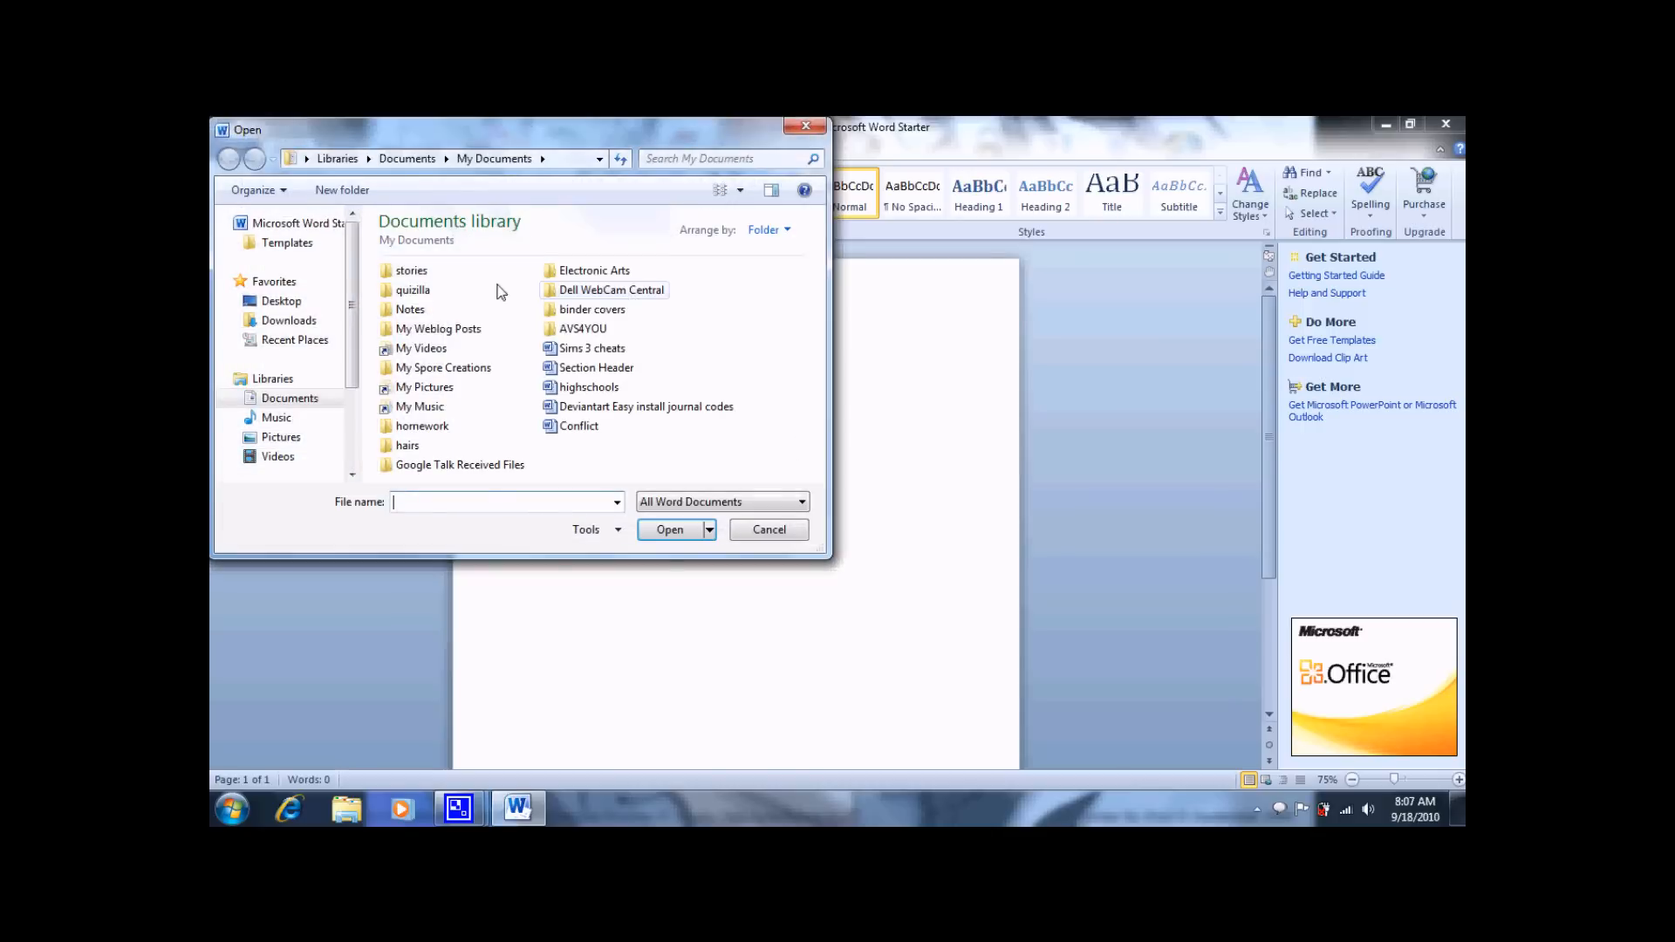
double_click(408, 309)
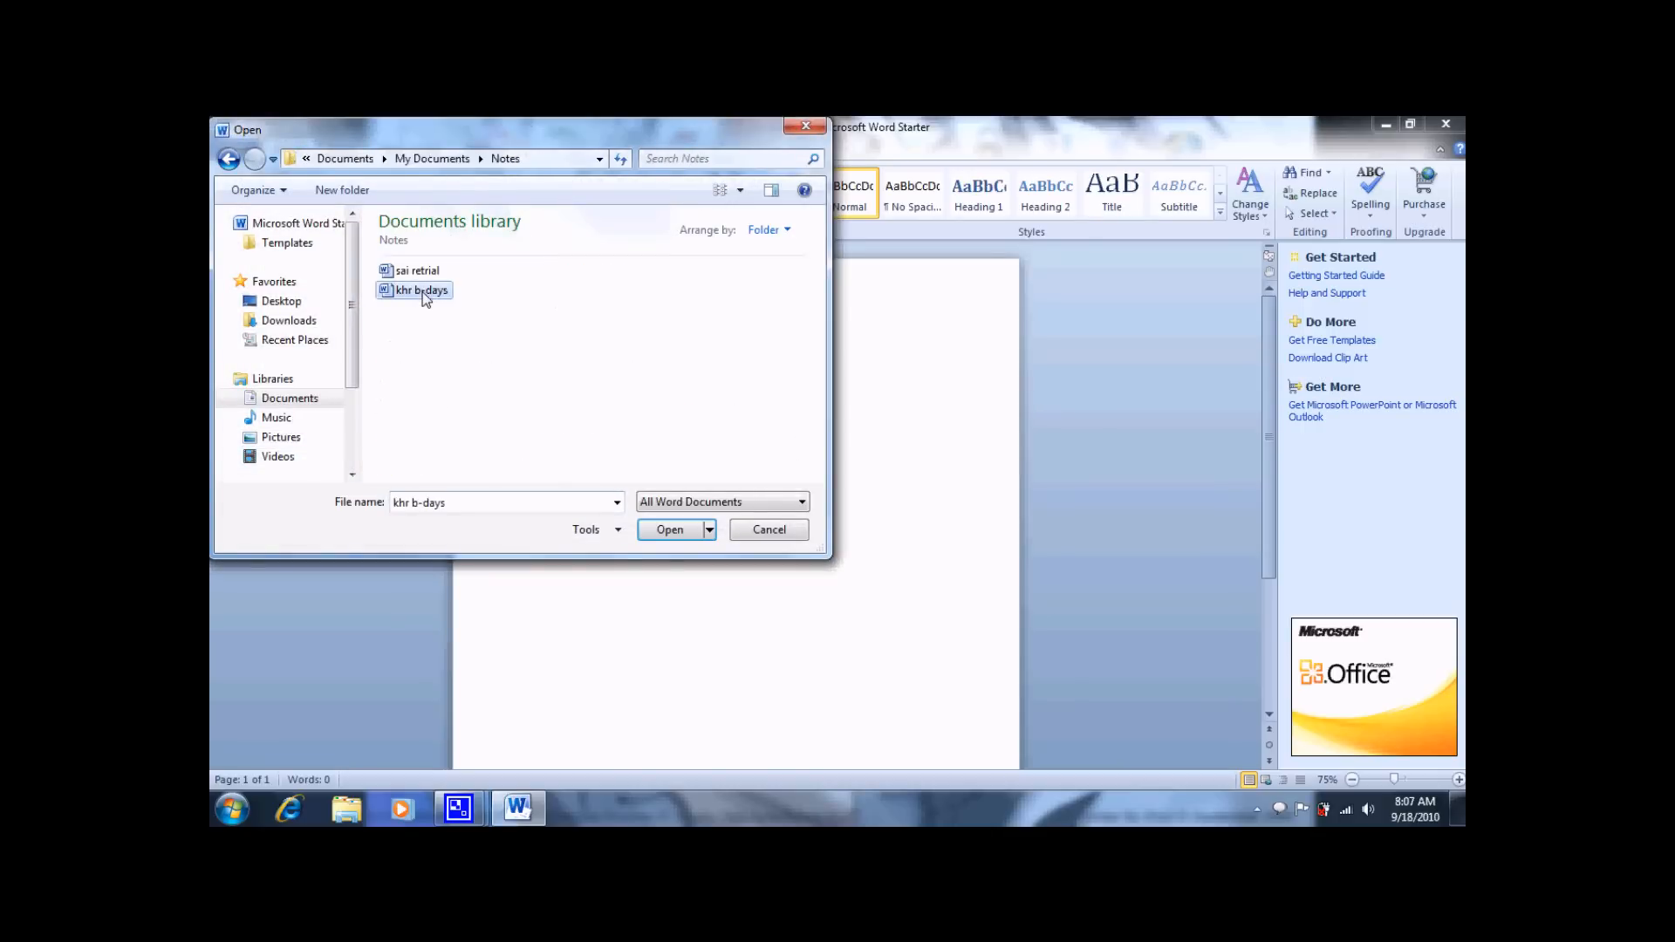
click(670, 529)
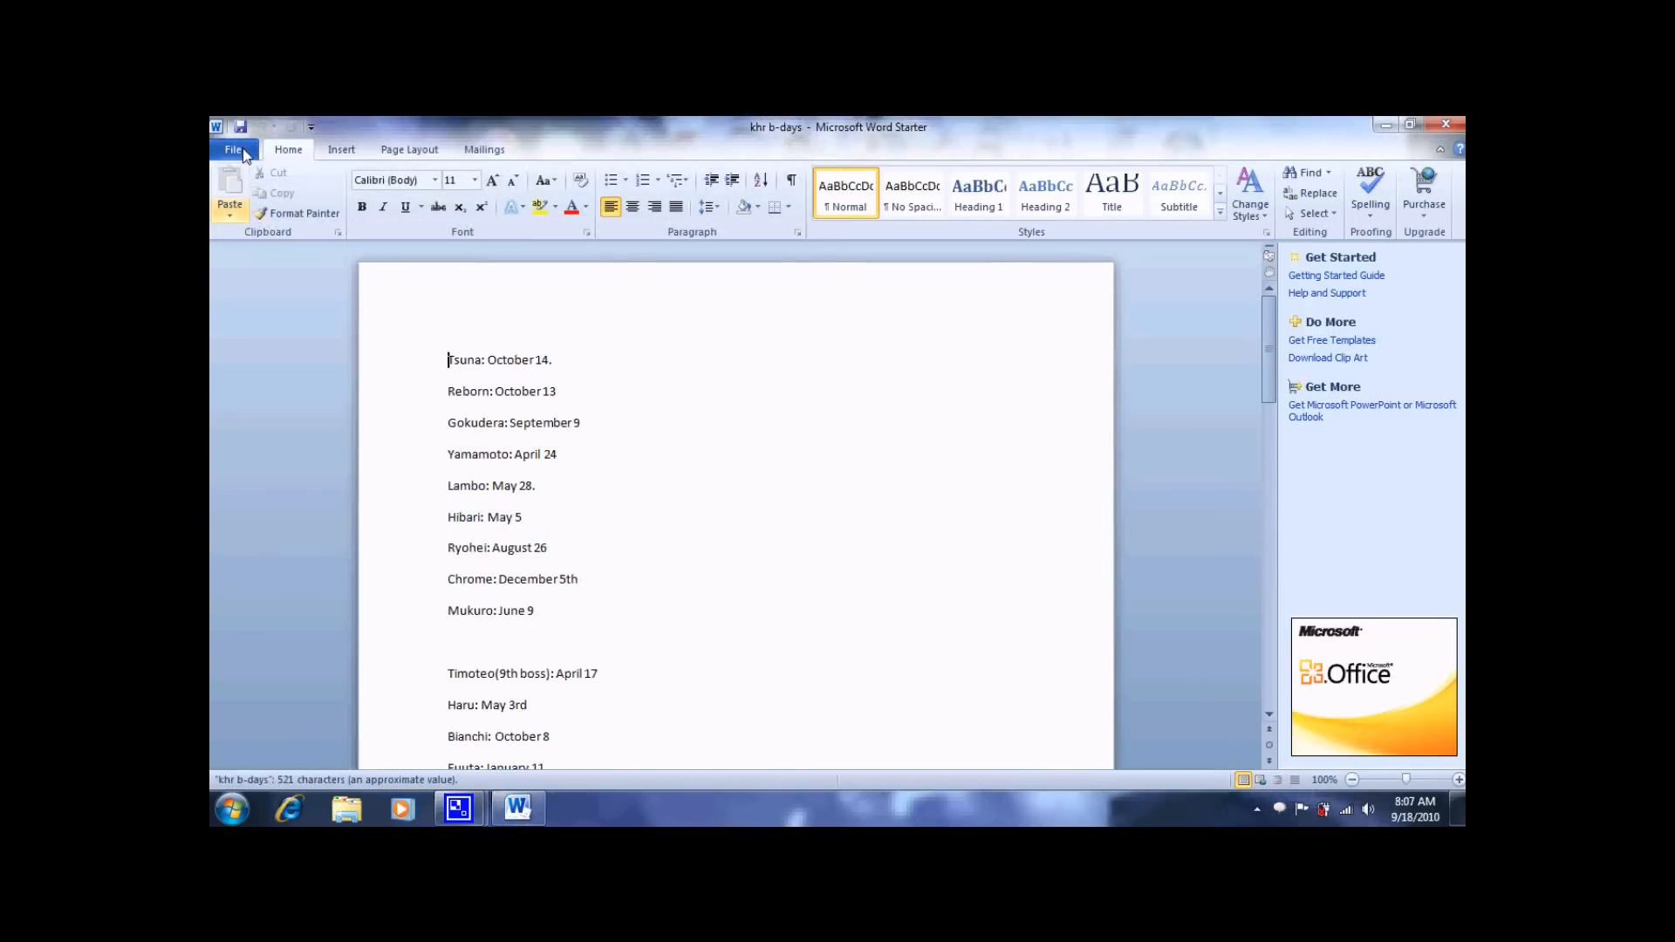
Step: Open the 'sai retrial' notes instead and copy the selected SAI data folder path
click(232, 148)
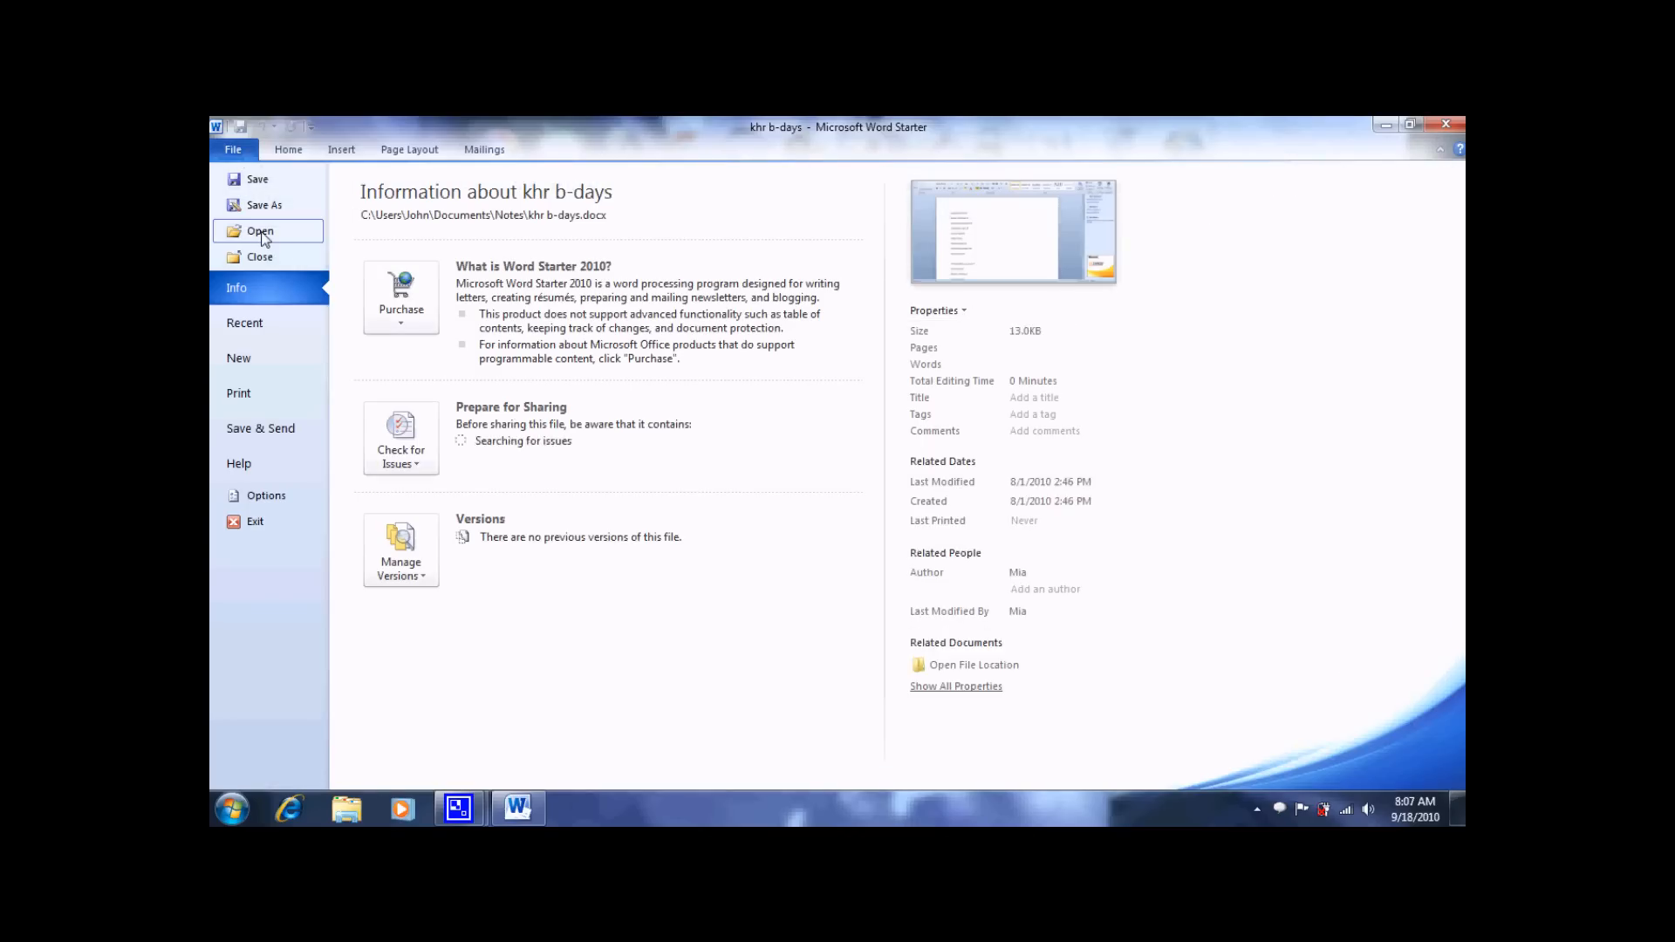
click(260, 232)
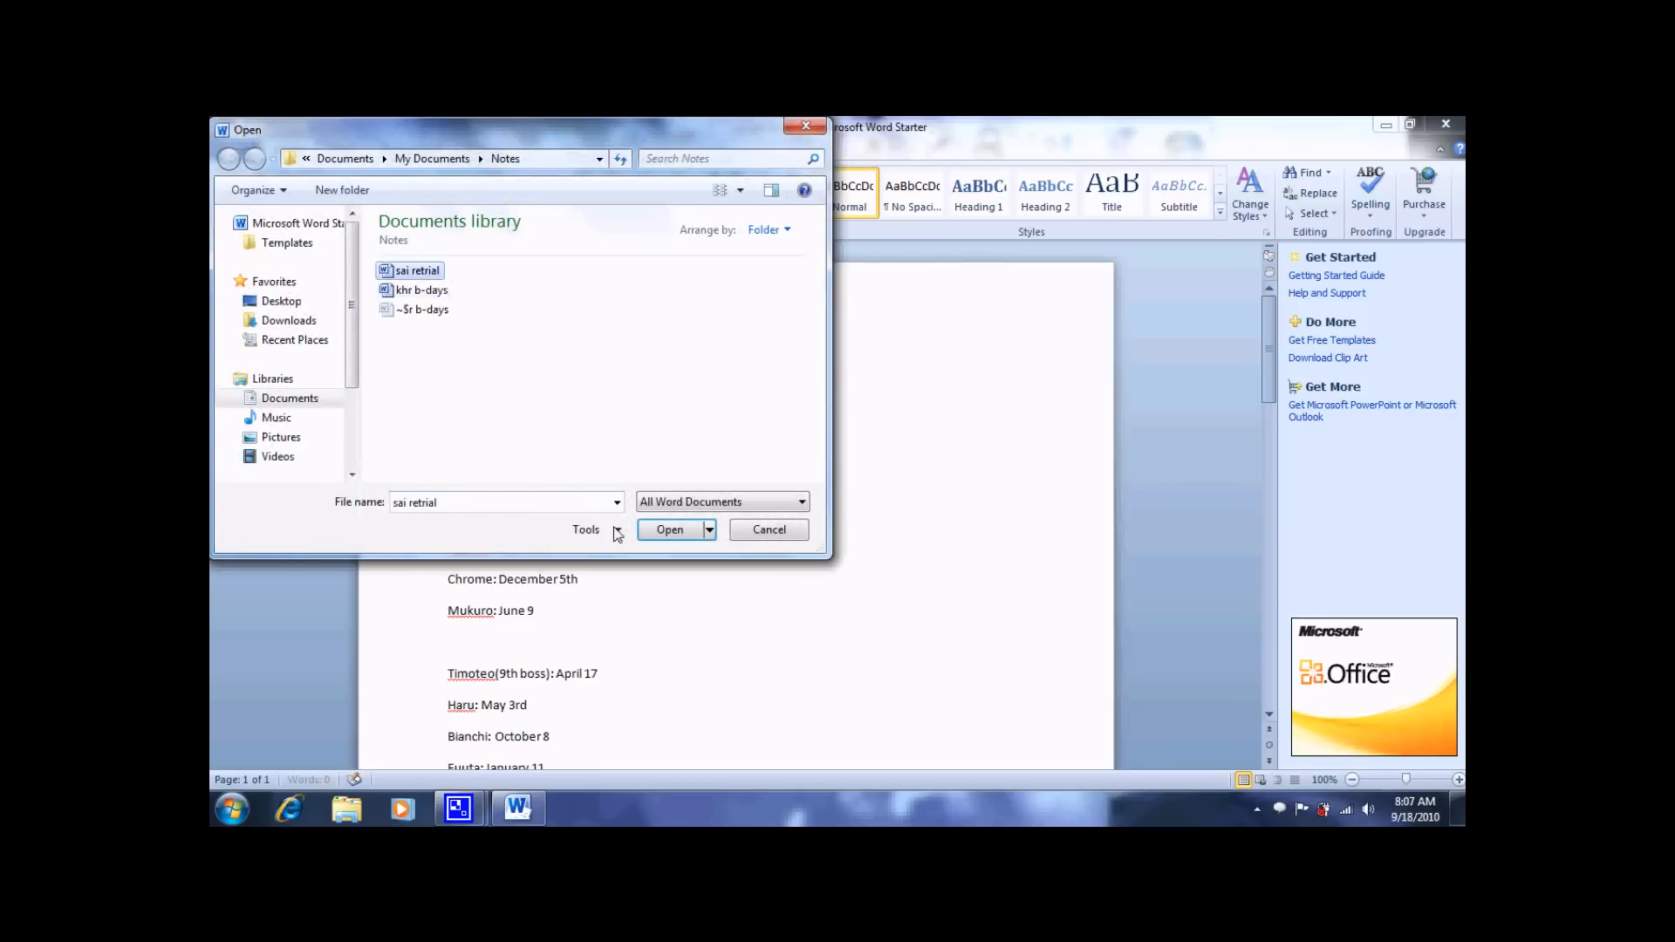
click(668, 531)
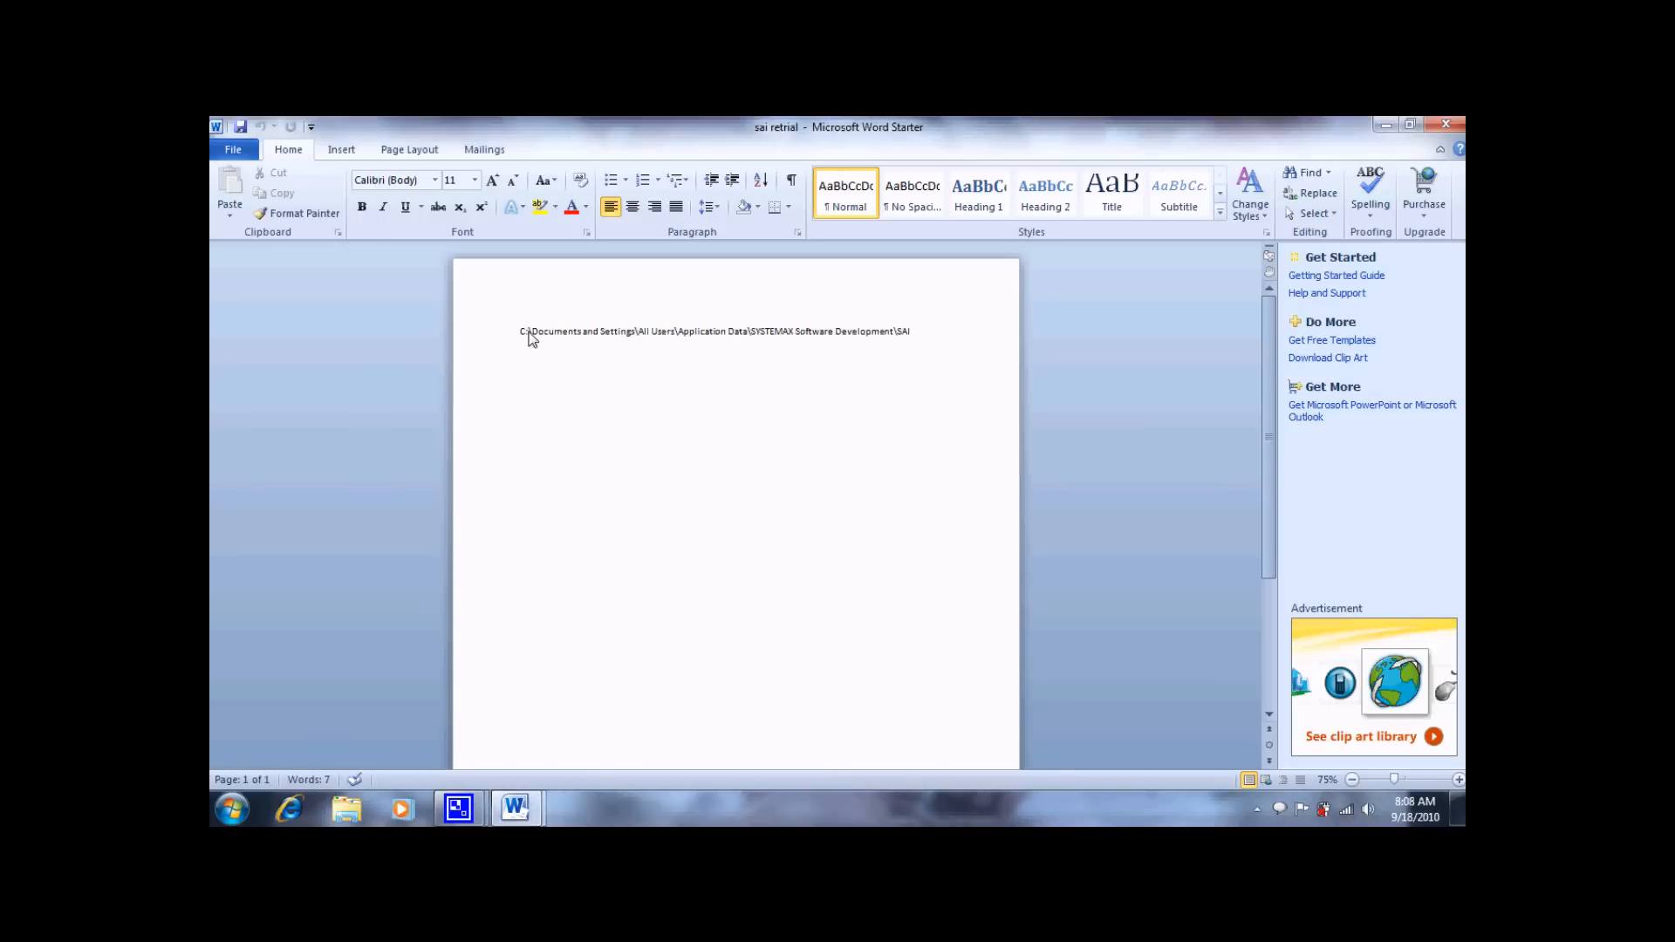
mouse_move(637, 340)
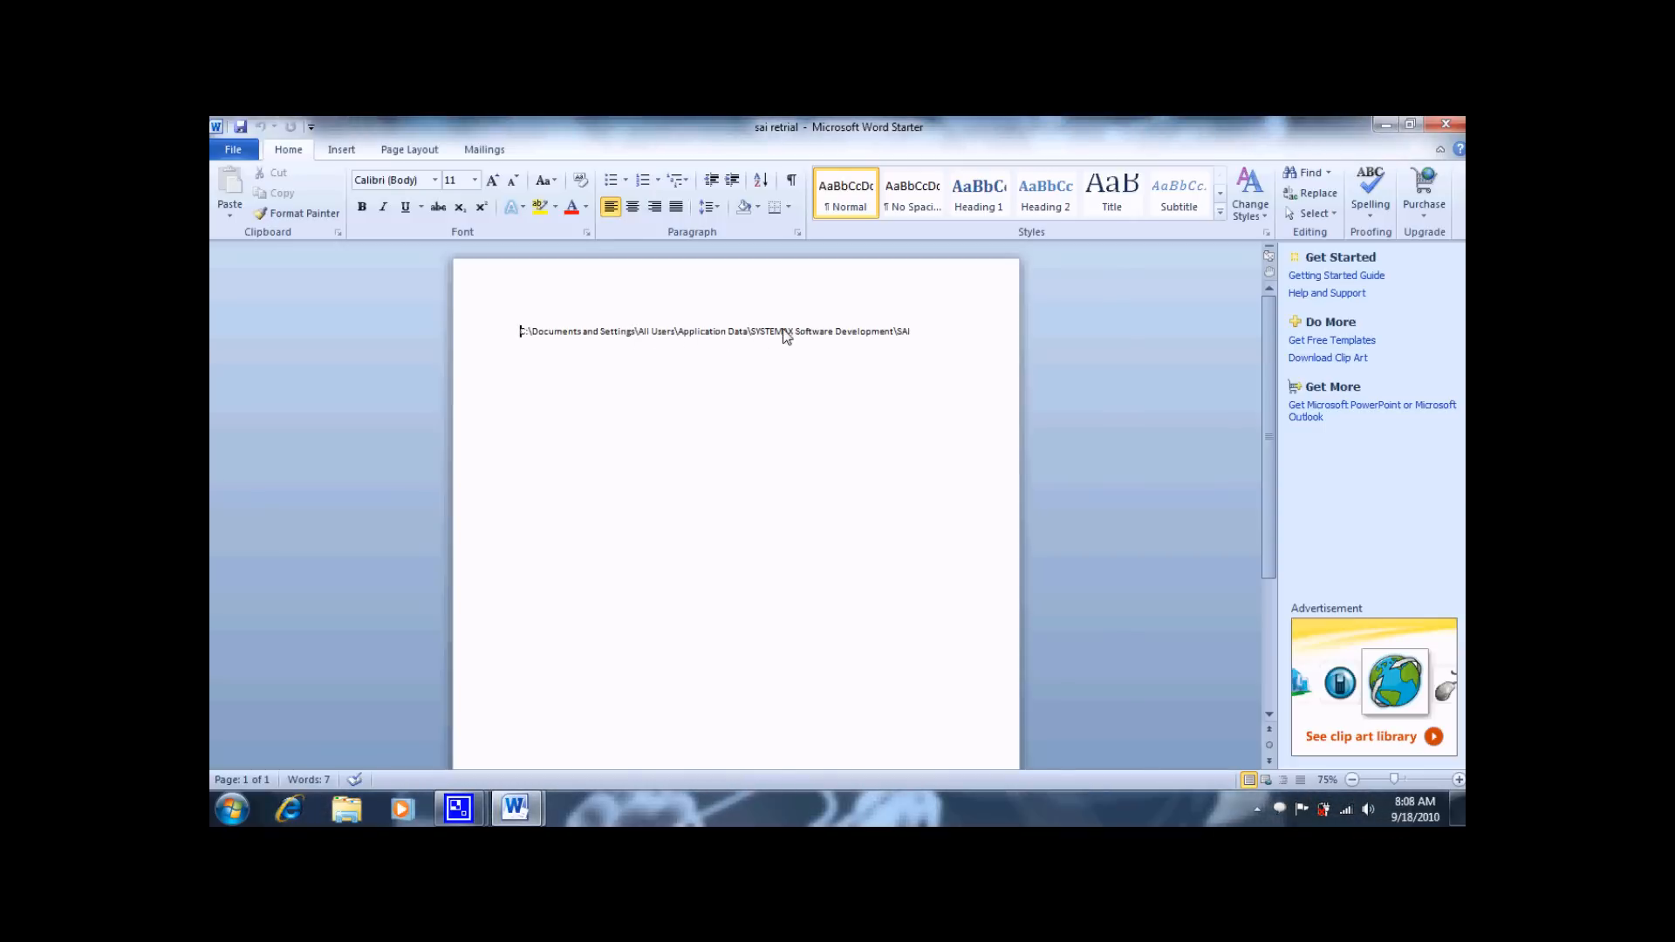
mouse_move(864, 340)
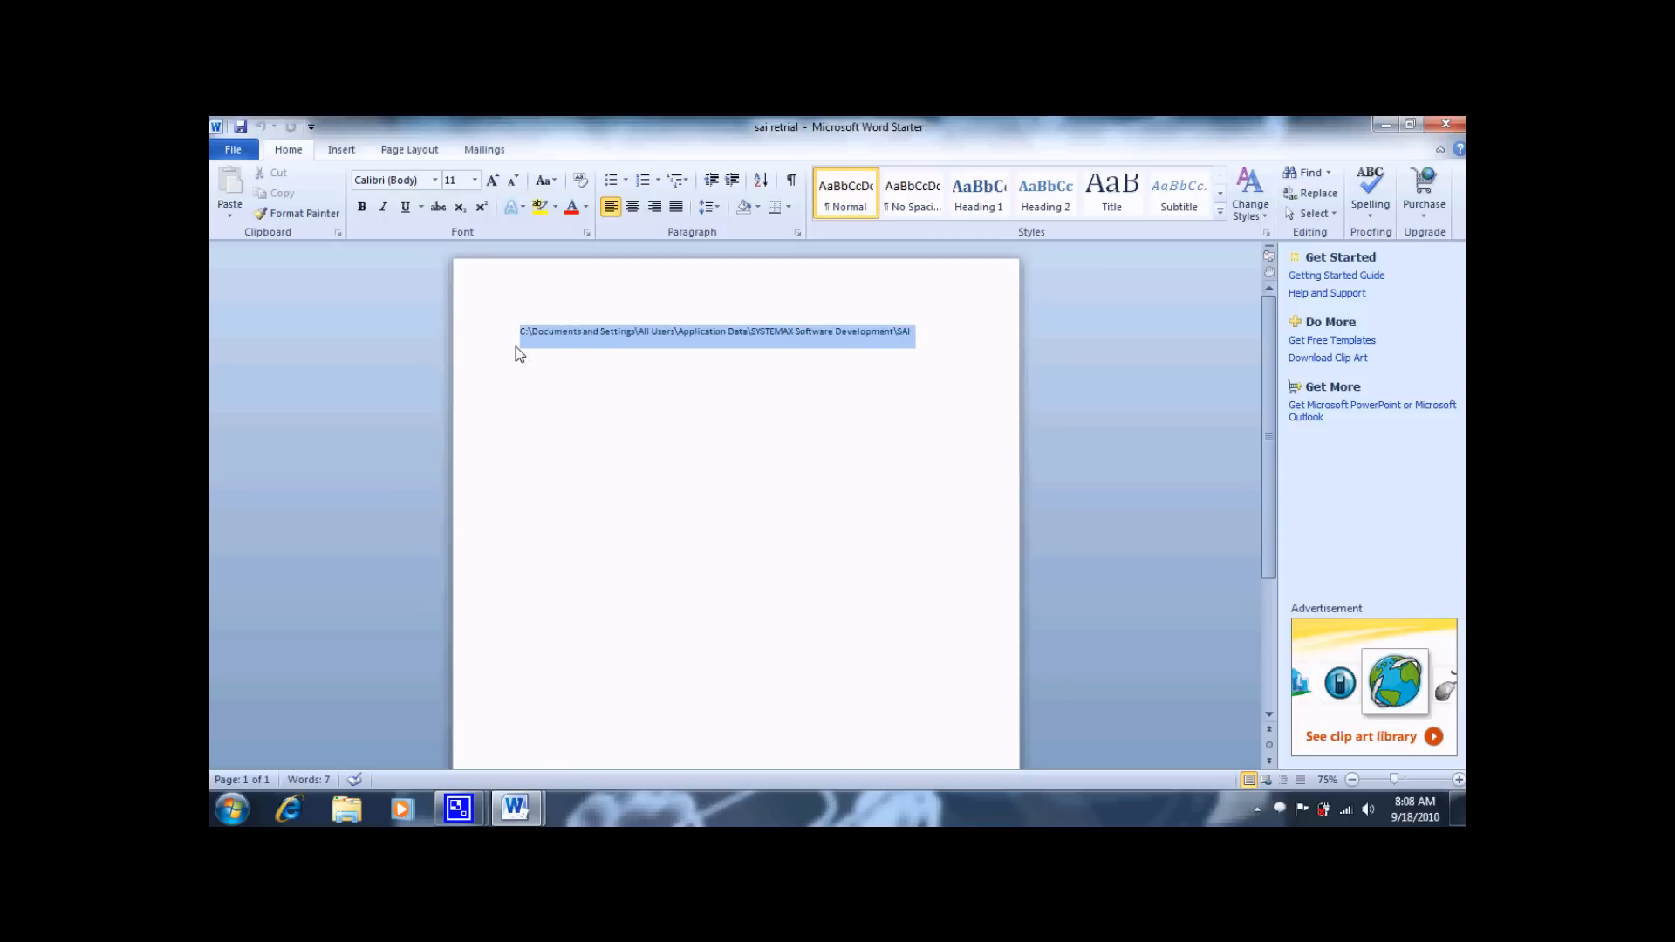
right_click(716, 332)
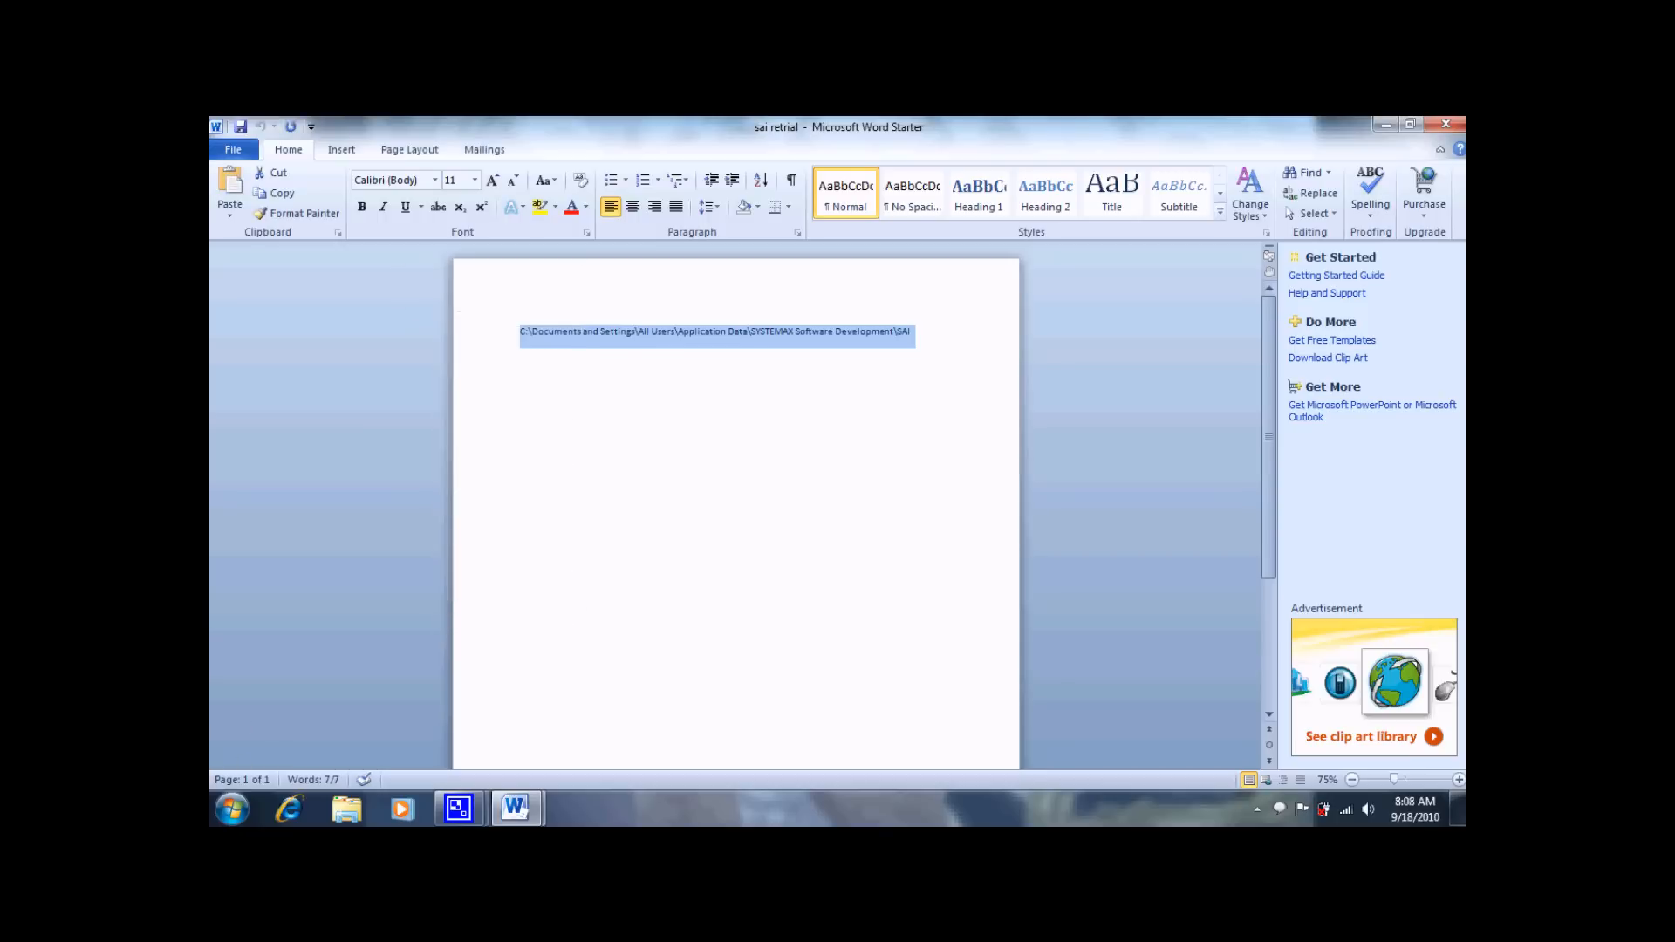
Step: Search 'STEMAX Software Development\SAI' to reach the data folder and delete its thumbnail folder
click(231, 806)
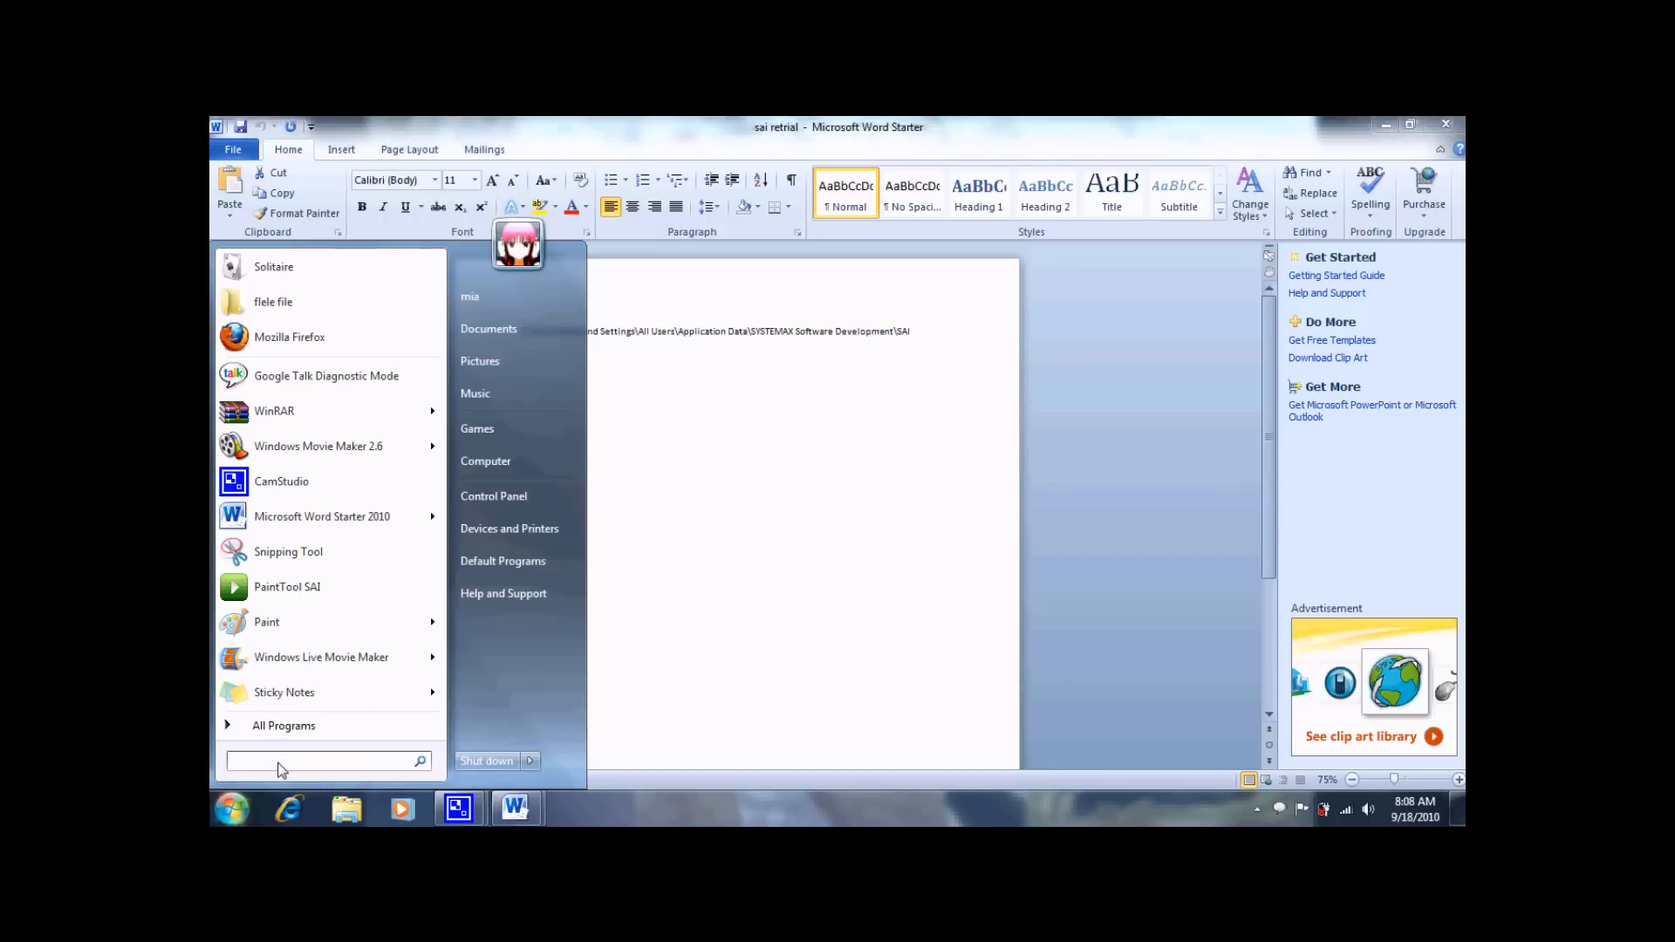
text(STEMAX Software Development\SAI)
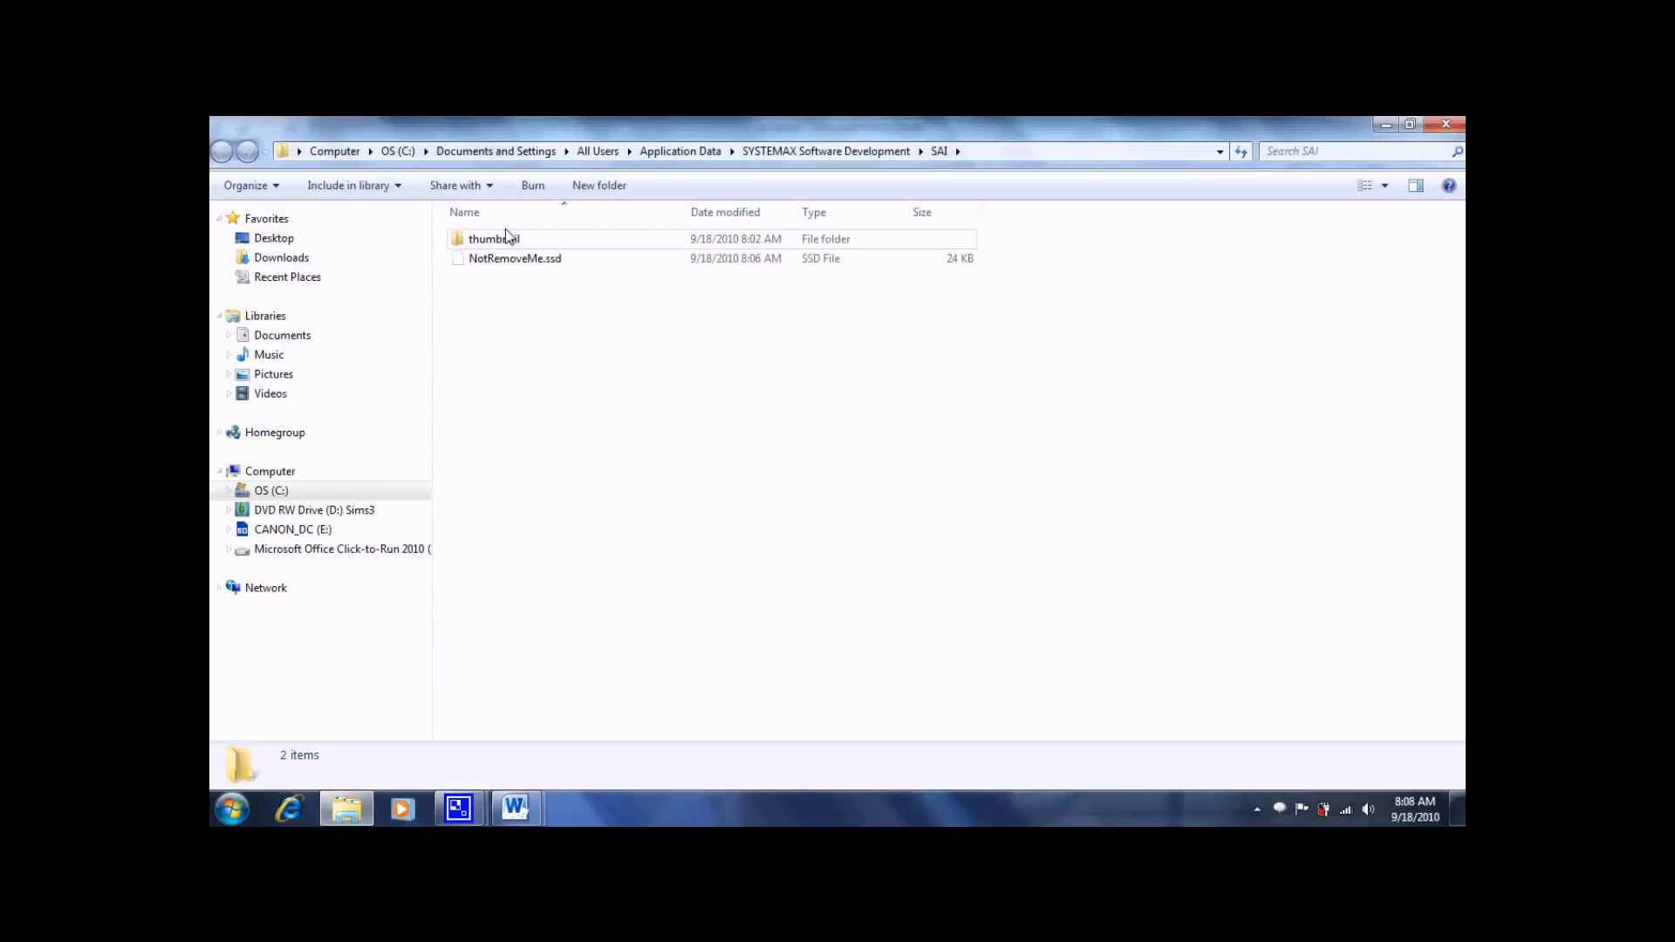
right_click(494, 239)
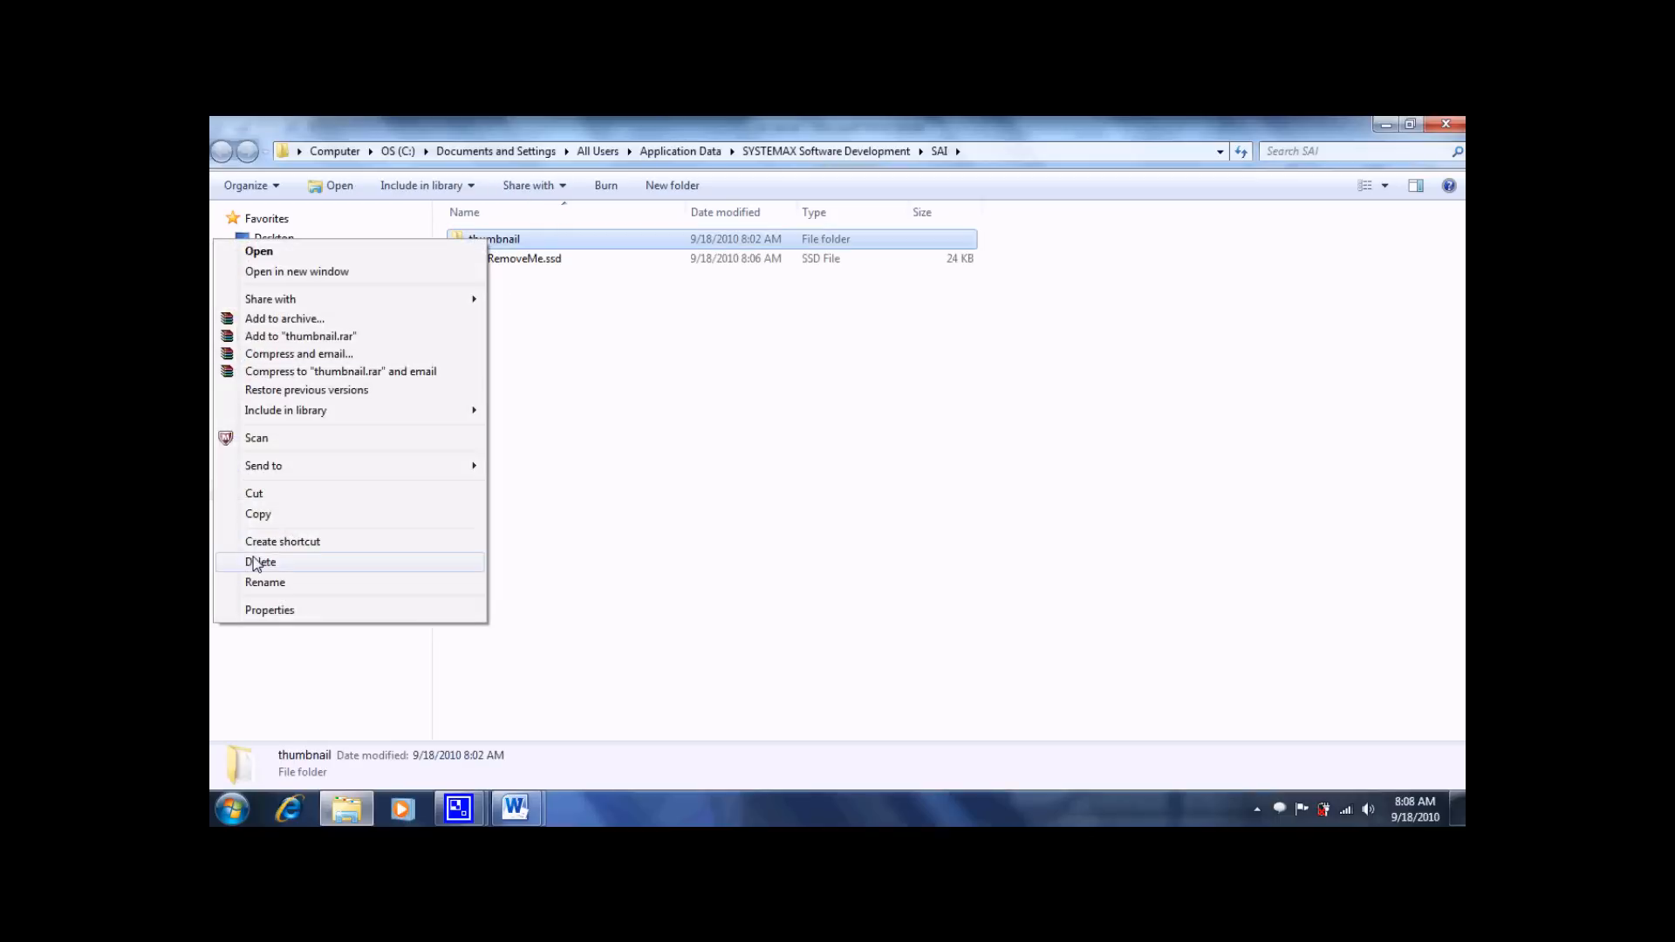
click(260, 560)
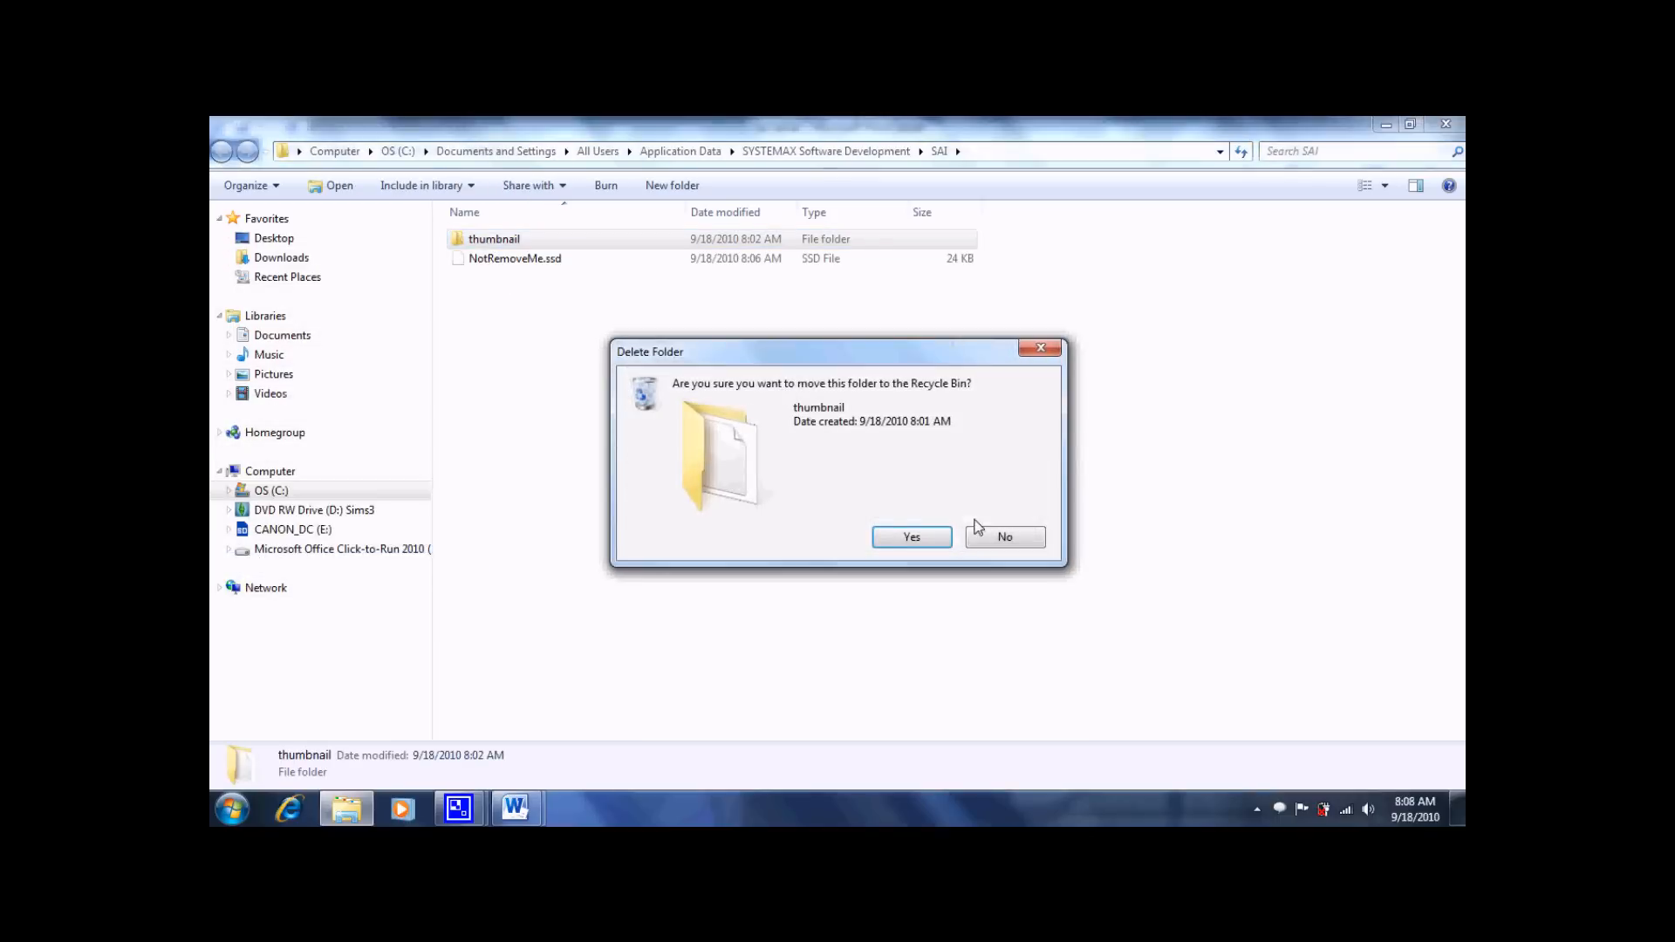
click(911, 536)
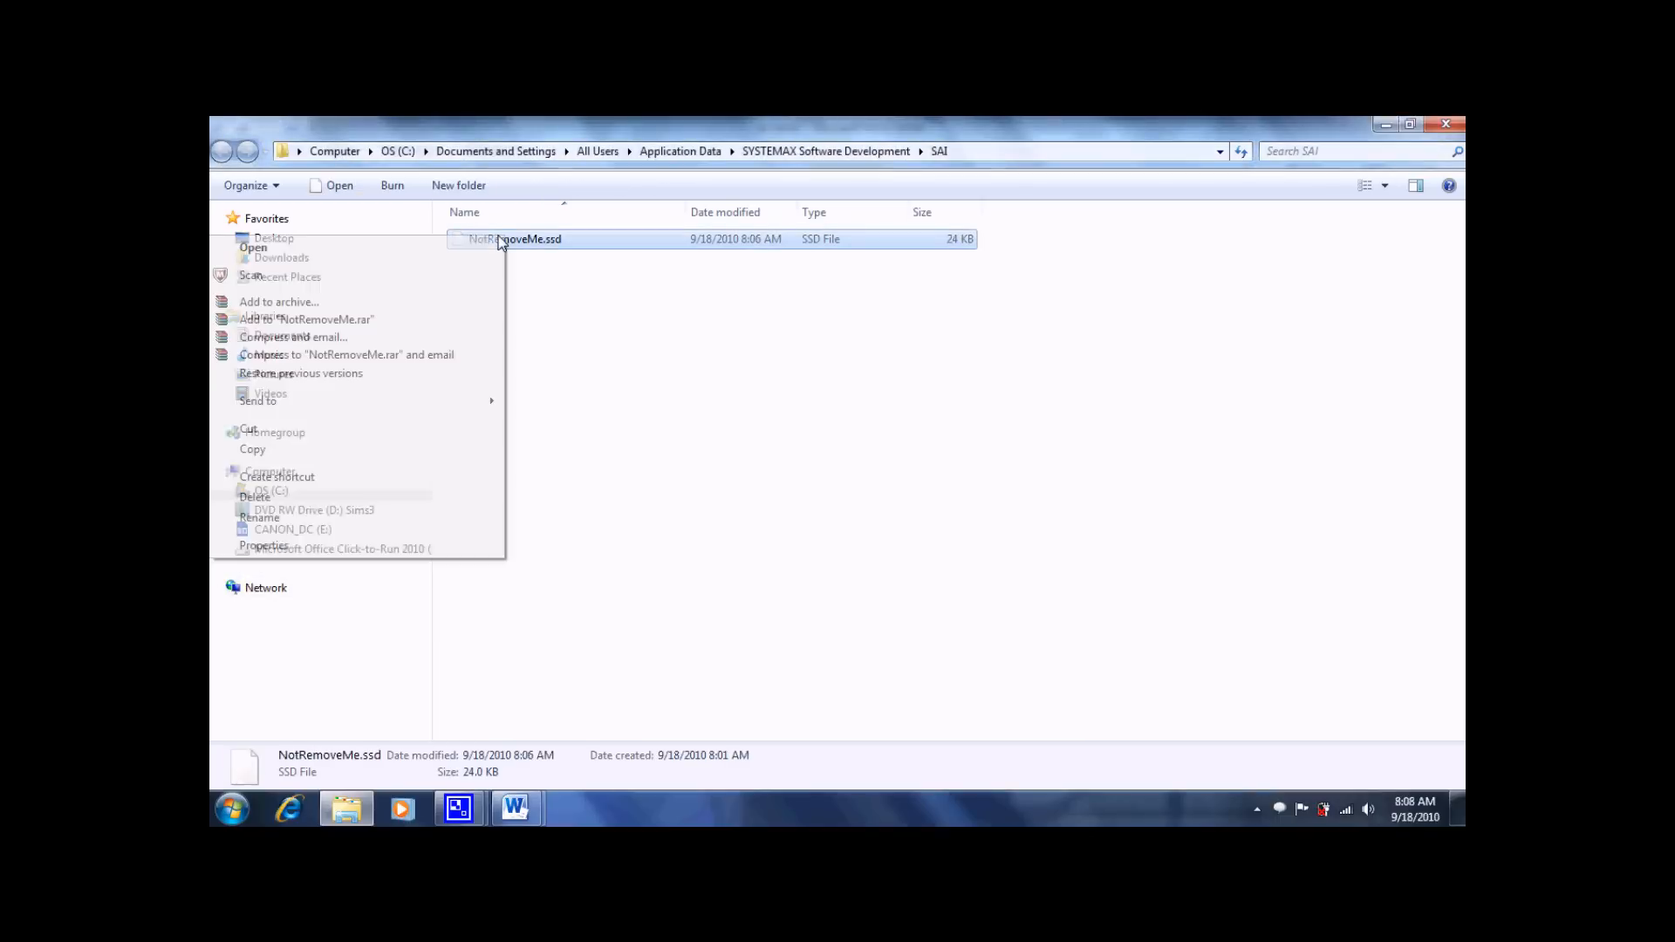
Step: Delete NotRemoveMe.ssd to the Recycle Bin and close the now empty SAI folder
click(255, 496)
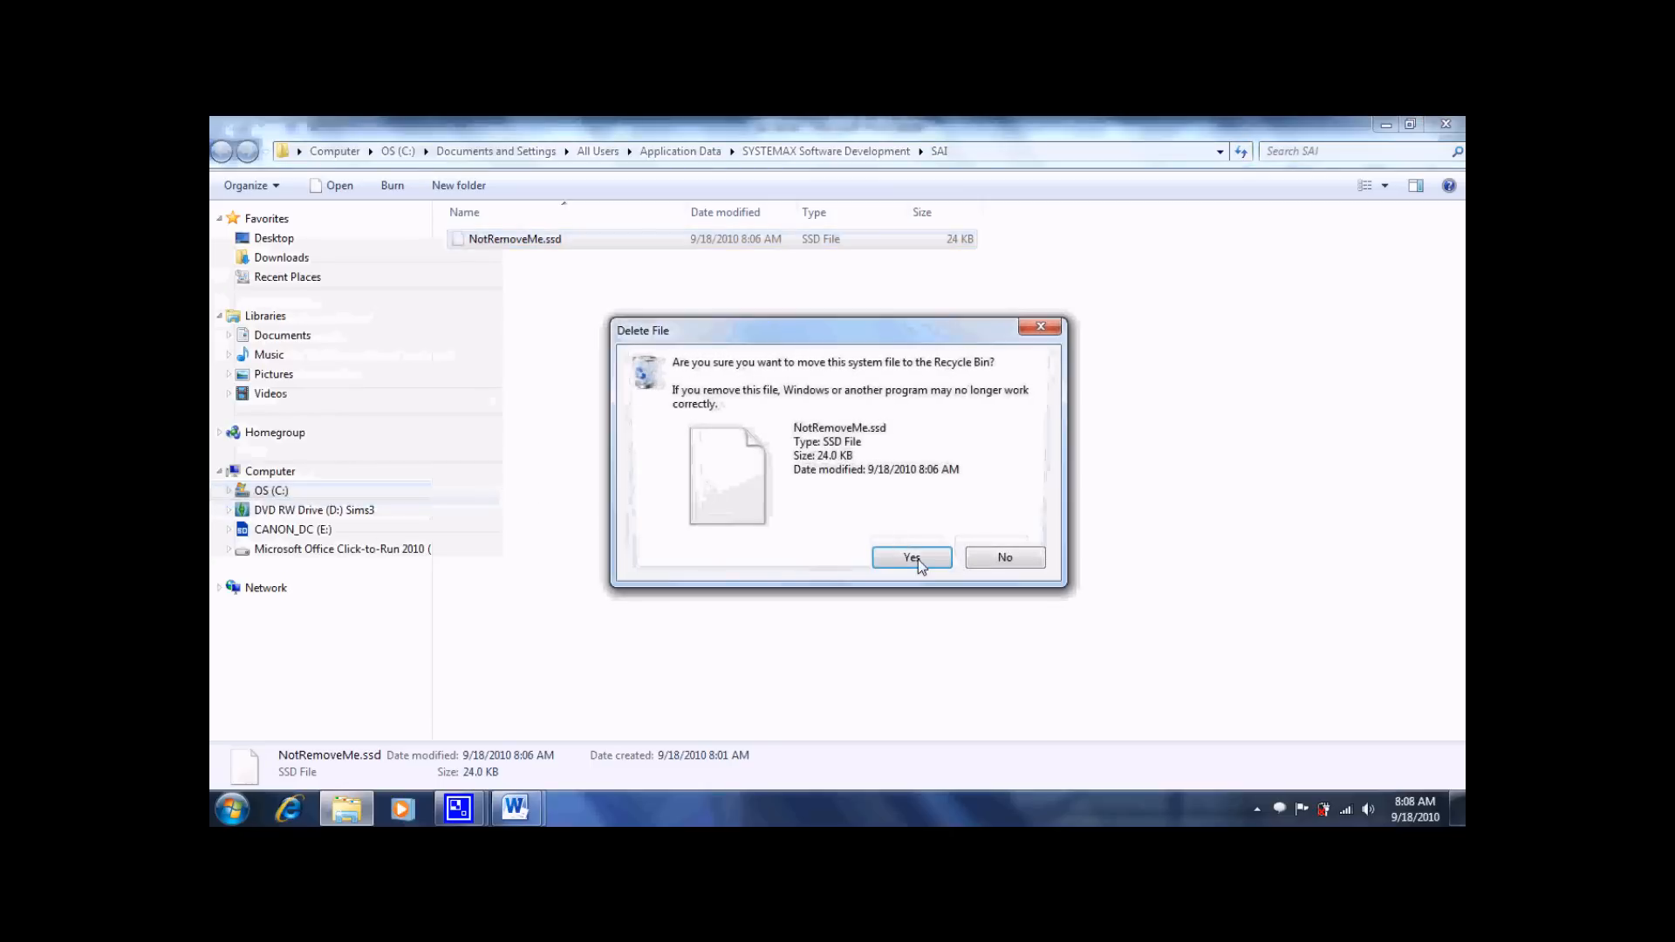
click(911, 557)
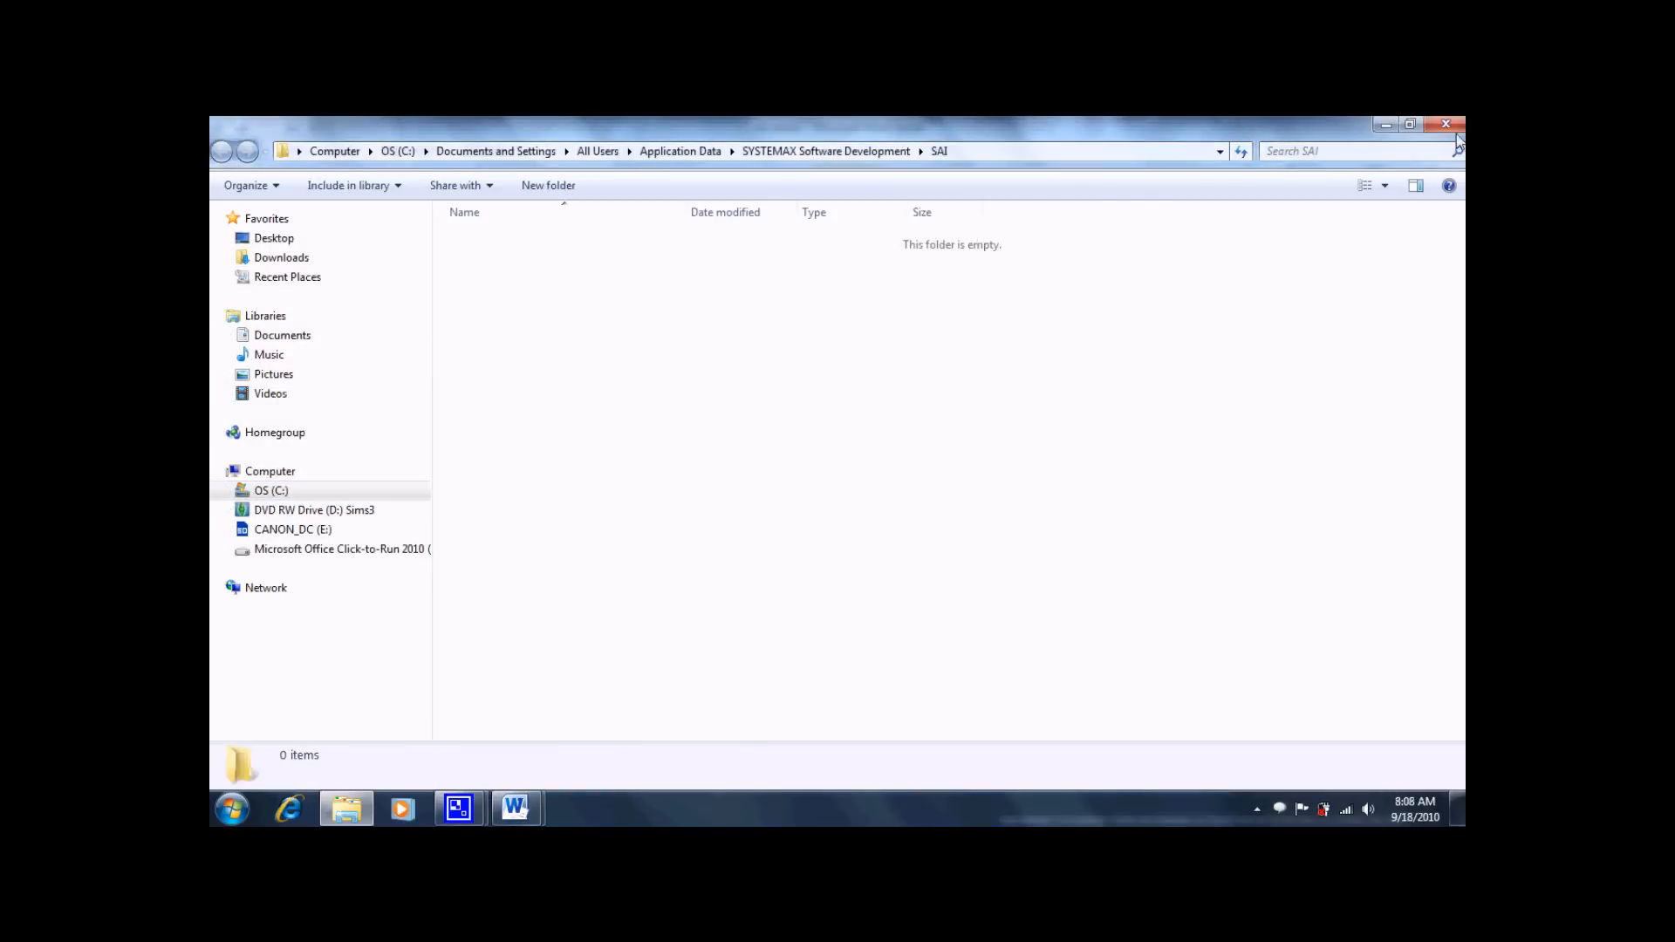
click(517, 808)
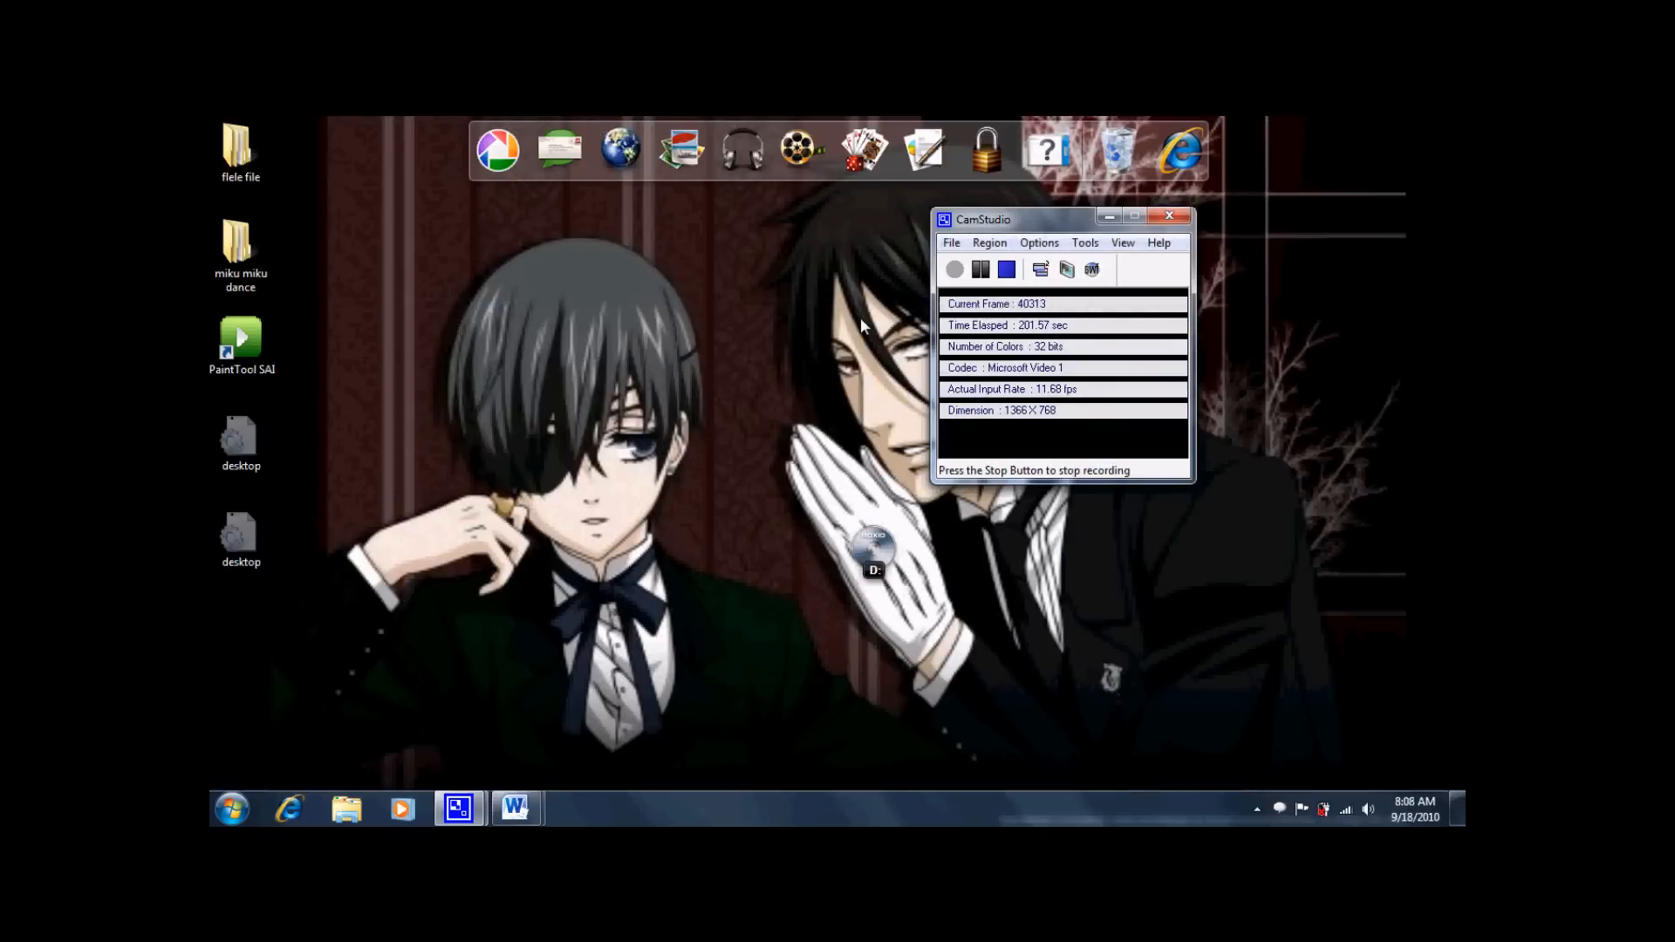
Step: Move the recorder aside, open the Recycle Bin and empty it of the deleted SAI files
drag(981, 220, 462, 244)
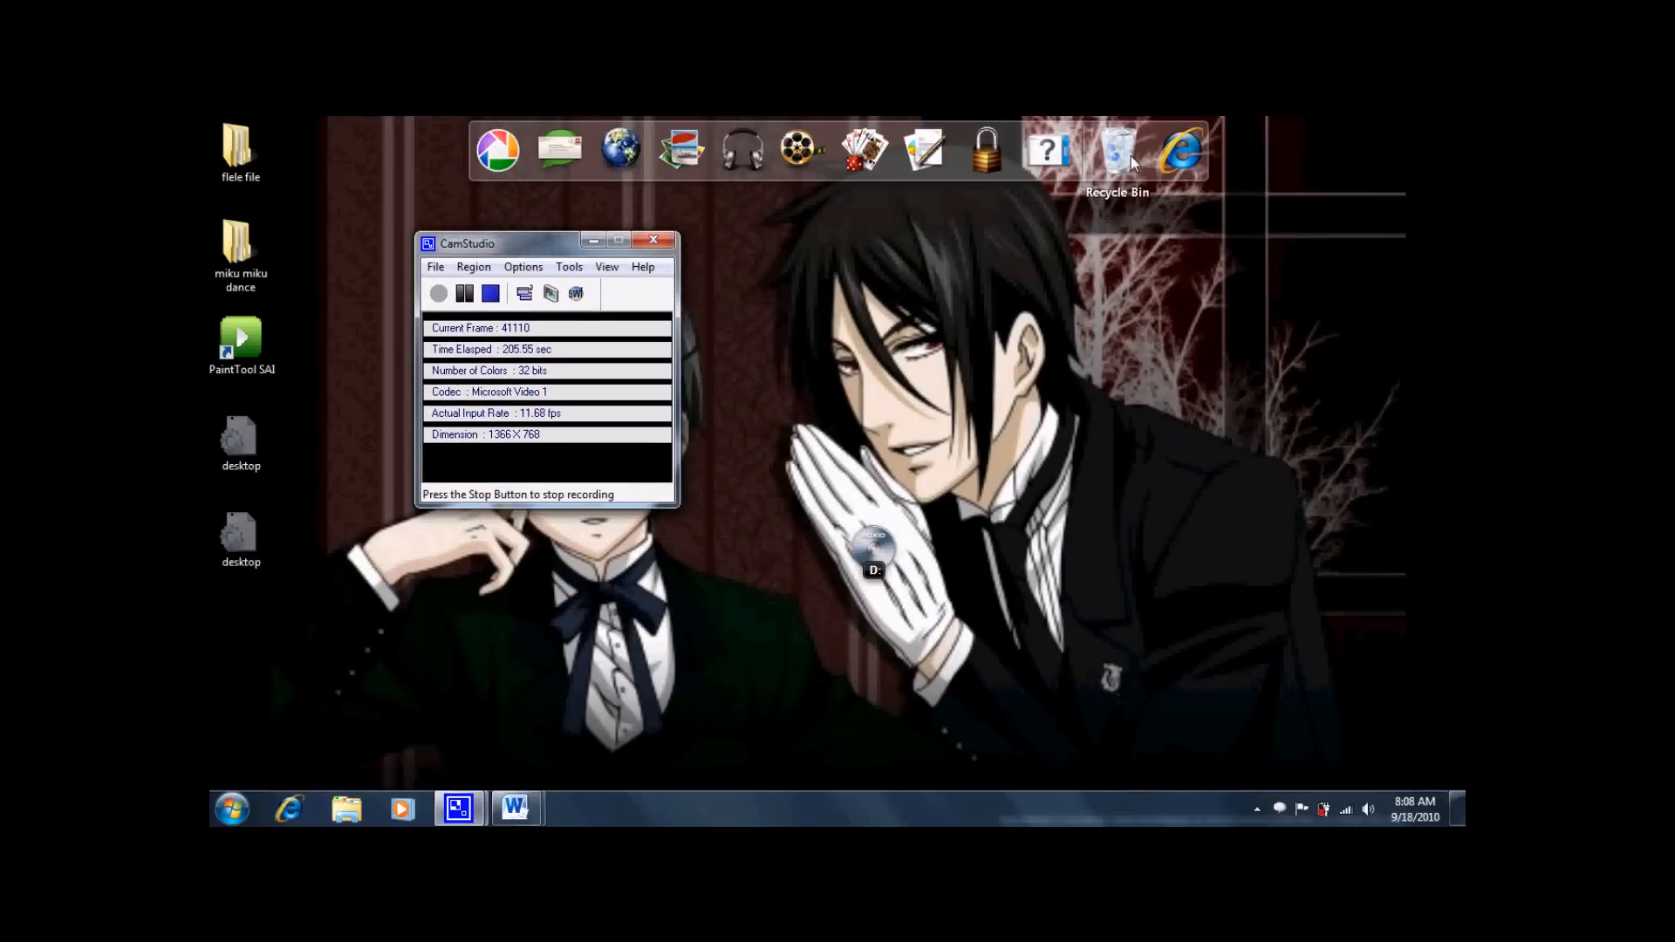
double_click(1117, 147)
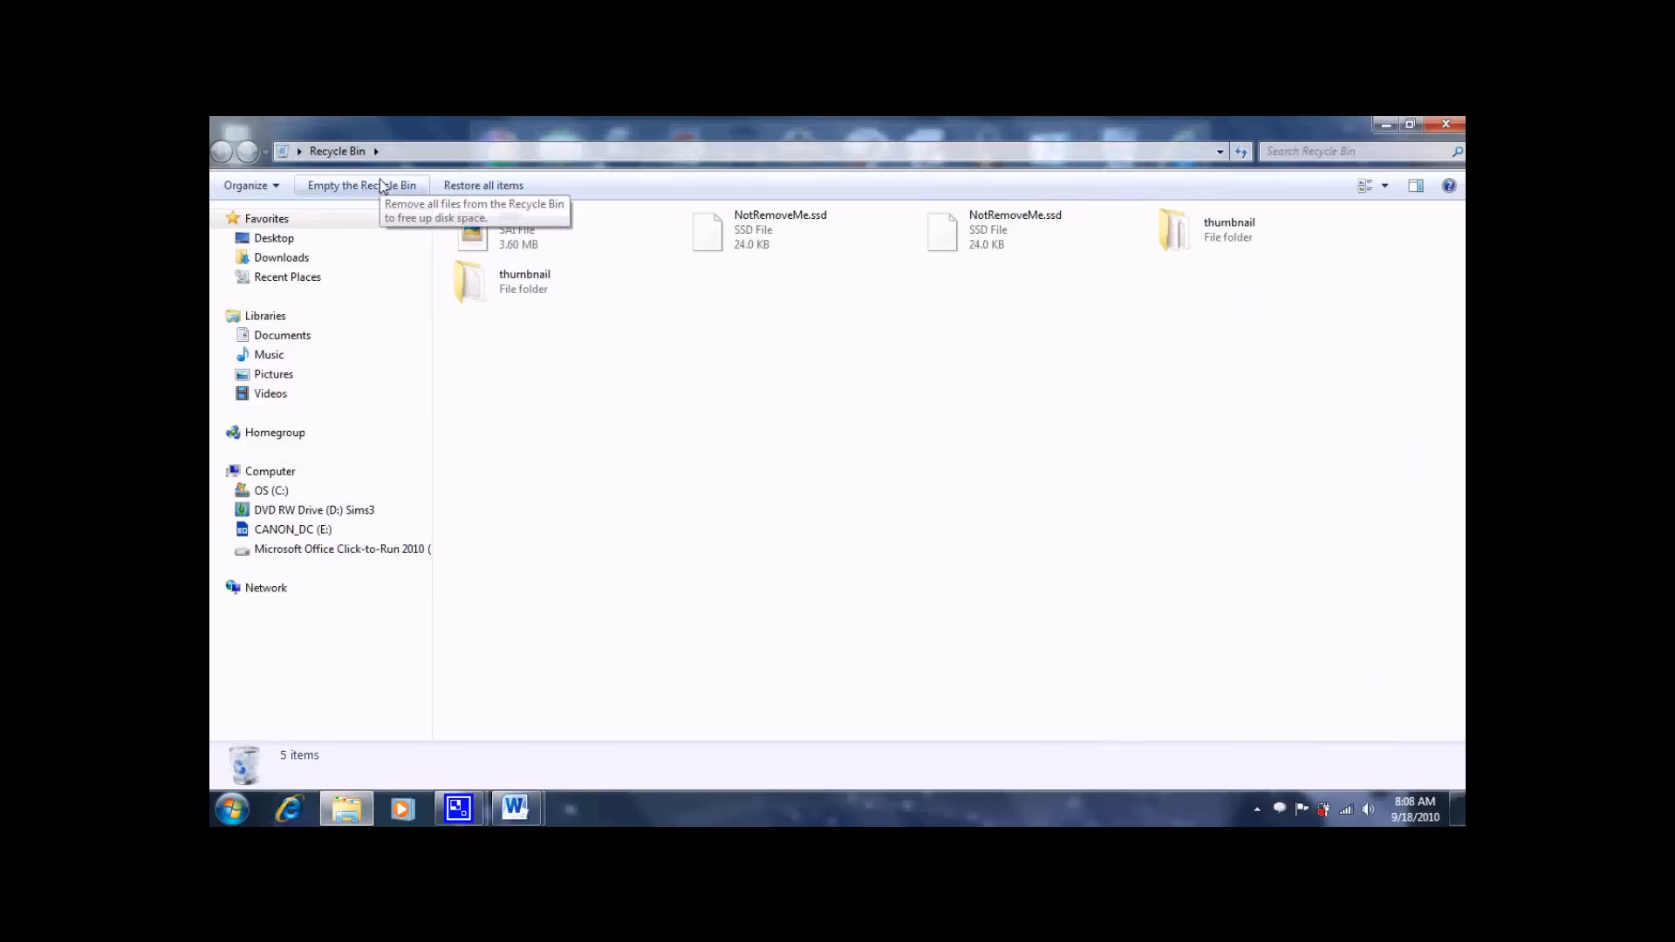
click(361, 185)
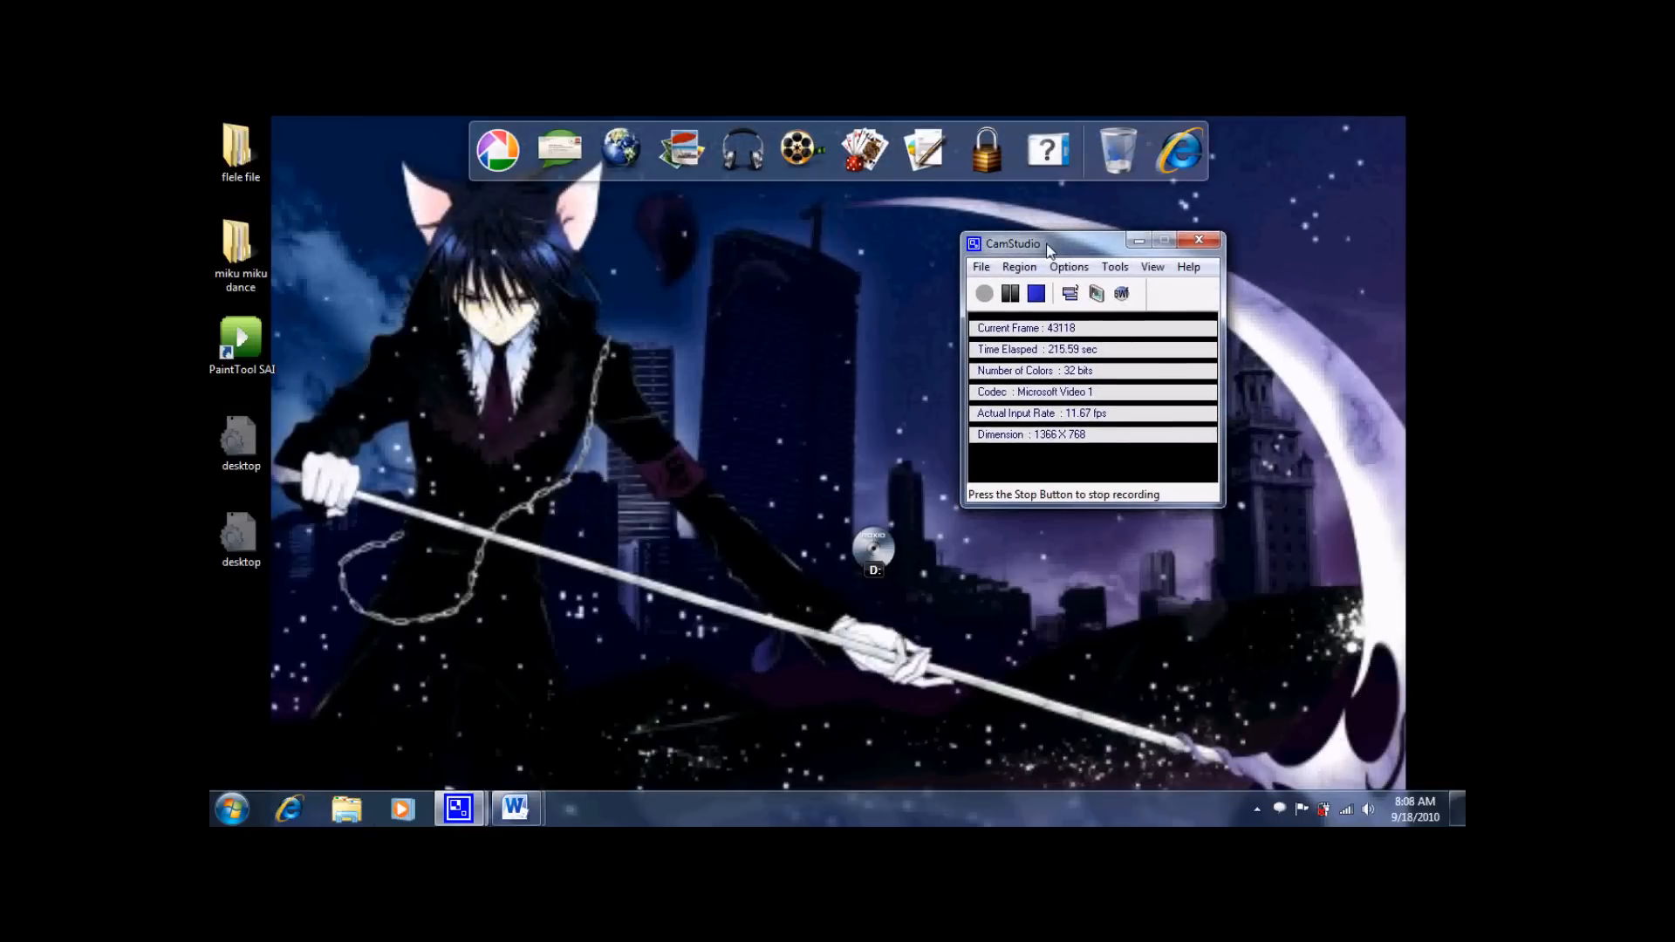
Step: Find Folder Options via Start search 'folder optio' and show its View settings
click(230, 808)
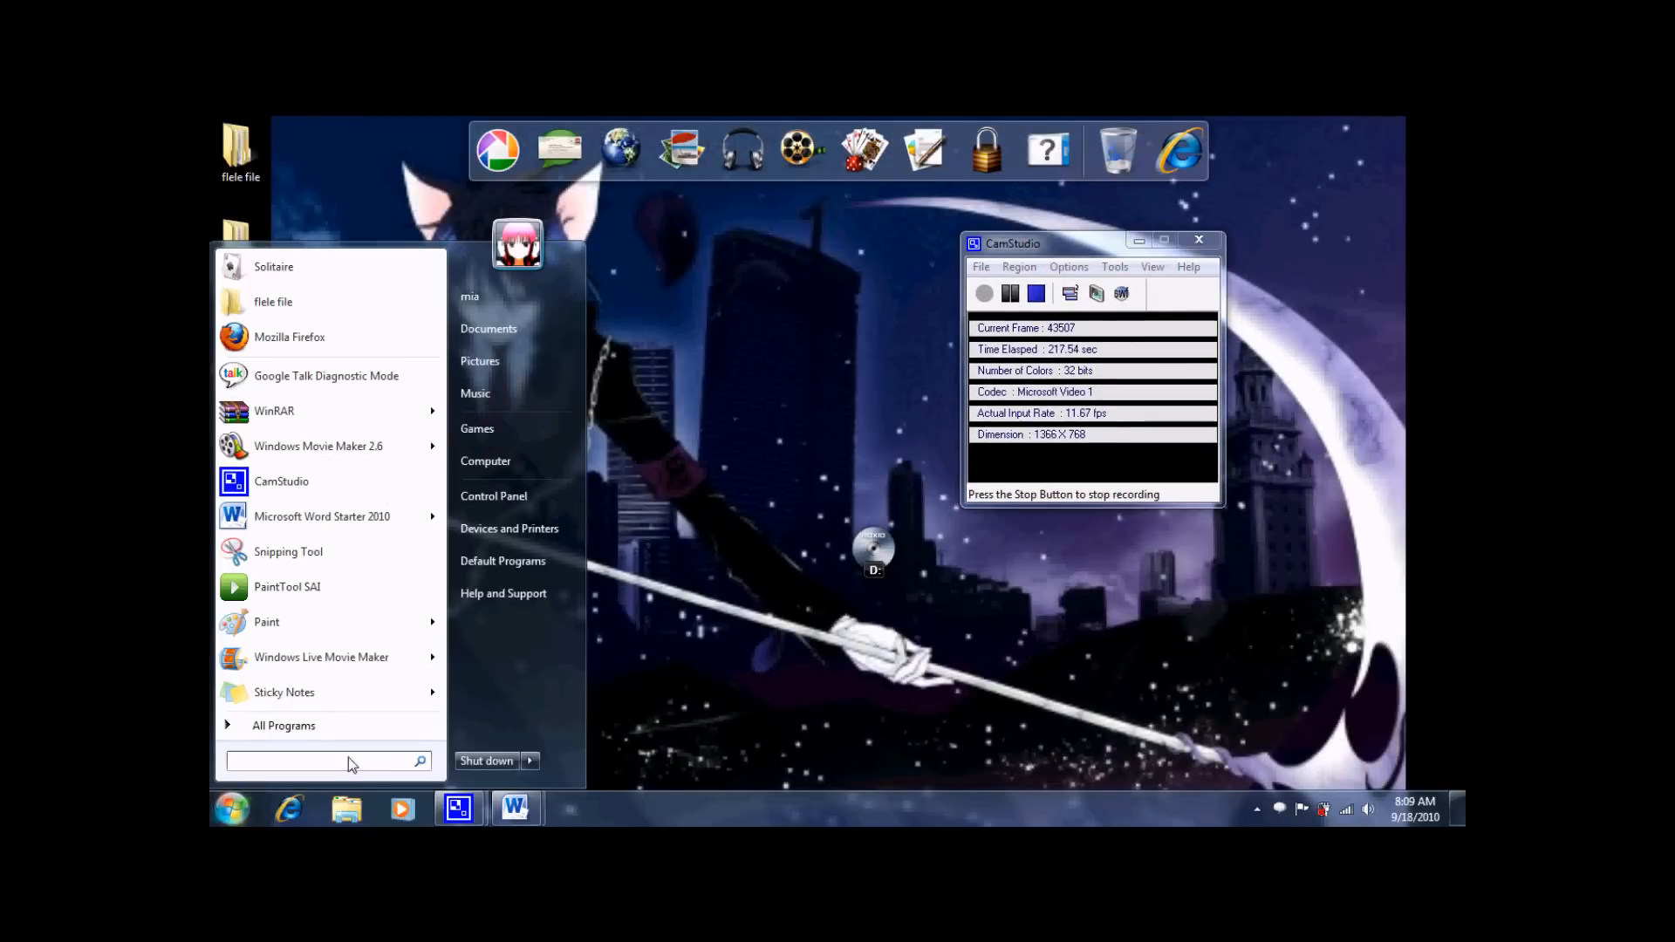
text(folder optio)
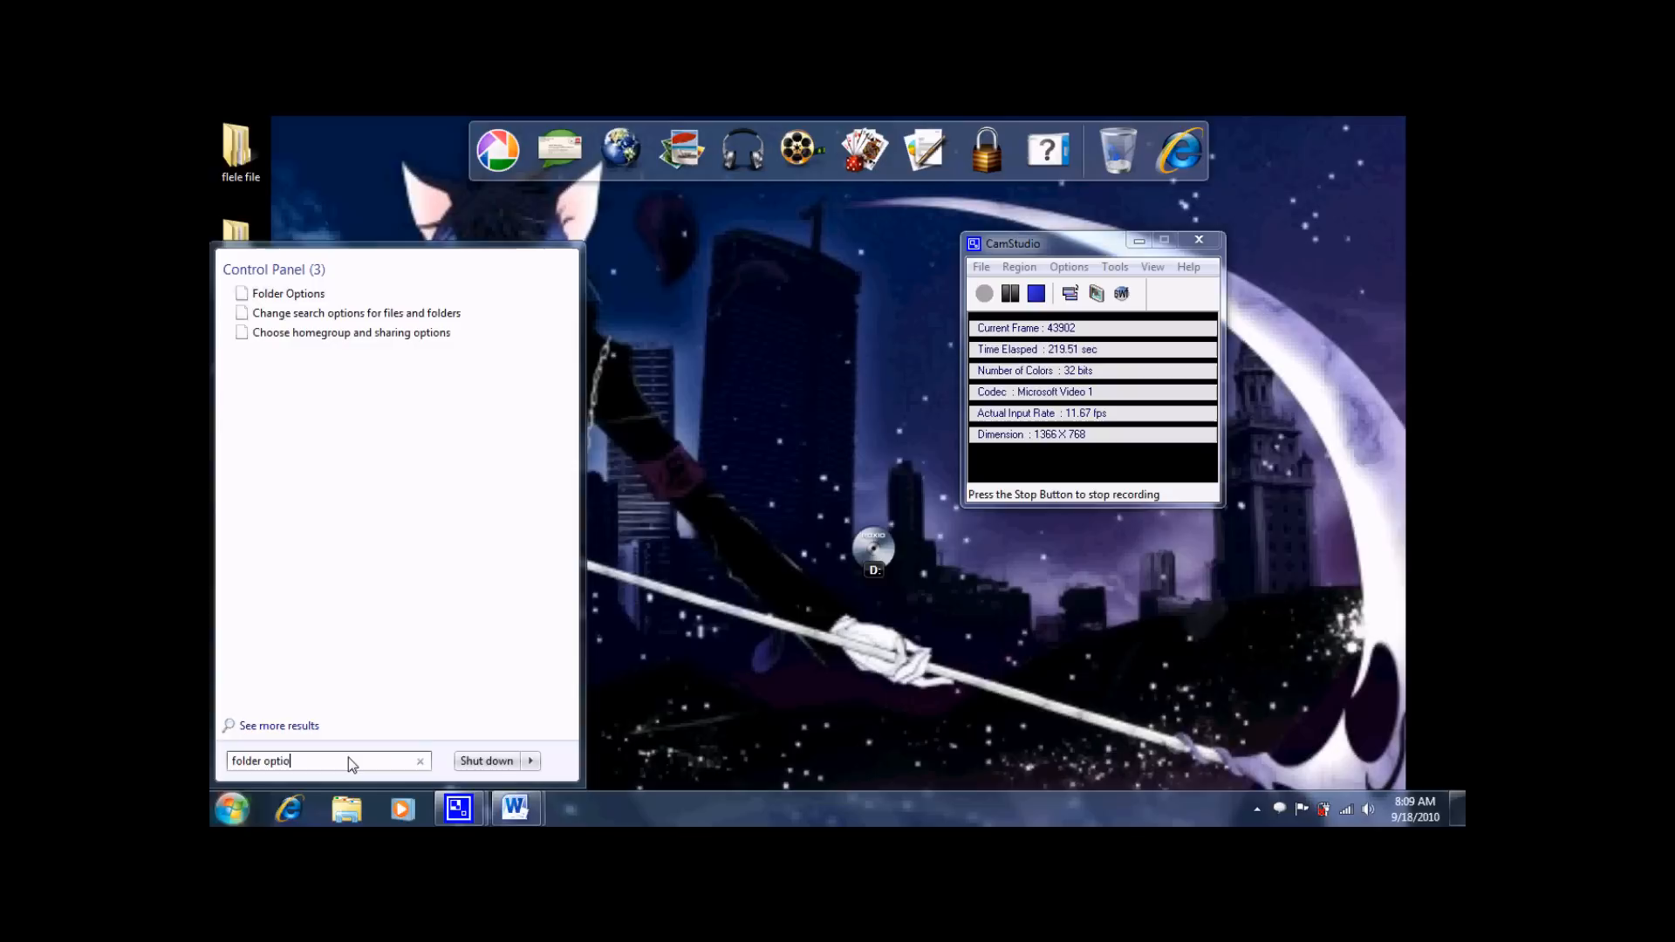
click(288, 293)
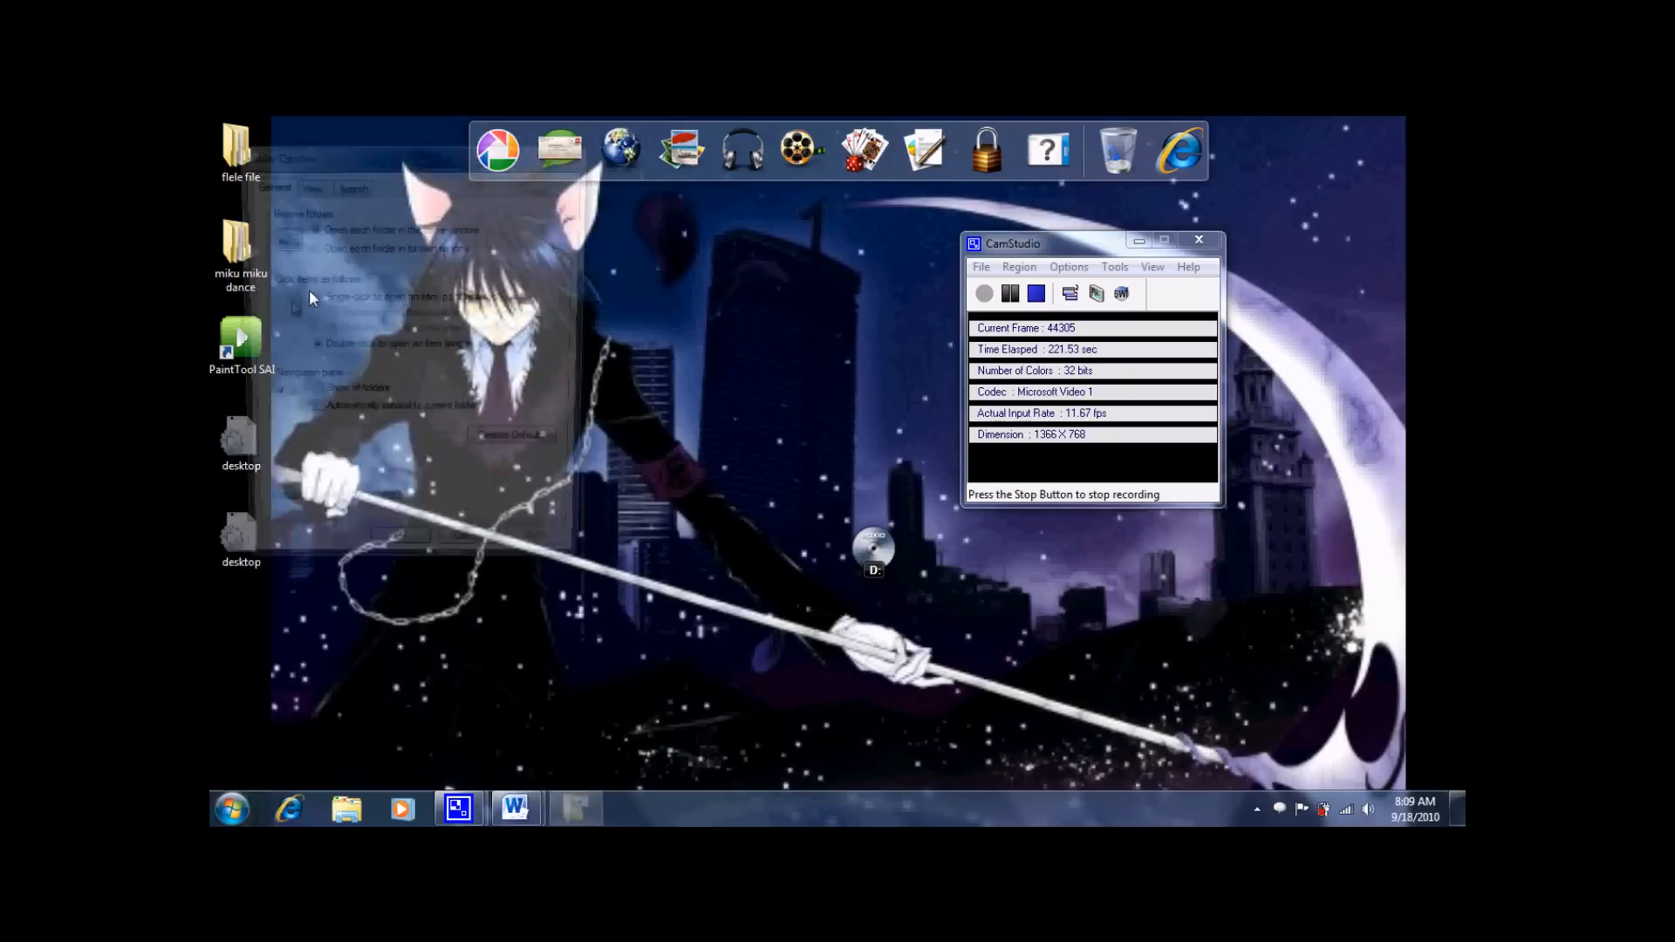
click(307, 184)
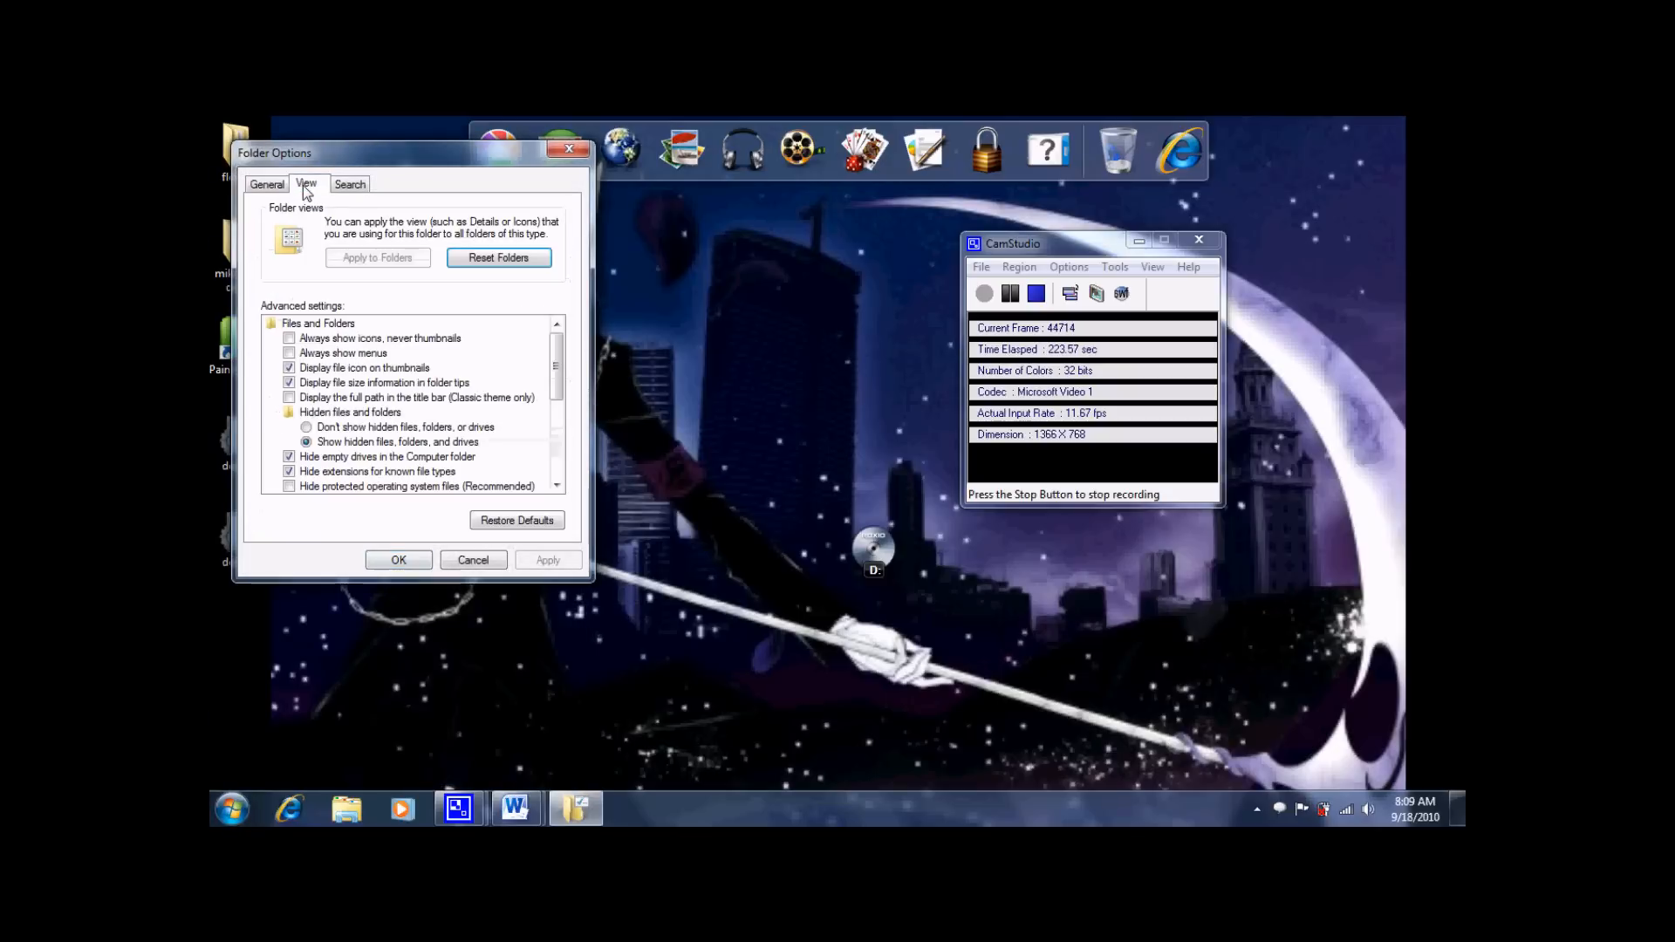
Step: Set hidden files, folders and drives not to show, apply and close Folder Options
scroll(down, 3)
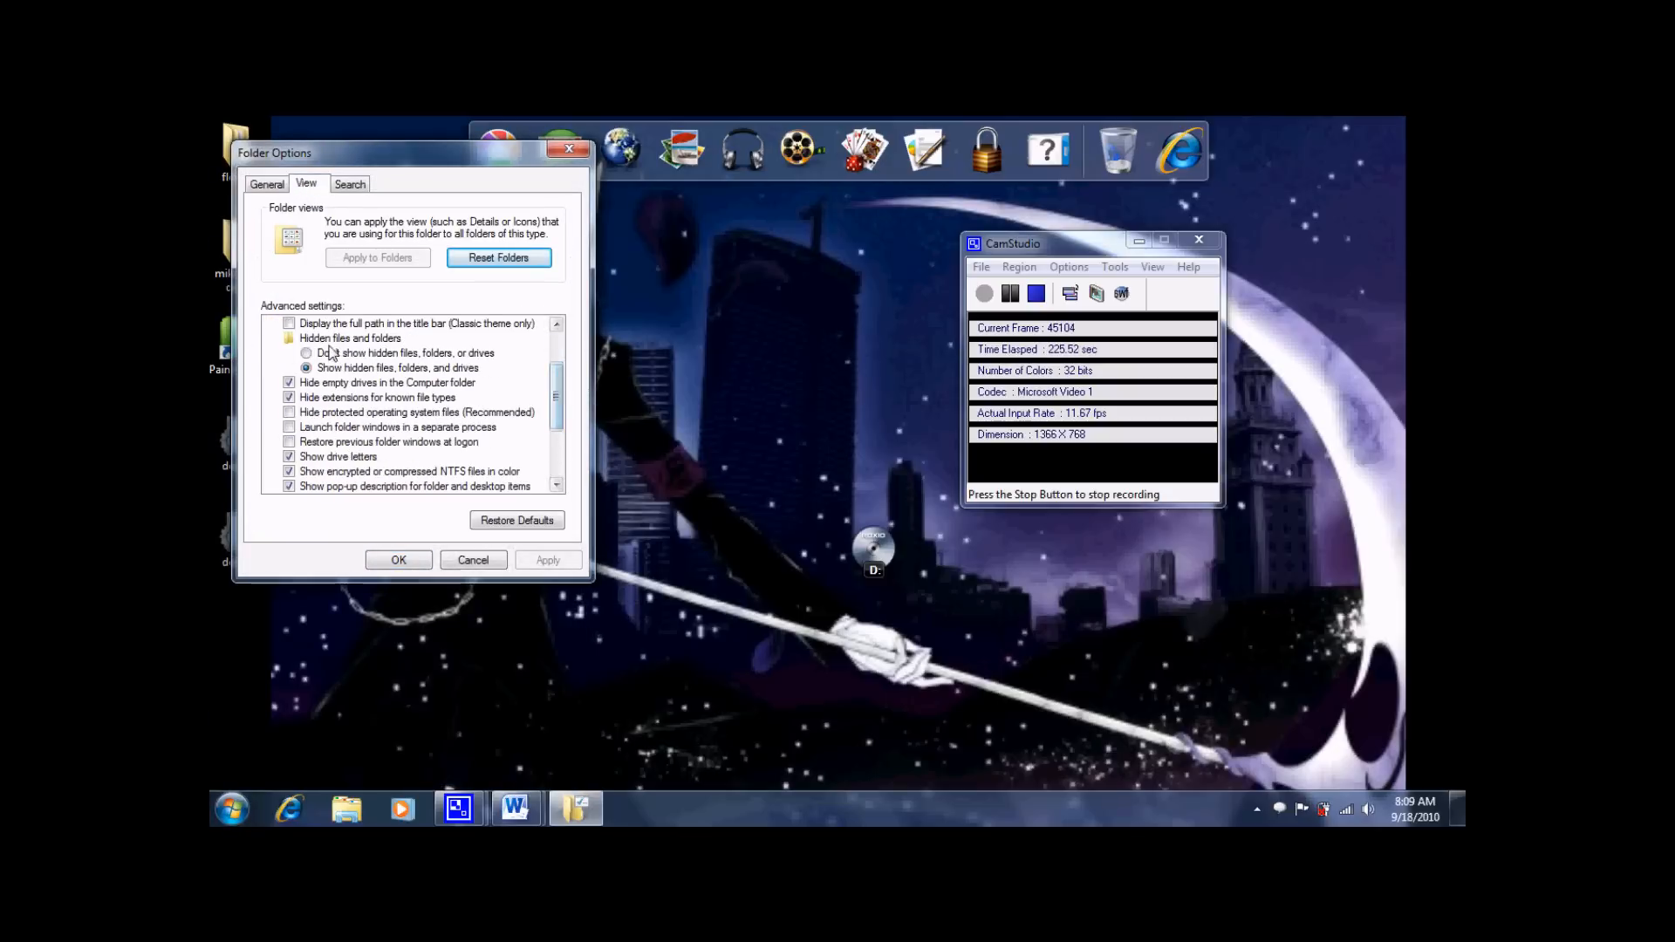
click(307, 354)
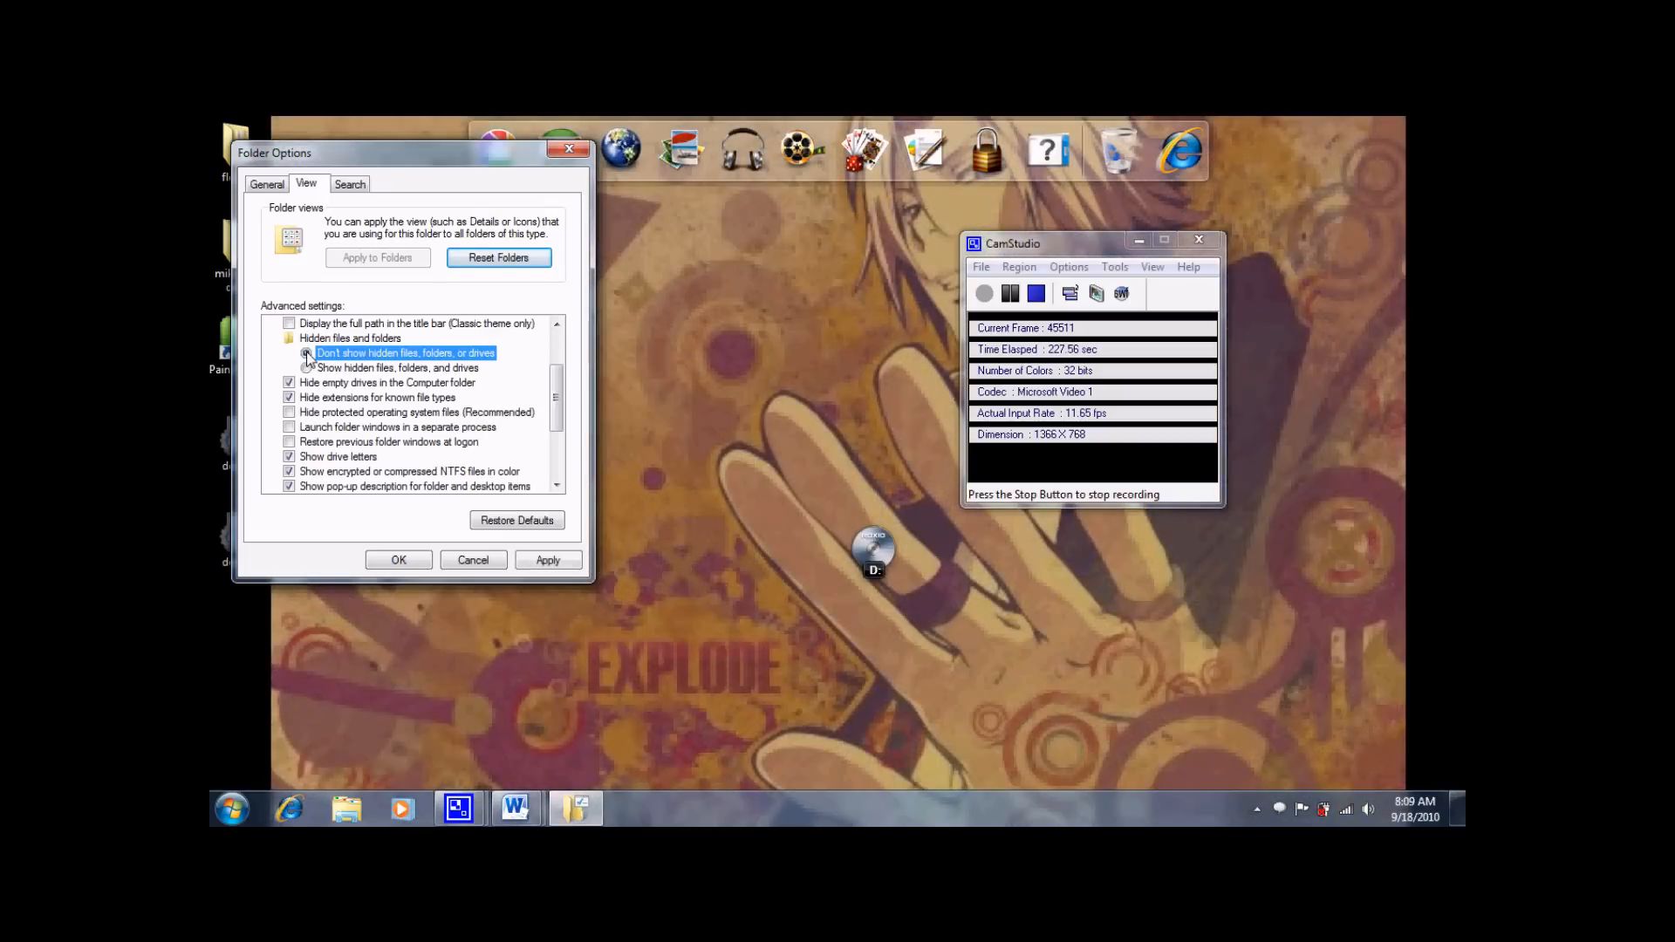
click(288, 352)
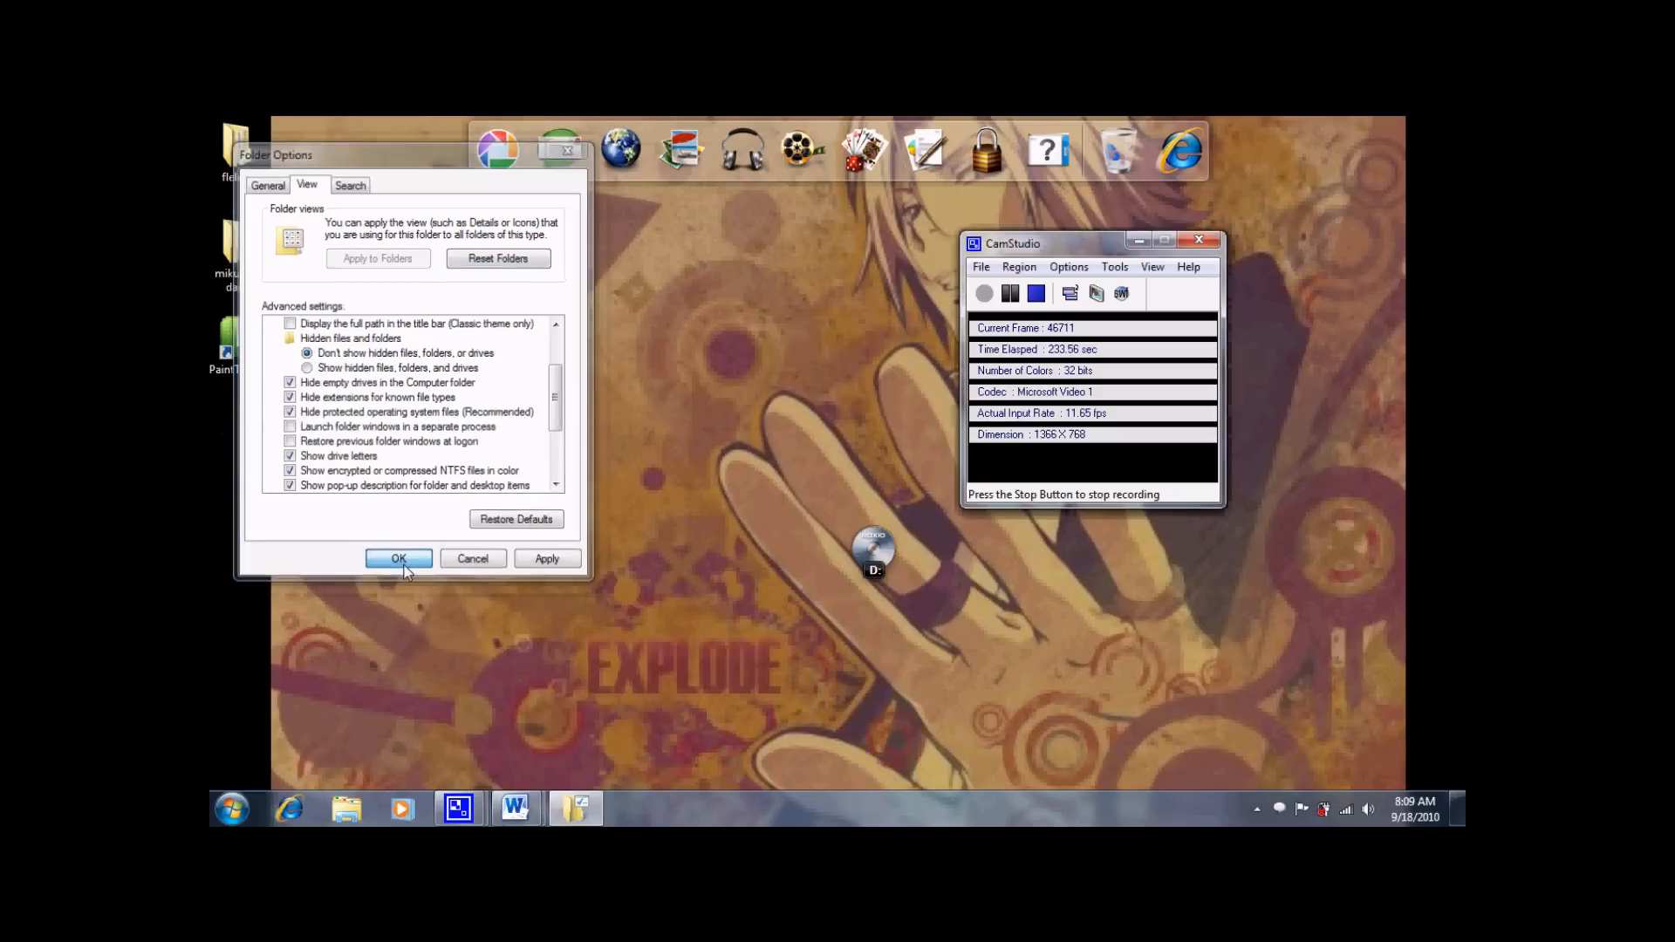
click(398, 559)
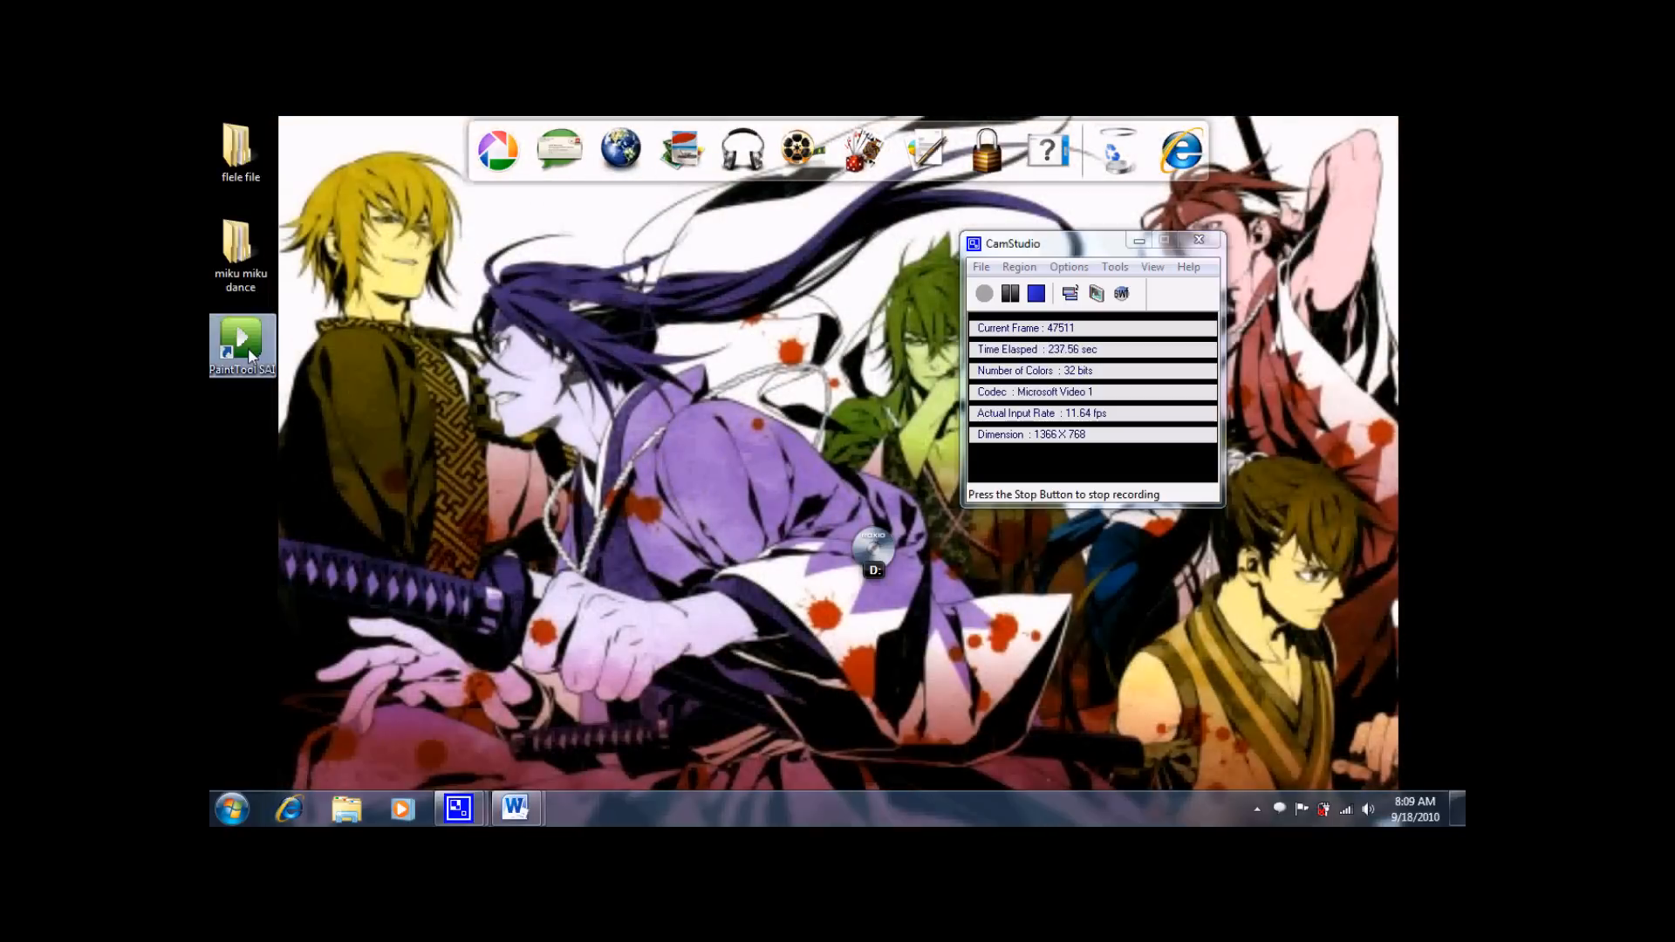
Step: Run the PaintTool SAI shortcut as administrator and OK the SAI Setup process dialog
right_click(240, 342)
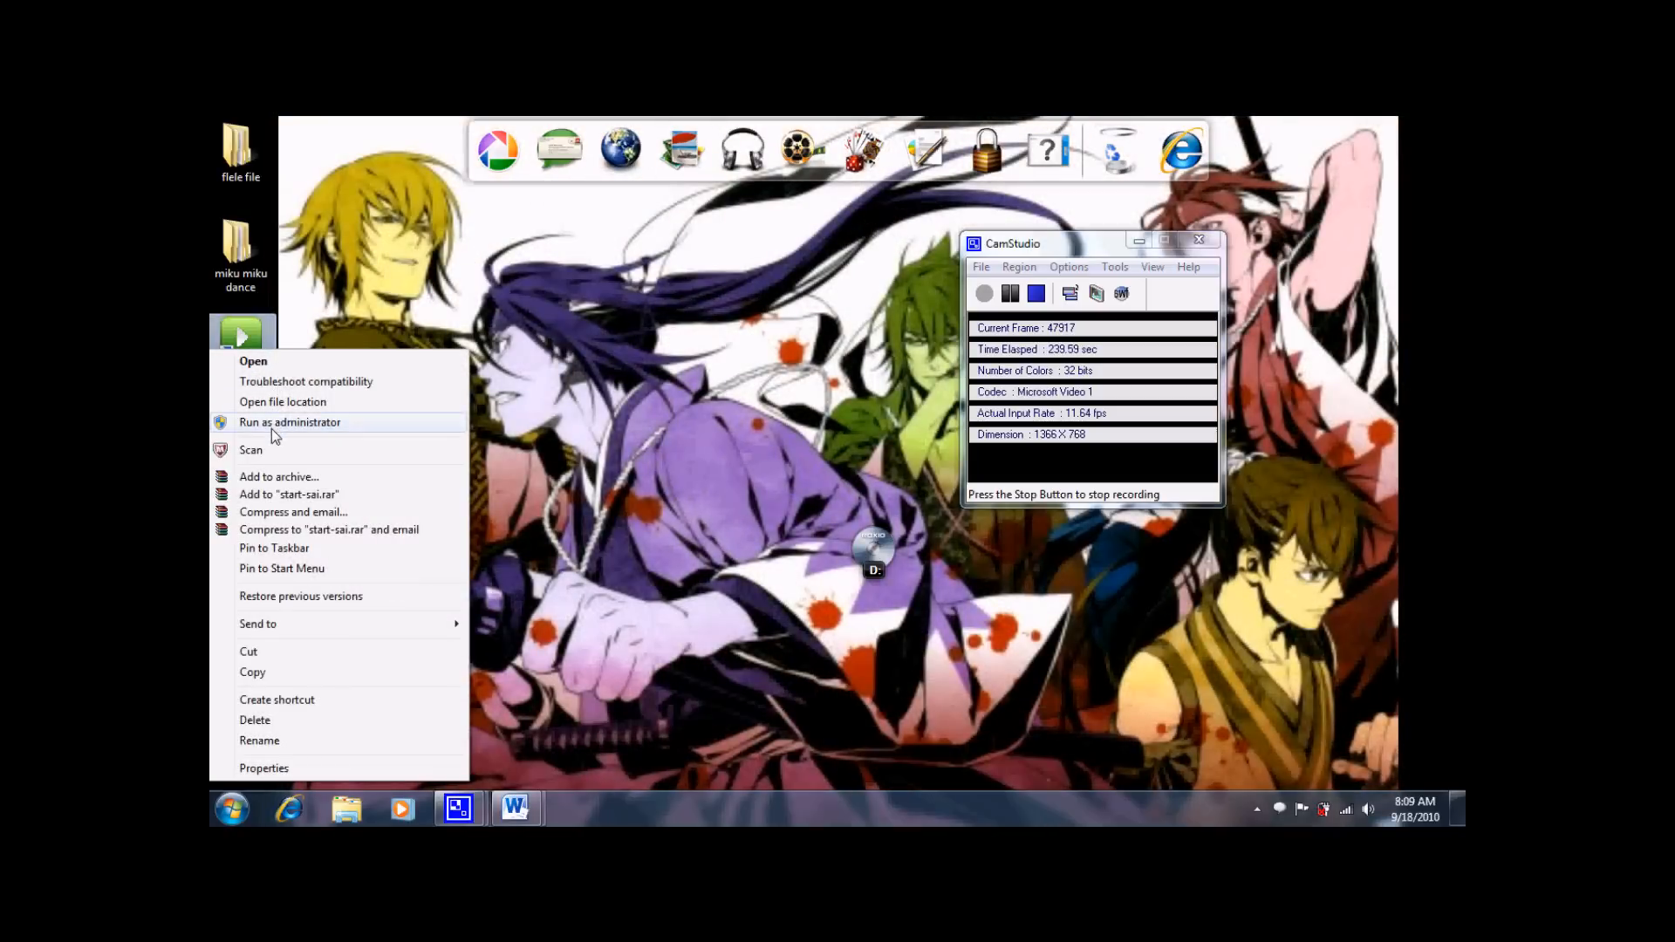
click(288, 422)
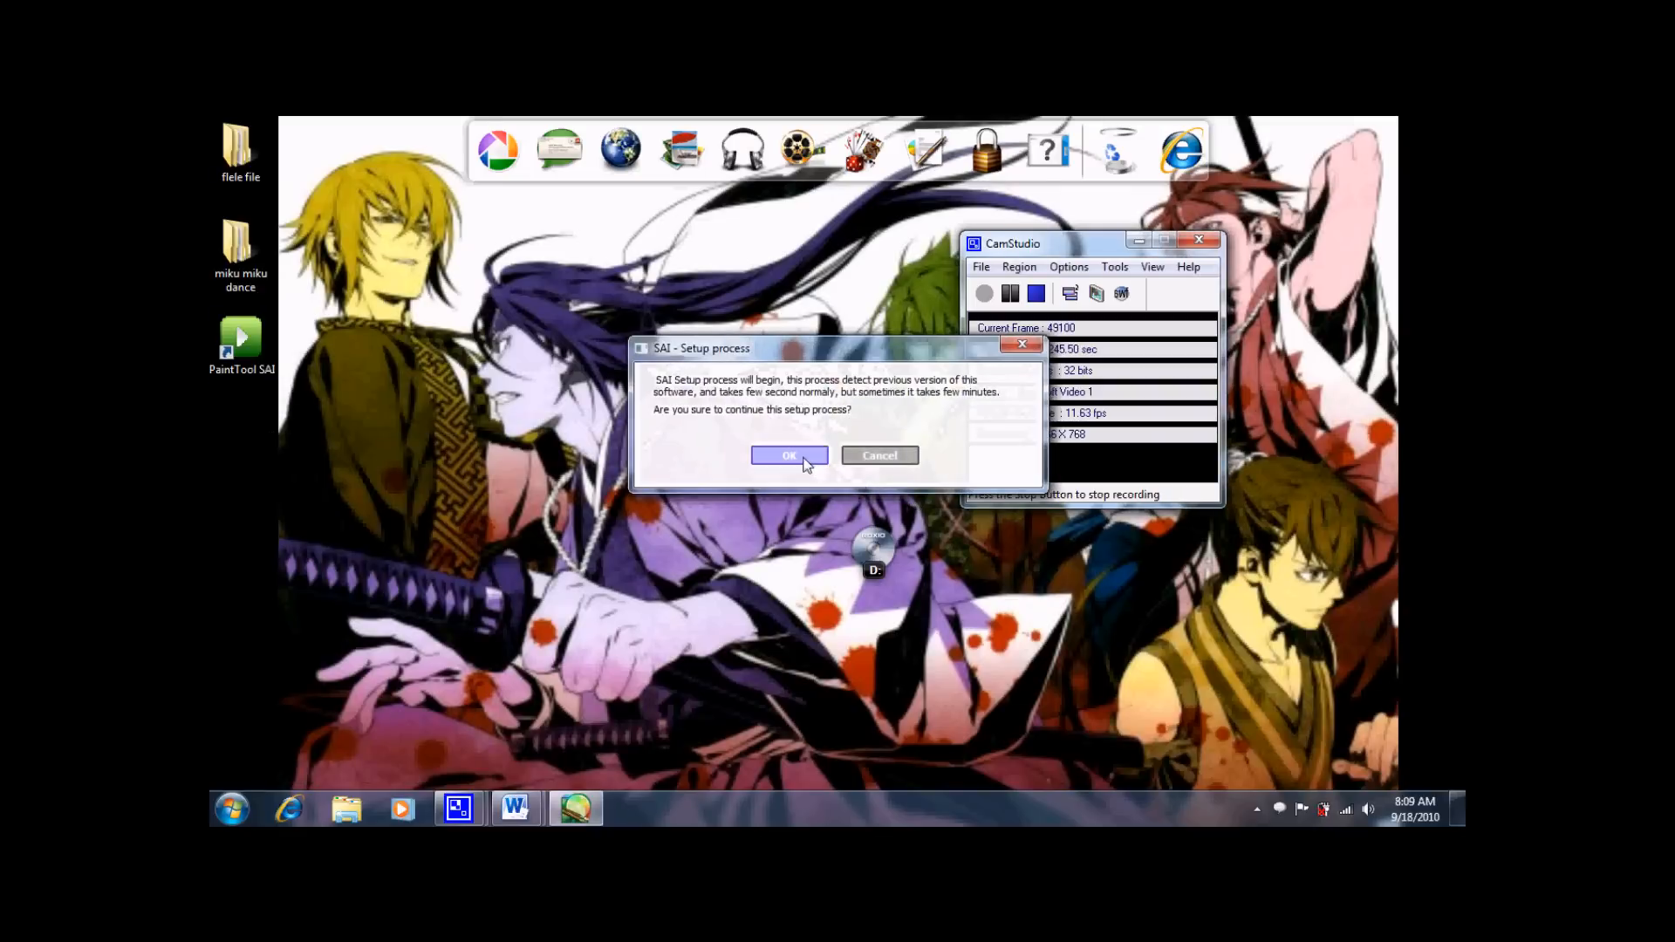
click(789, 455)
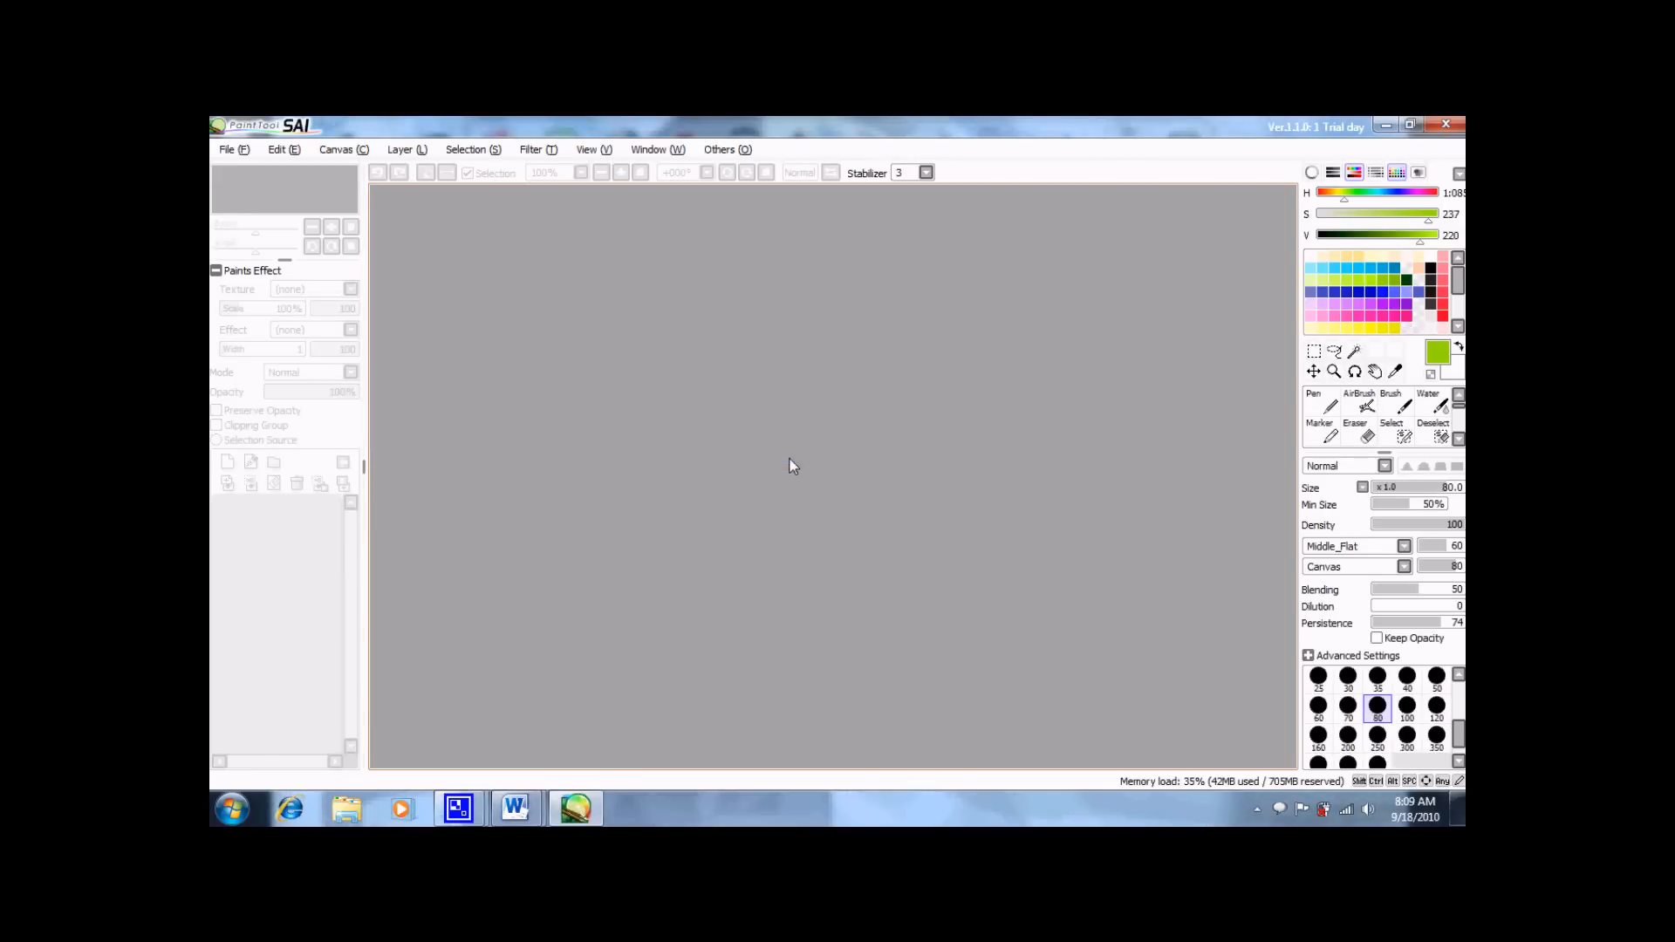
mouse_move(1281, 145)
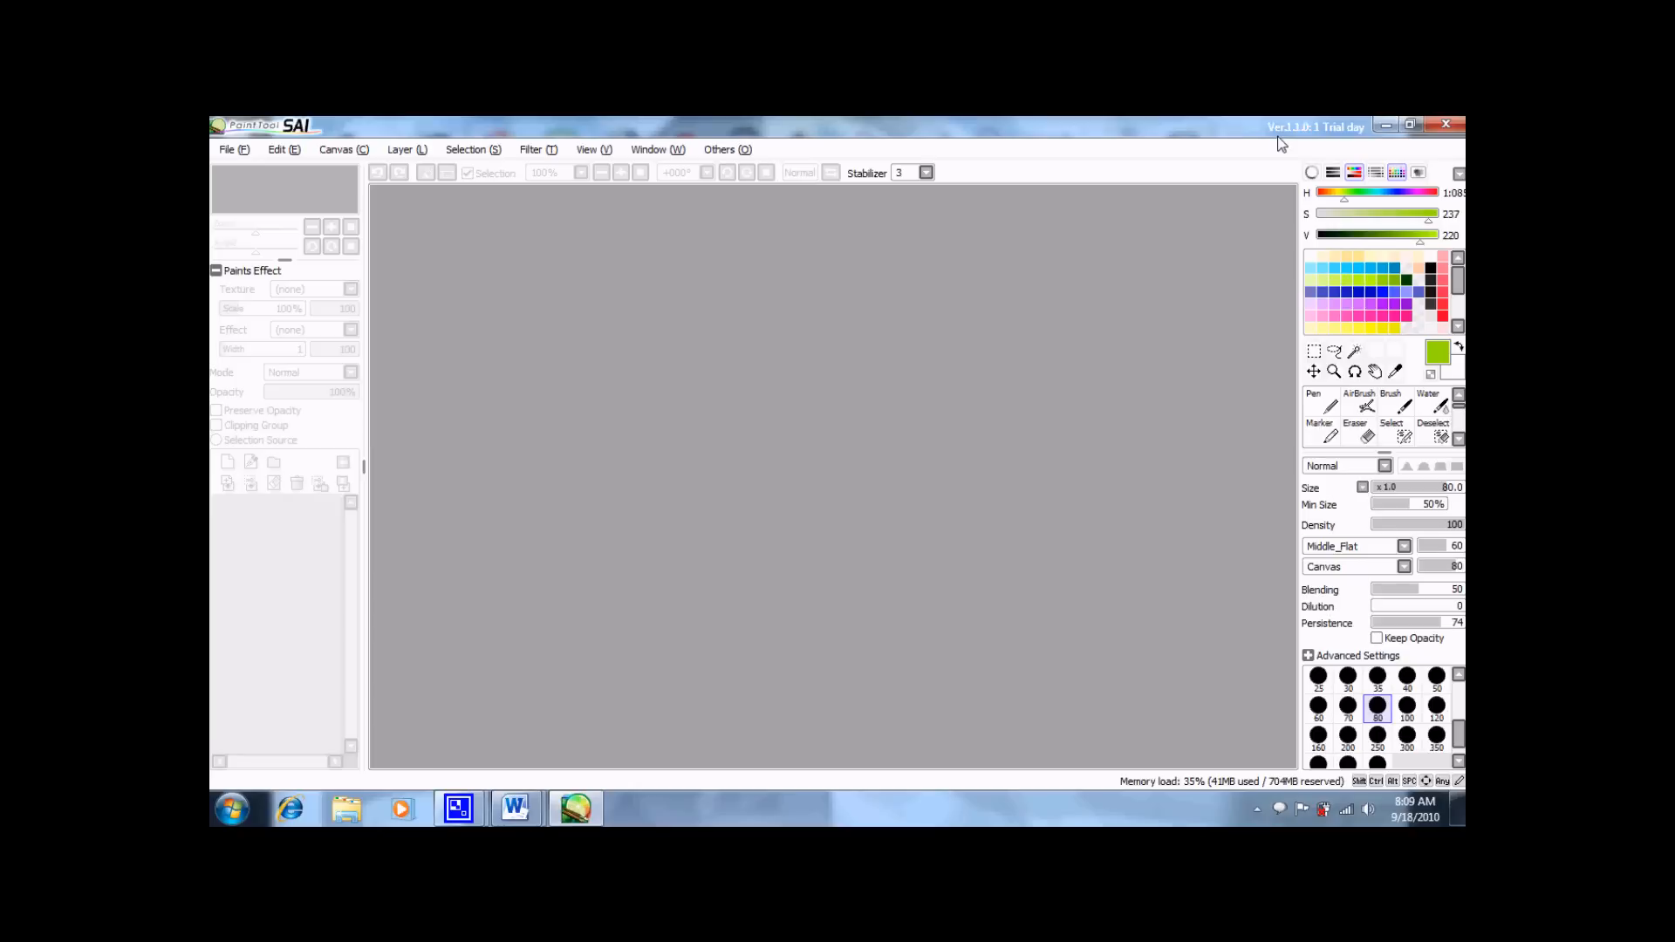
mouse_move(941, 375)
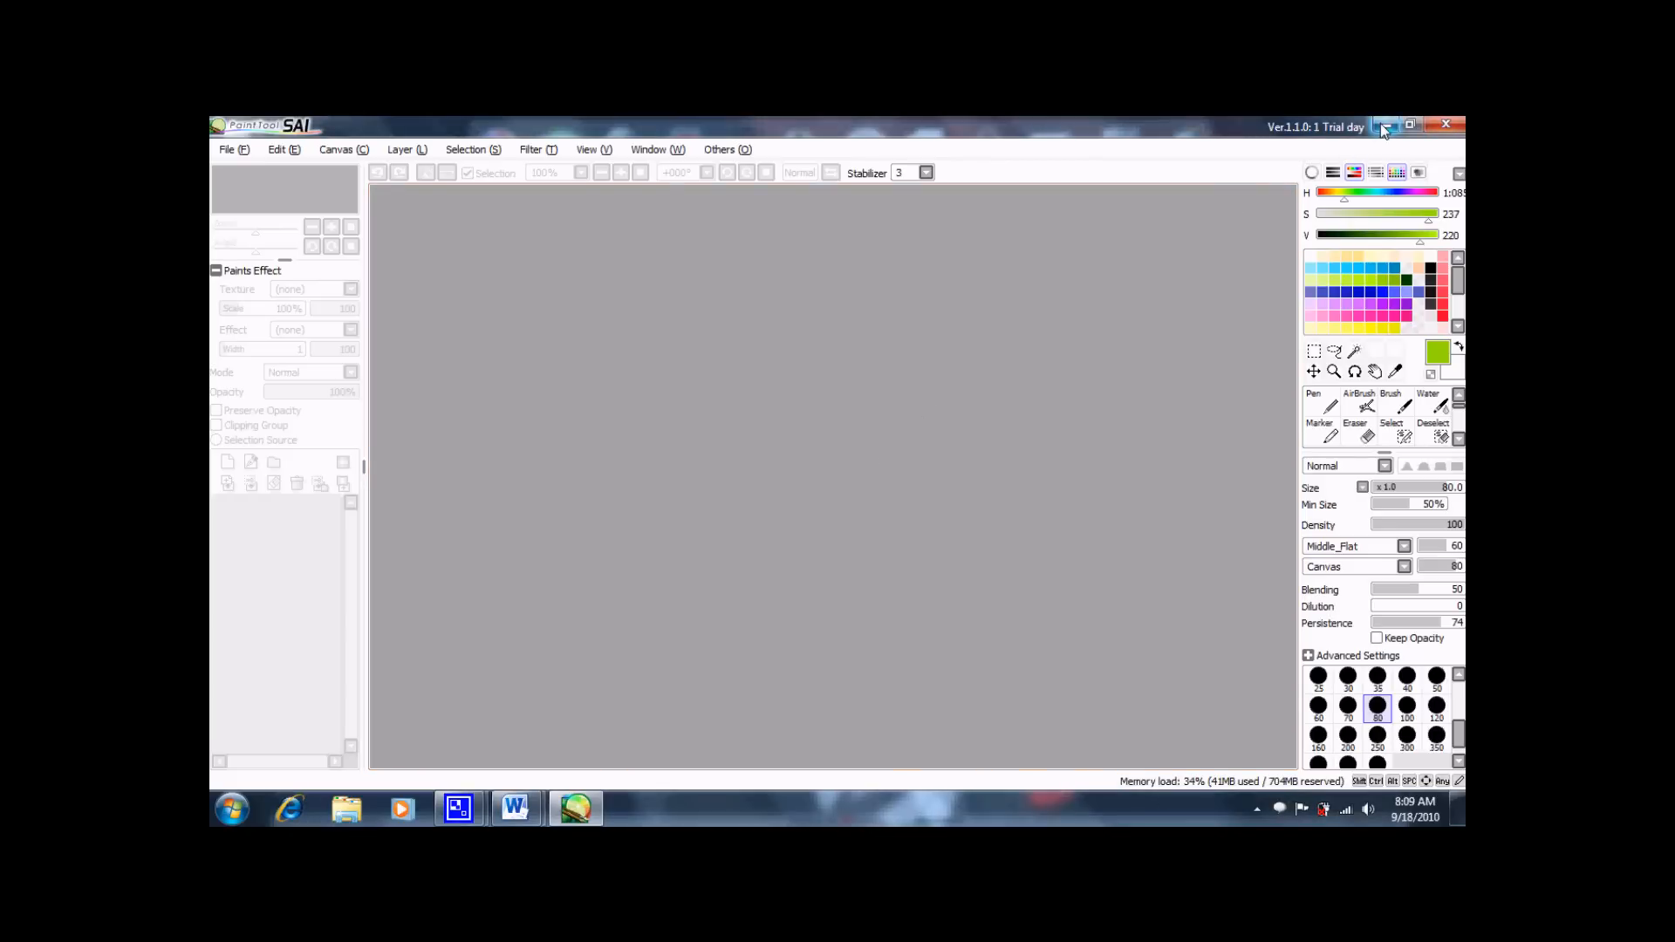
mouse_move(1387, 126)
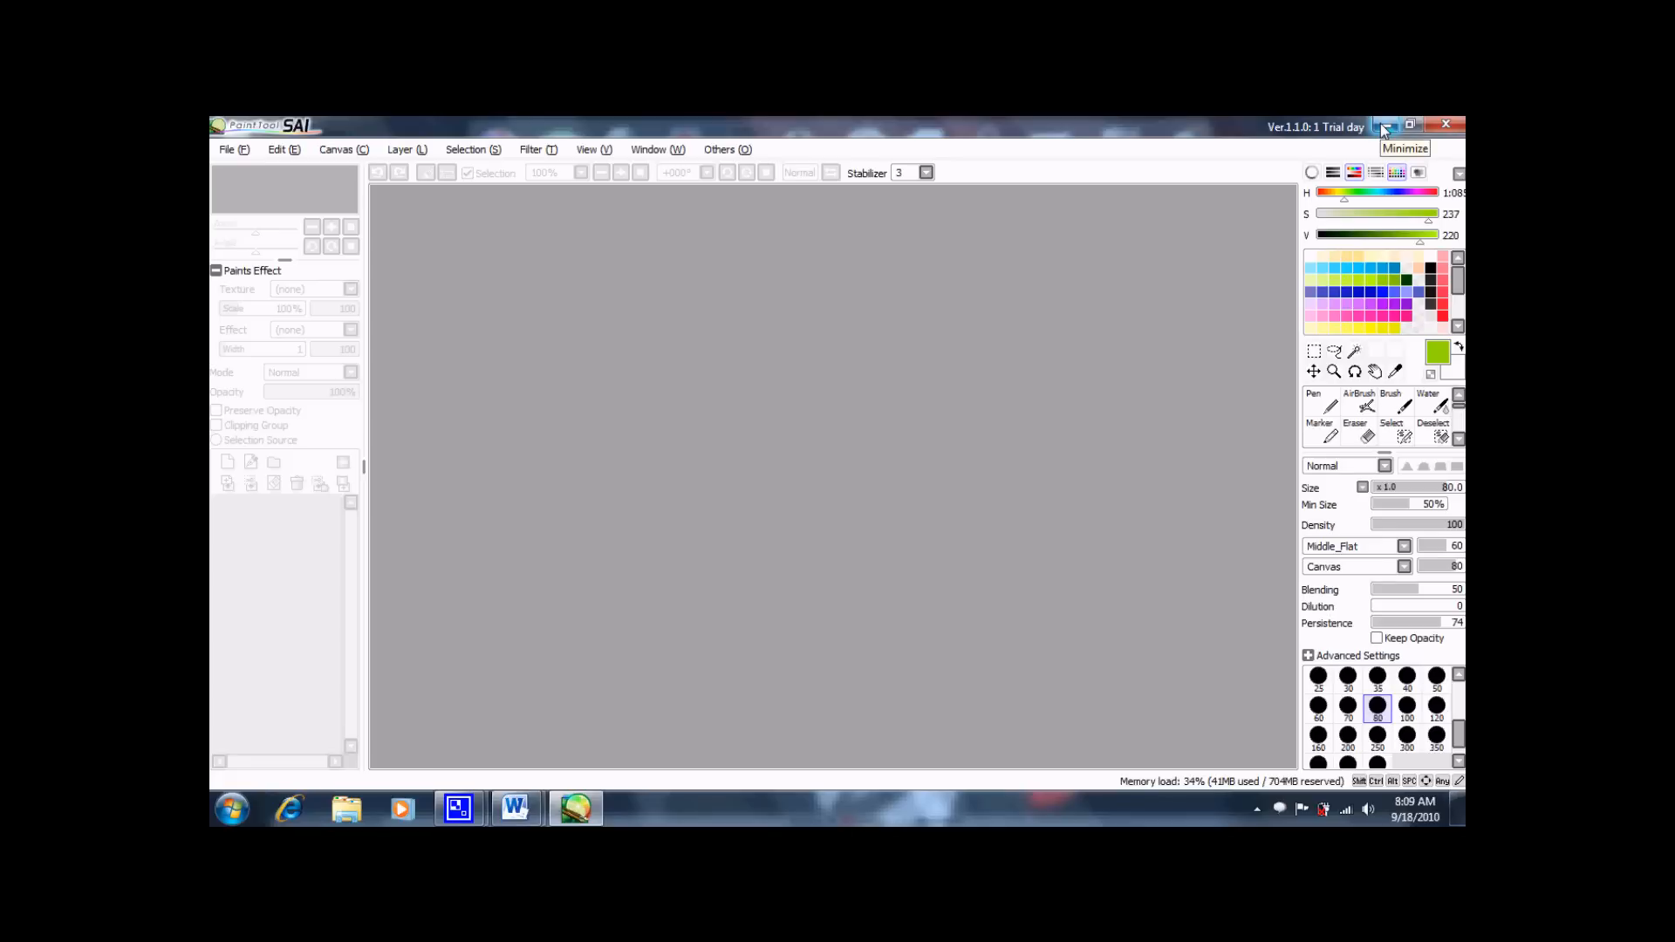
Step: Minimize PaintTool SAI, now reading 'Ver.1.1.0: 1 Trial day', to the desktop
click(1386, 125)
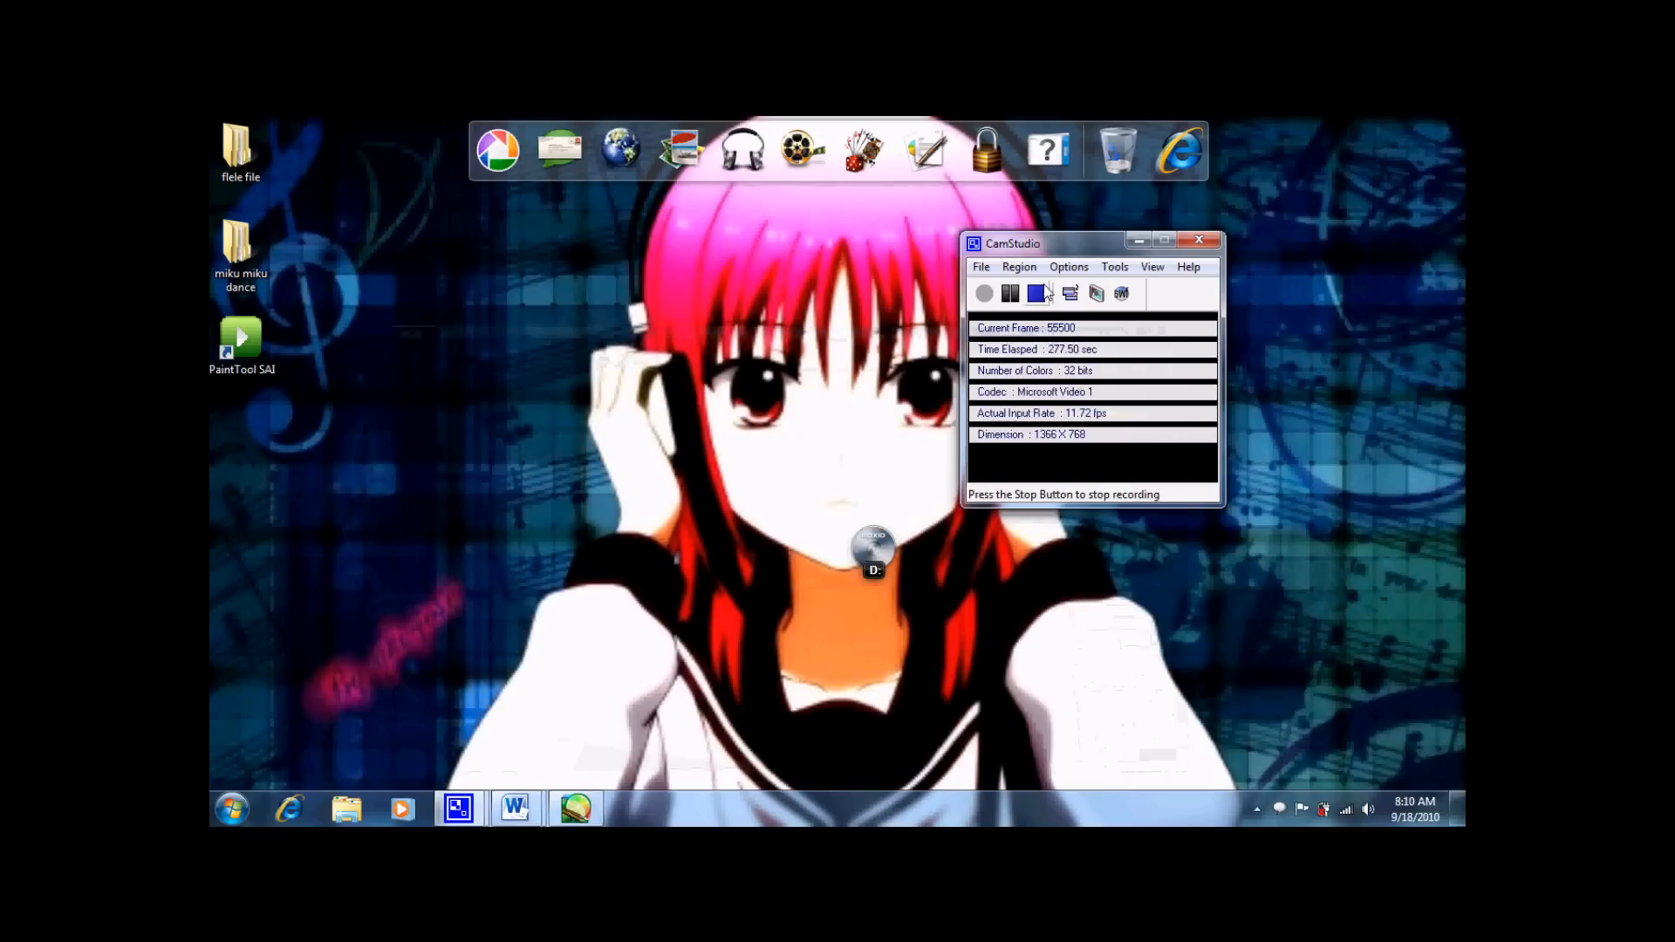